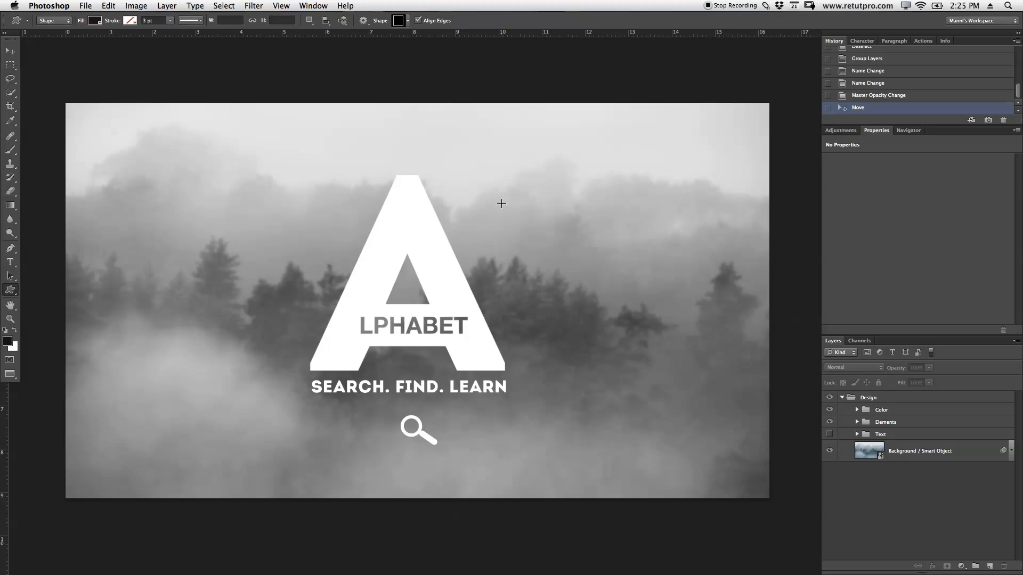
mouse_move(582, 326)
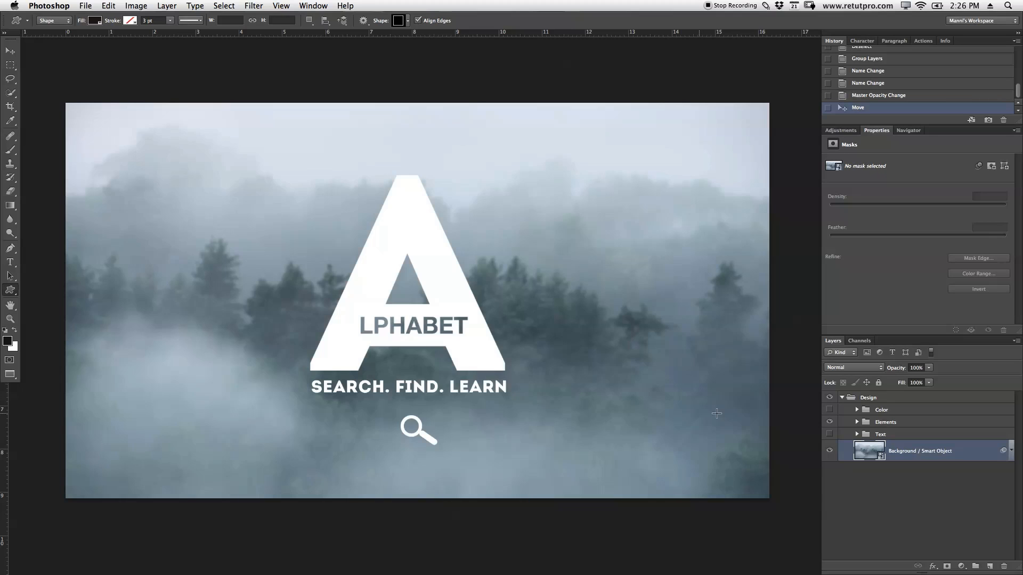
Select the Background forest photo smart object layer
left_click(830, 409)
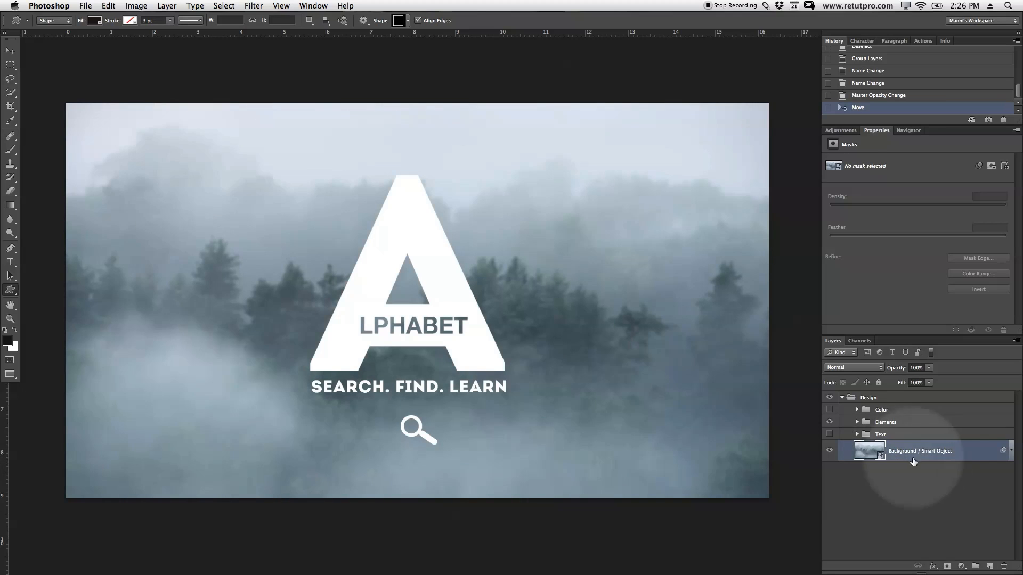
mouse_move(802, 423)
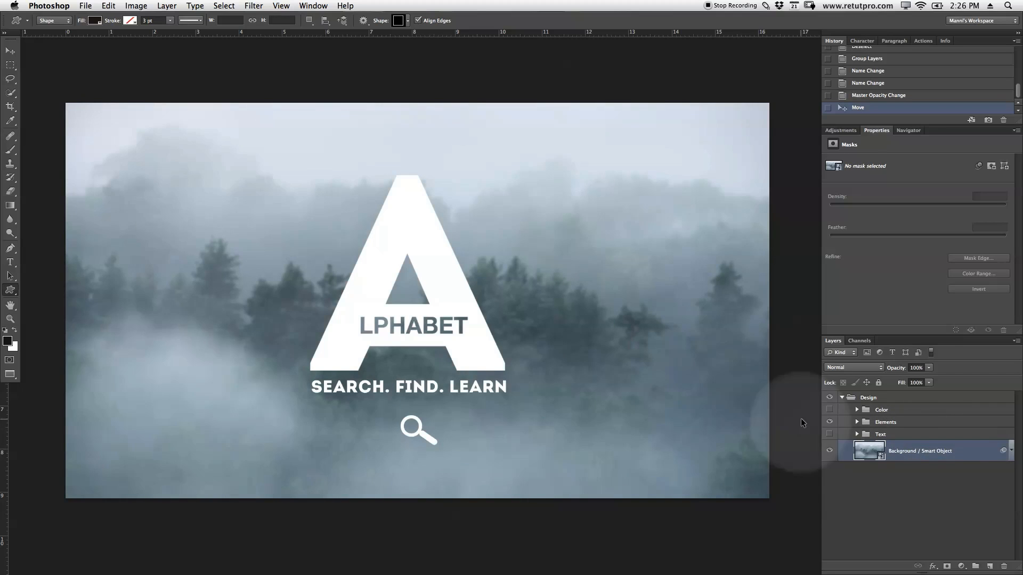
Hide Elements, then copy the forest photo above Design with its blur off and rasterized
left_click(830, 397)
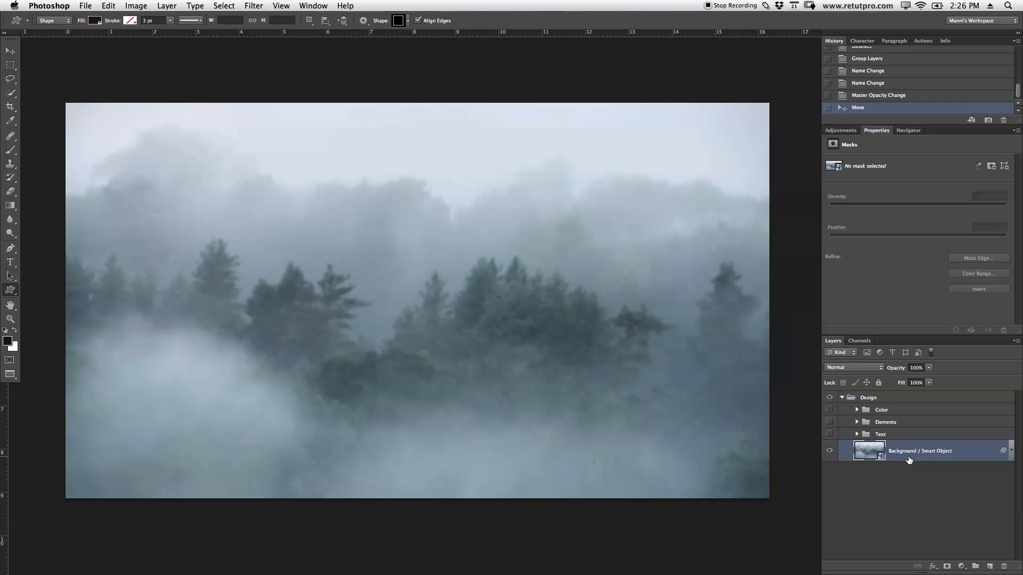
mouse_move(920, 462)
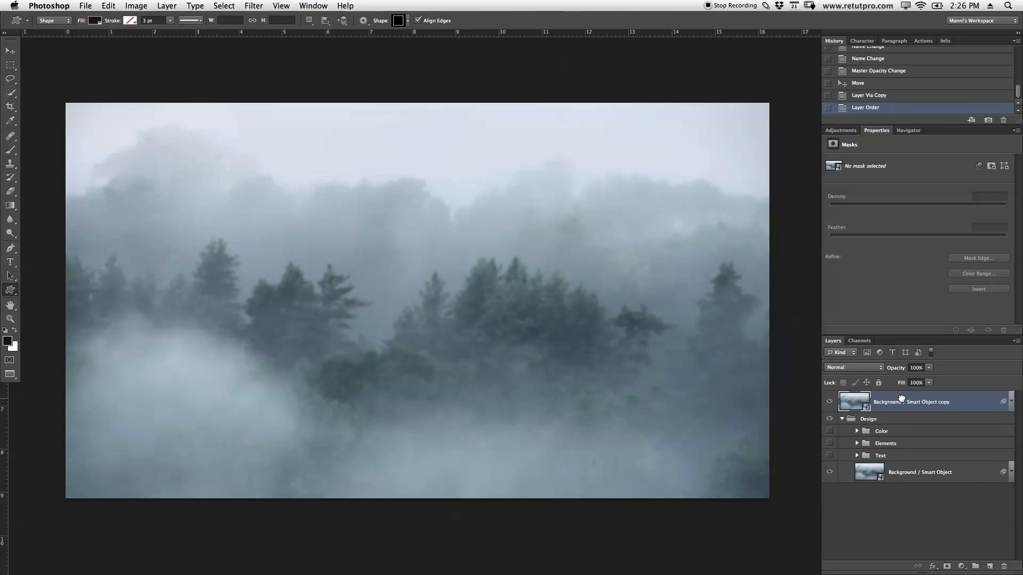
left_click(842, 418)
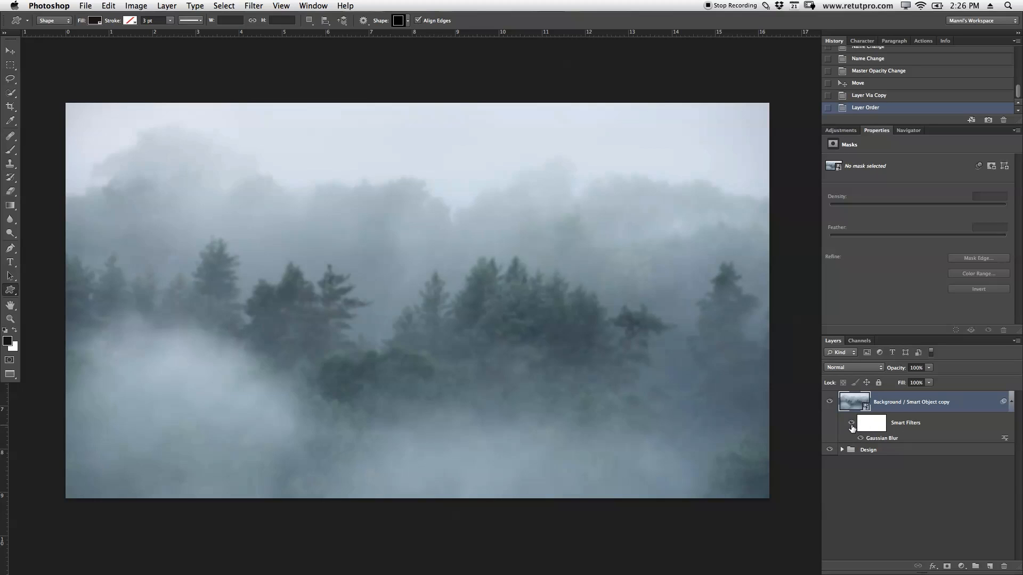
left_click(851, 423)
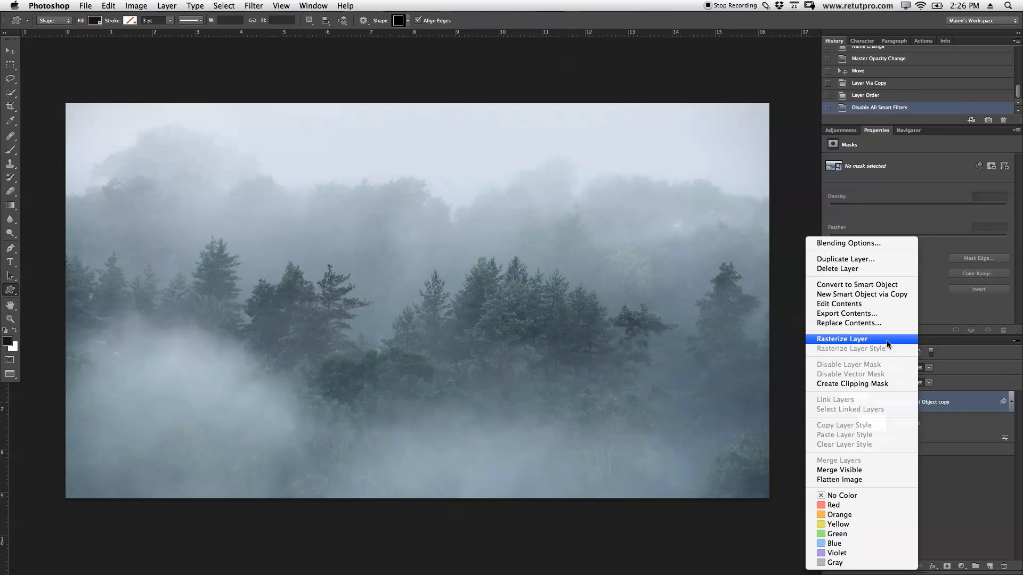
left_click(842, 339)
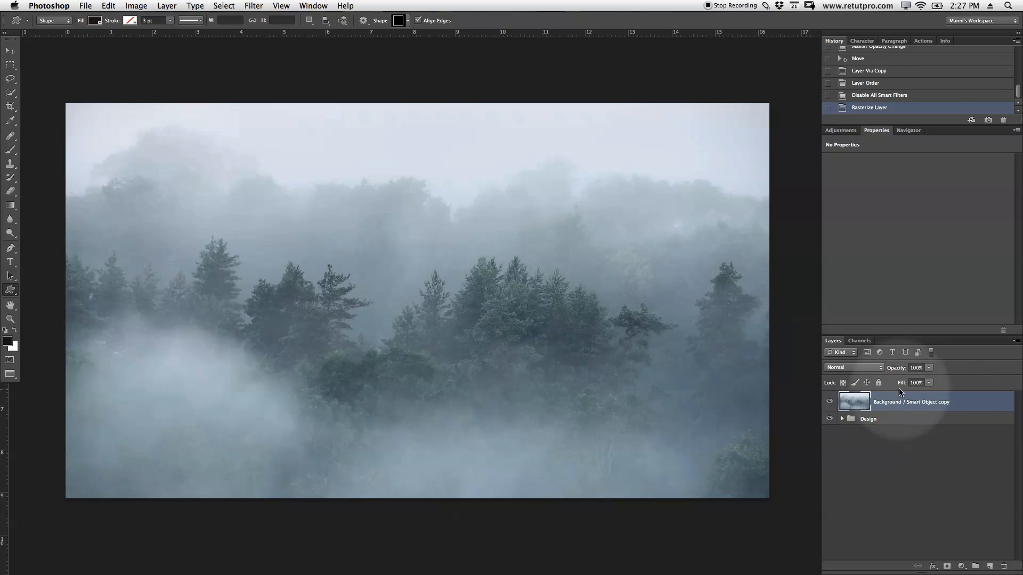
mouse_move(900, 391)
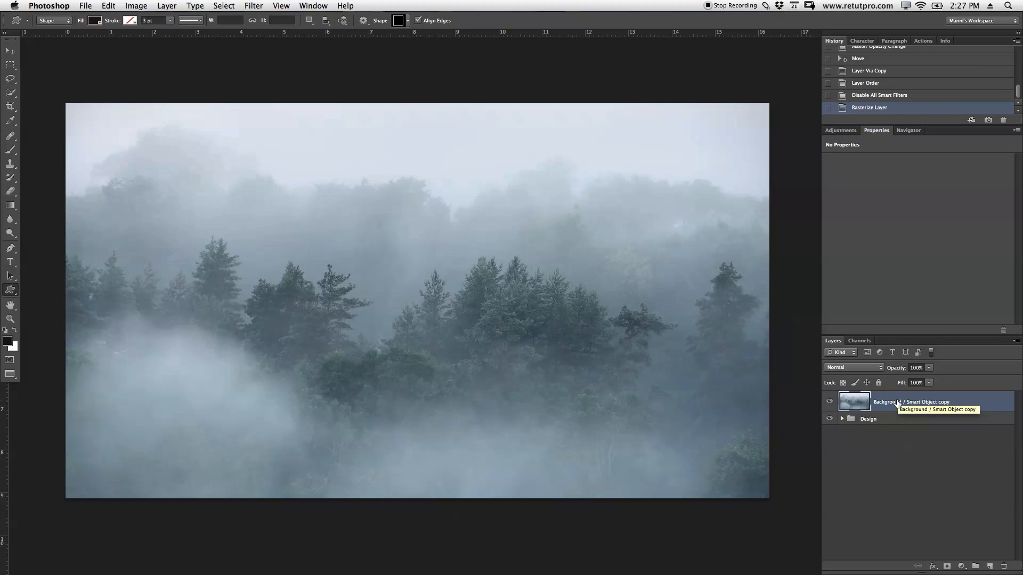
Convert the photo copy to a smart object and apply a 6.2-pixel Gaussian Blur
right_click(888, 401)
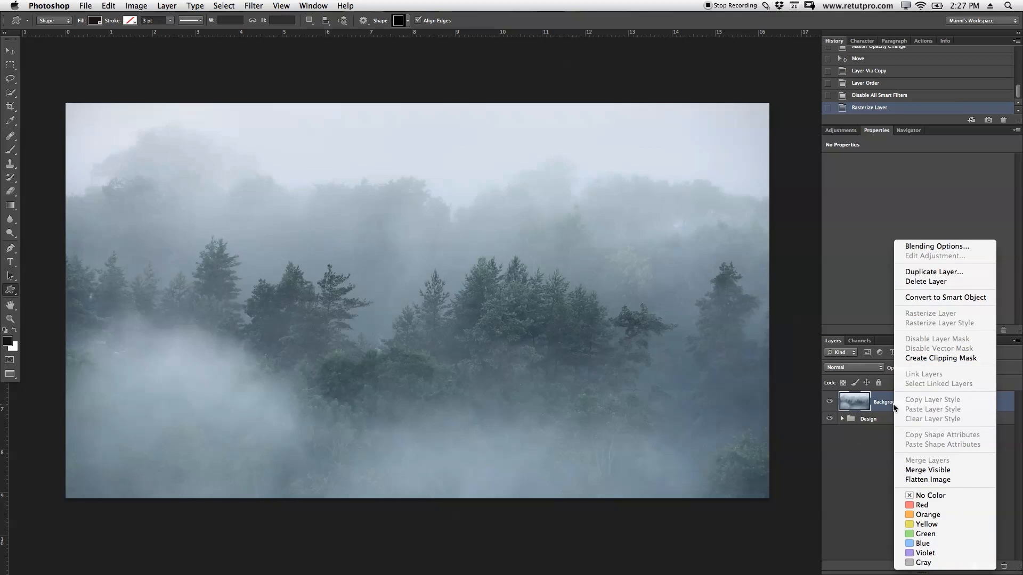
mouse_move(945, 297)
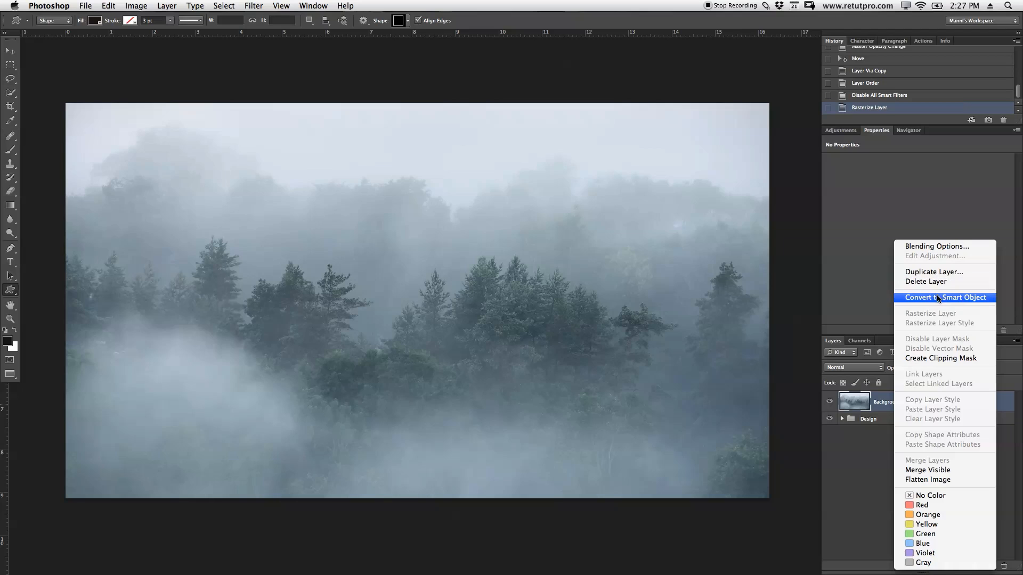
left_click(945, 298)
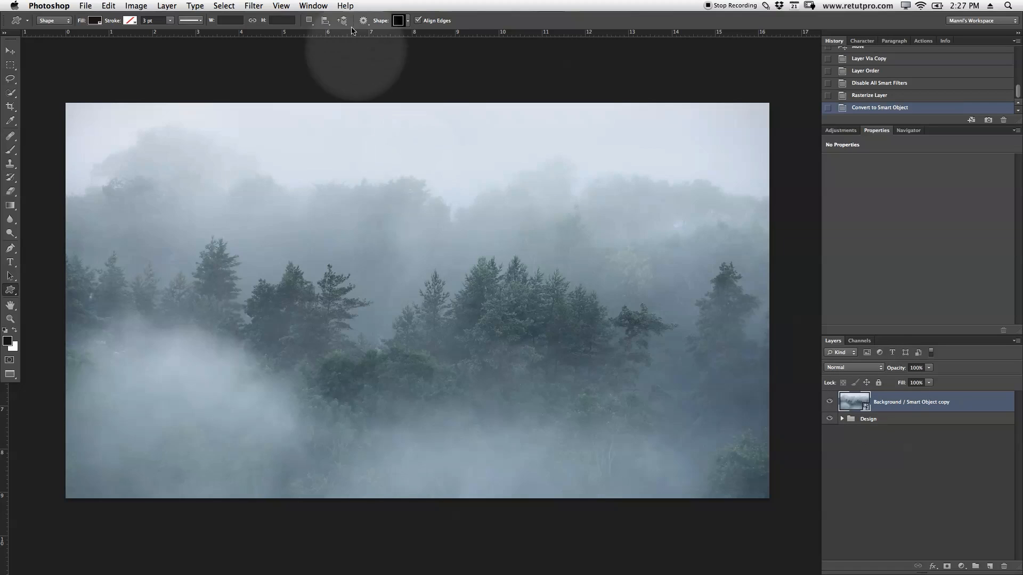
left_click(253, 5)
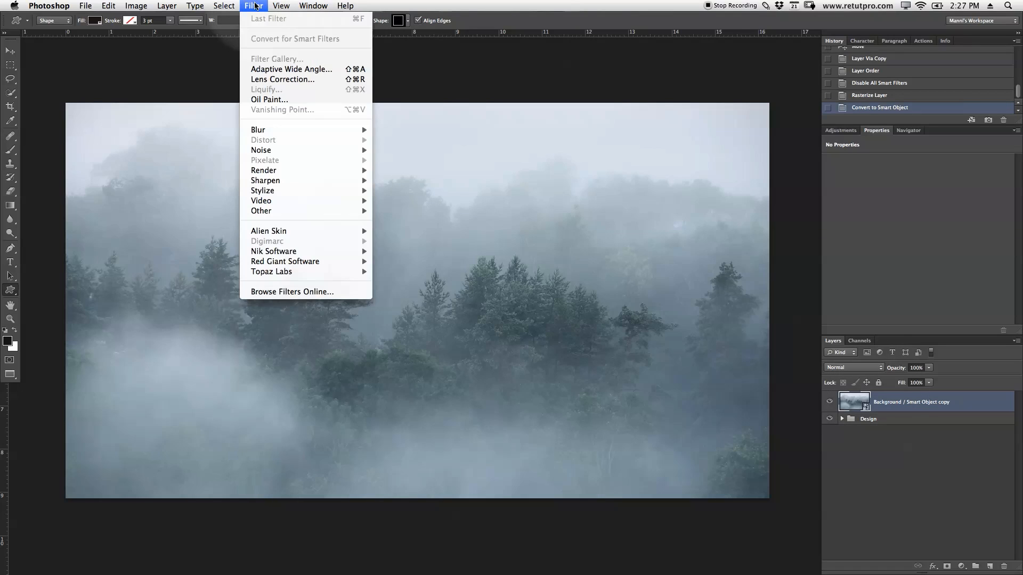
mouse_move(257, 130)
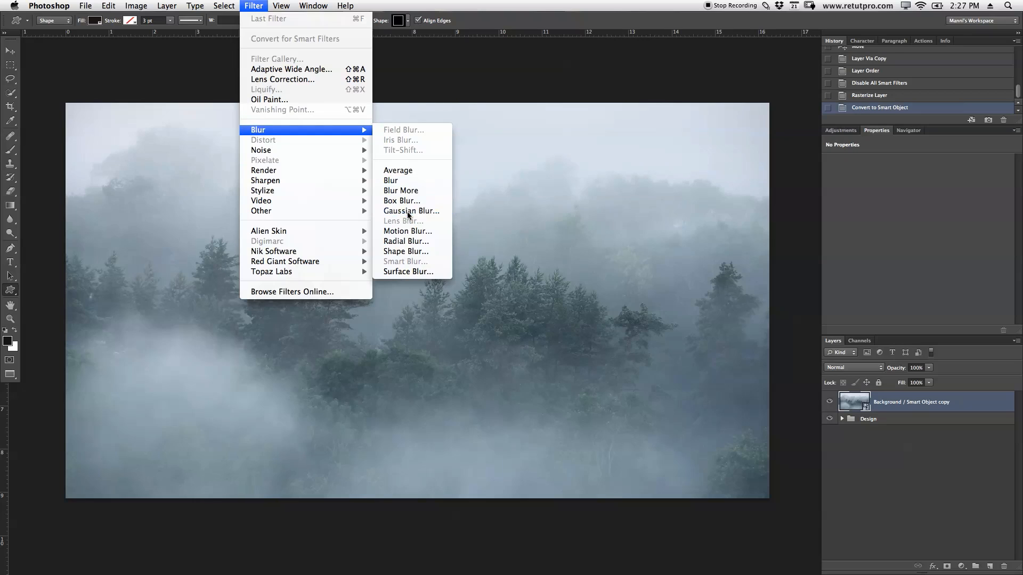
left_click(411, 211)
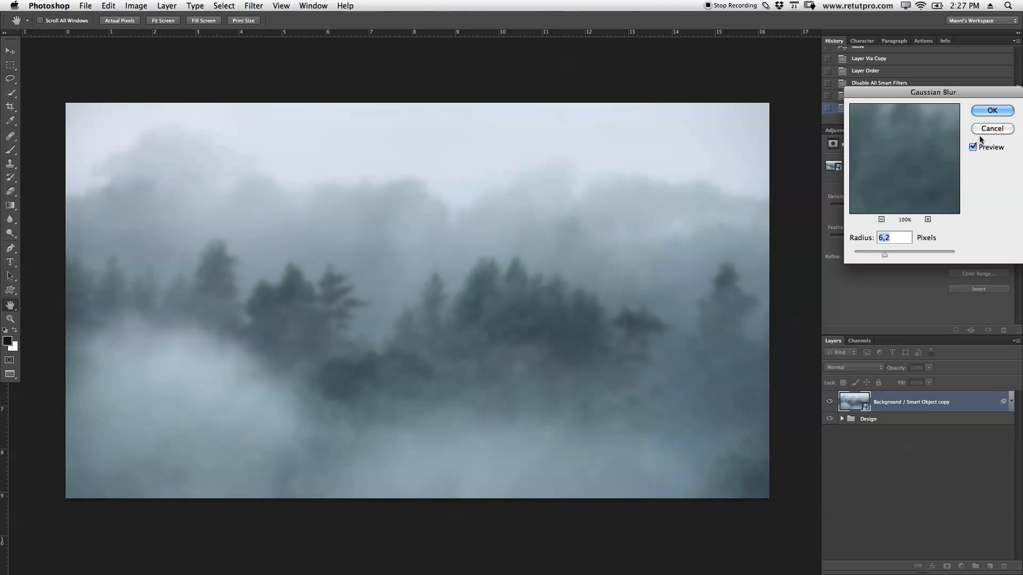
left_click(992, 110)
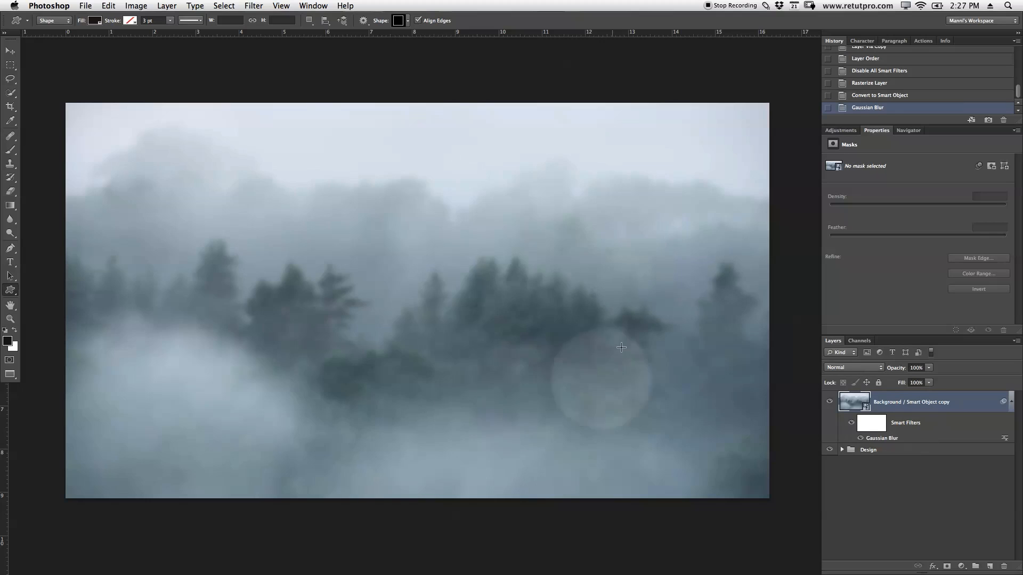
mouse_move(473, 257)
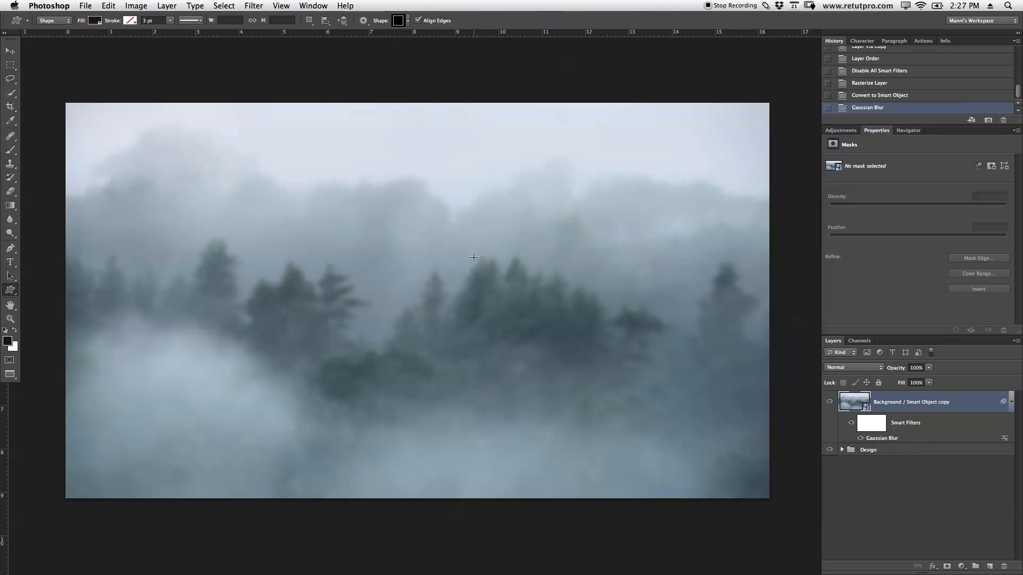
mouse_move(506, 268)
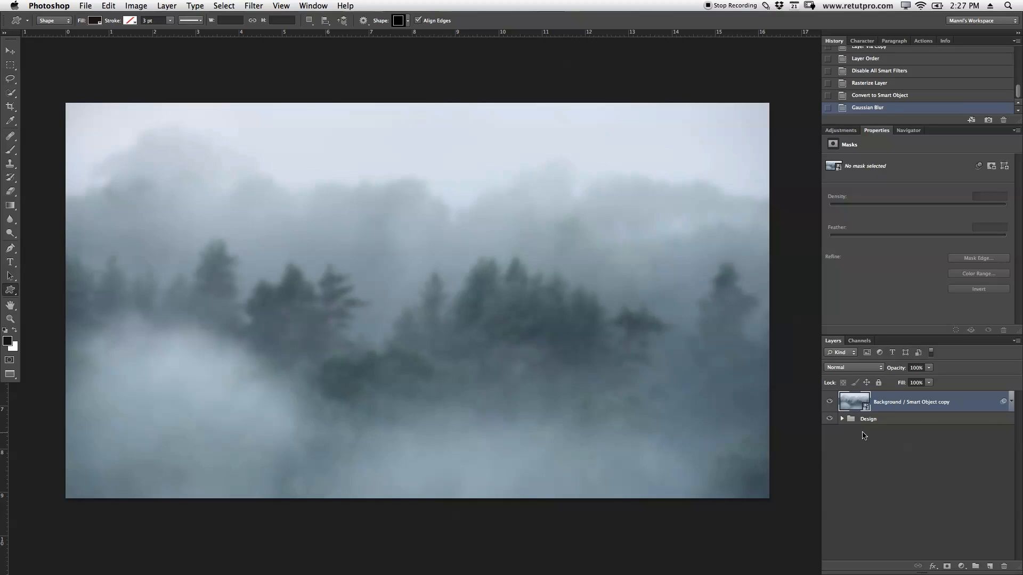
mouse_move(896, 430)
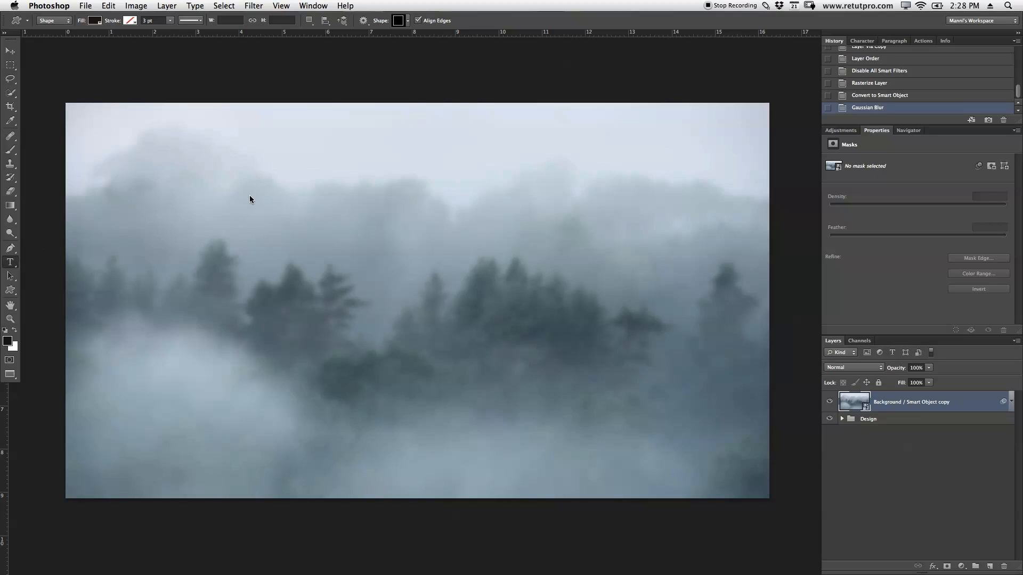
Create a type layer reading 'A' at 180 pt and move it toward the image centre
left_click(11, 262)
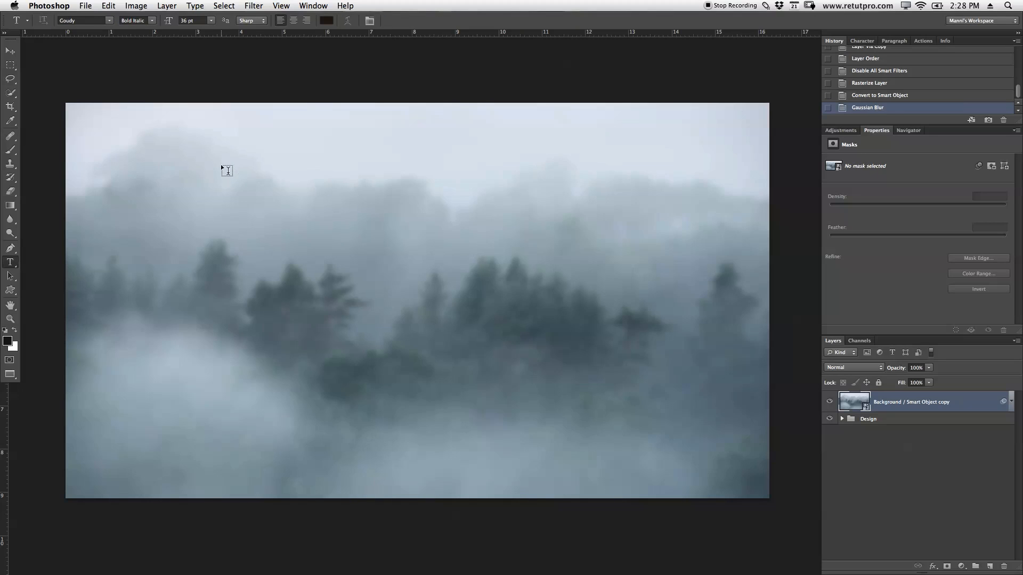
left_click_drag(220, 165, 646, 449)
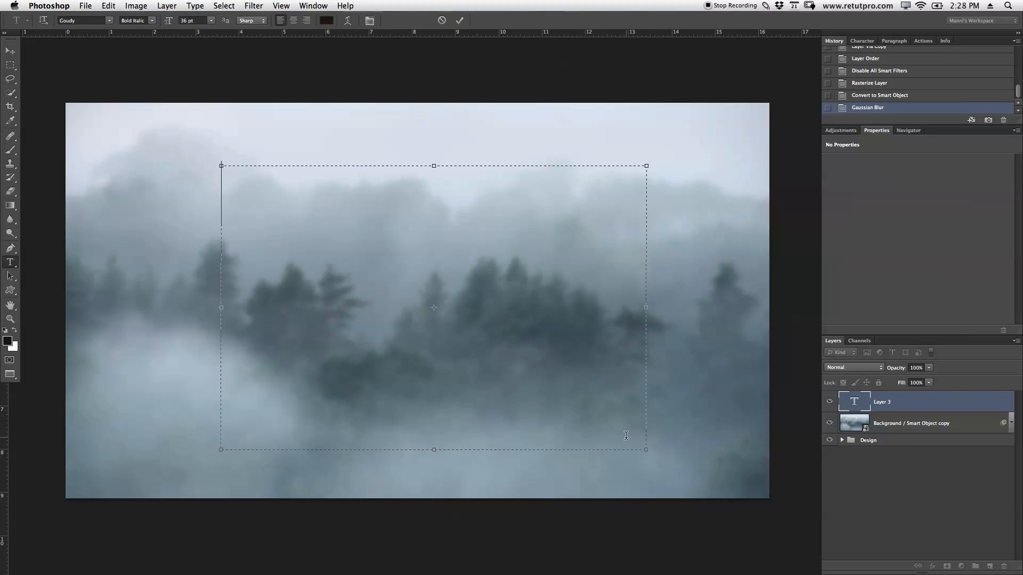
type("A")
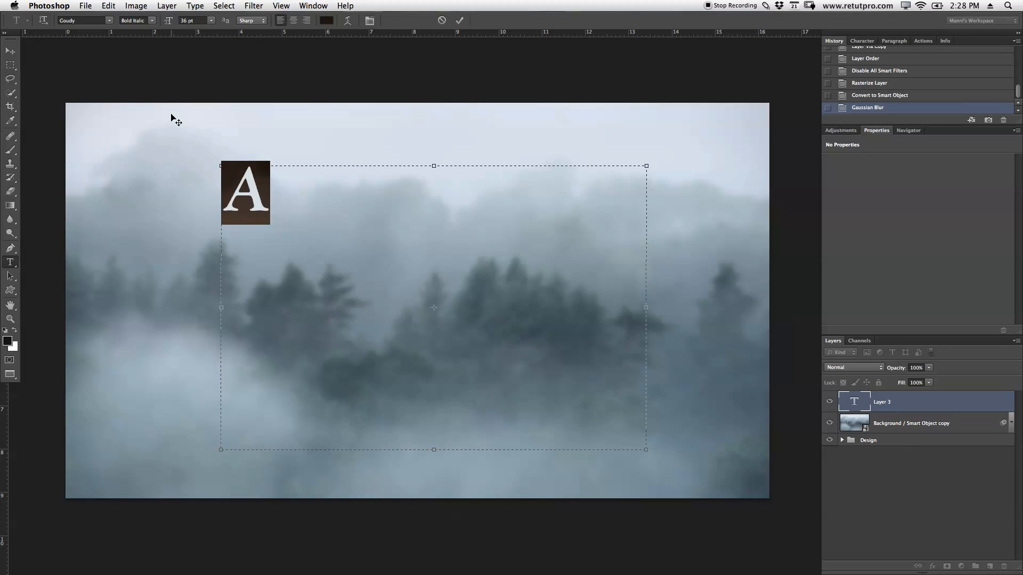
mouse_move(112, 19)
type("Intro")
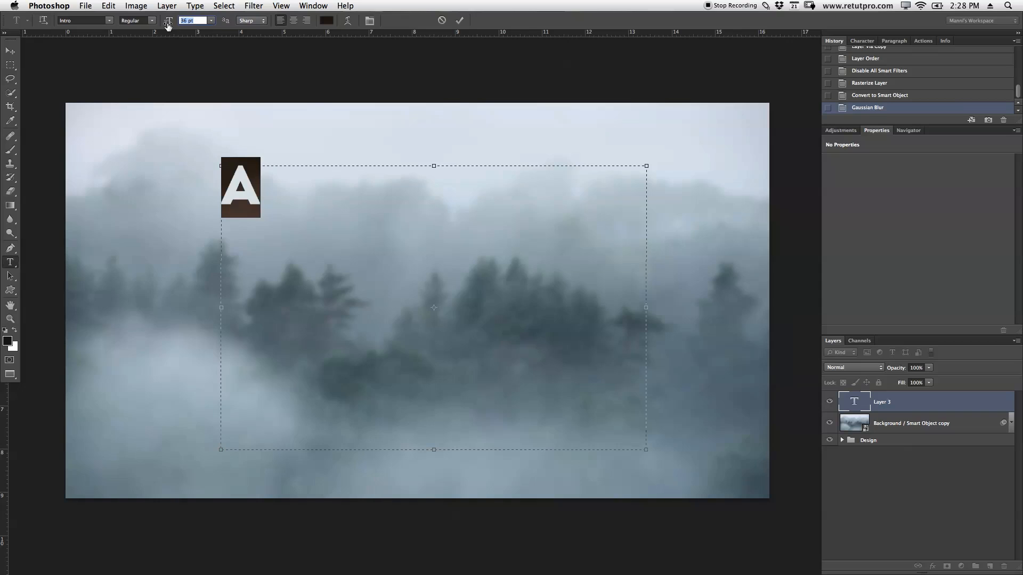
type("180")
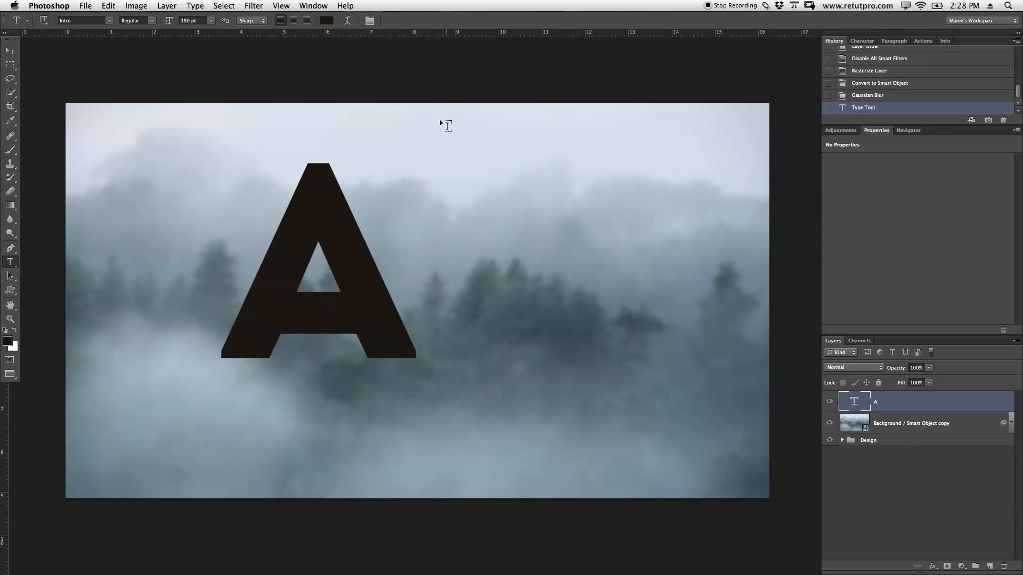
left_click(11, 51)
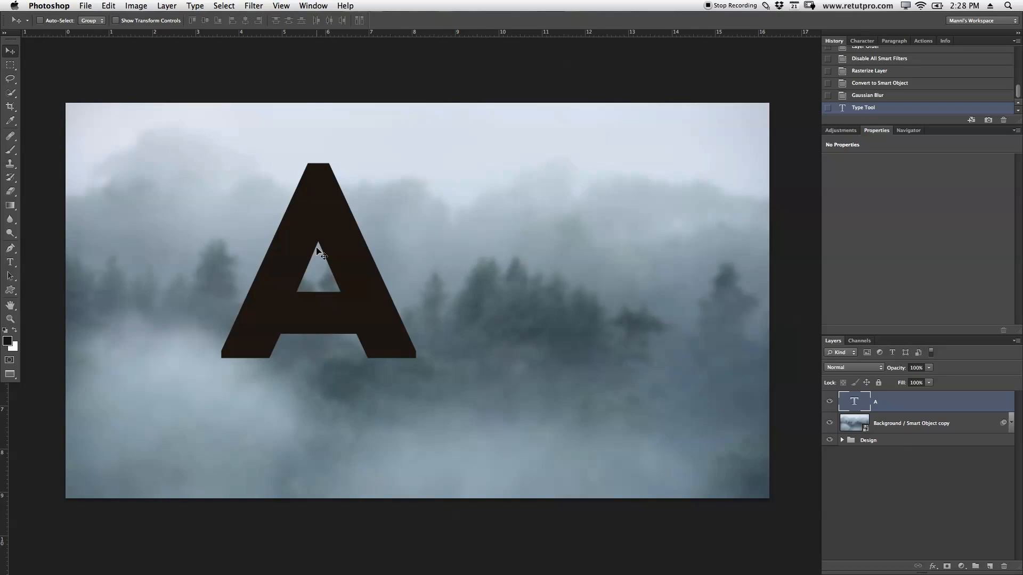
left_click_drag(320, 252, 411, 267)
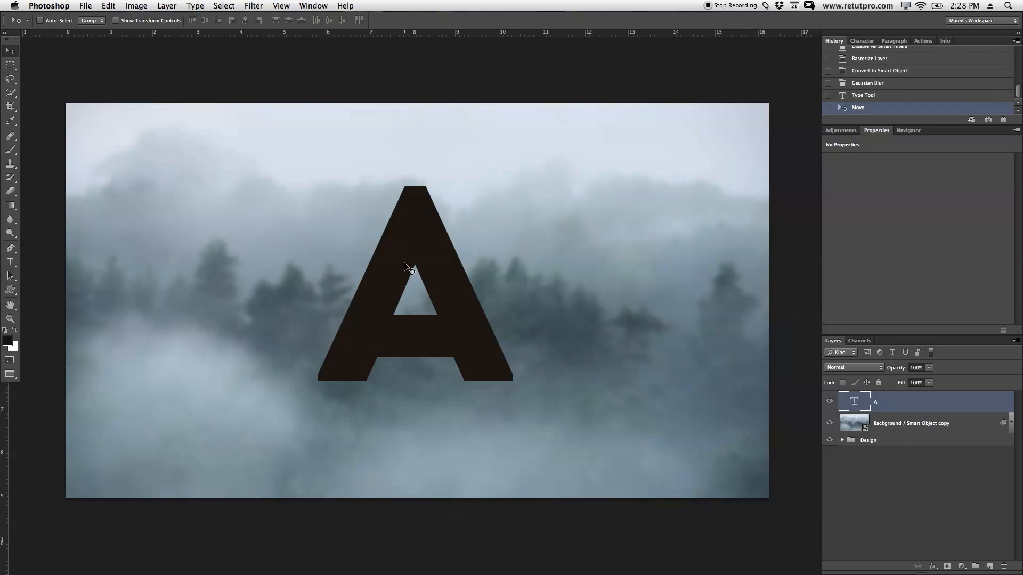
Add a vertical guide at 50% and a horizontal guide at 50% via View > New Guide
left_click(281, 5)
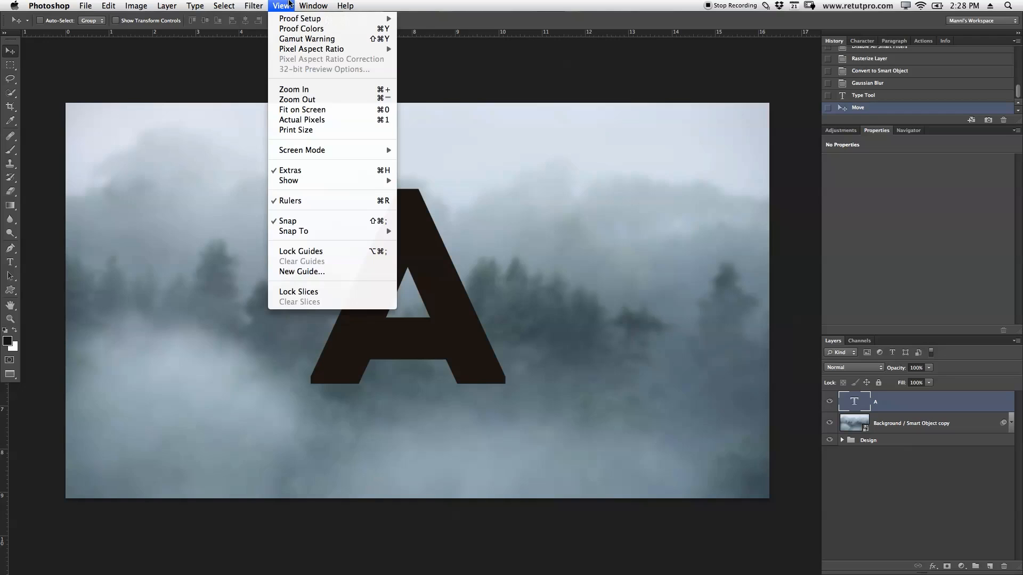
mouse_move(308, 275)
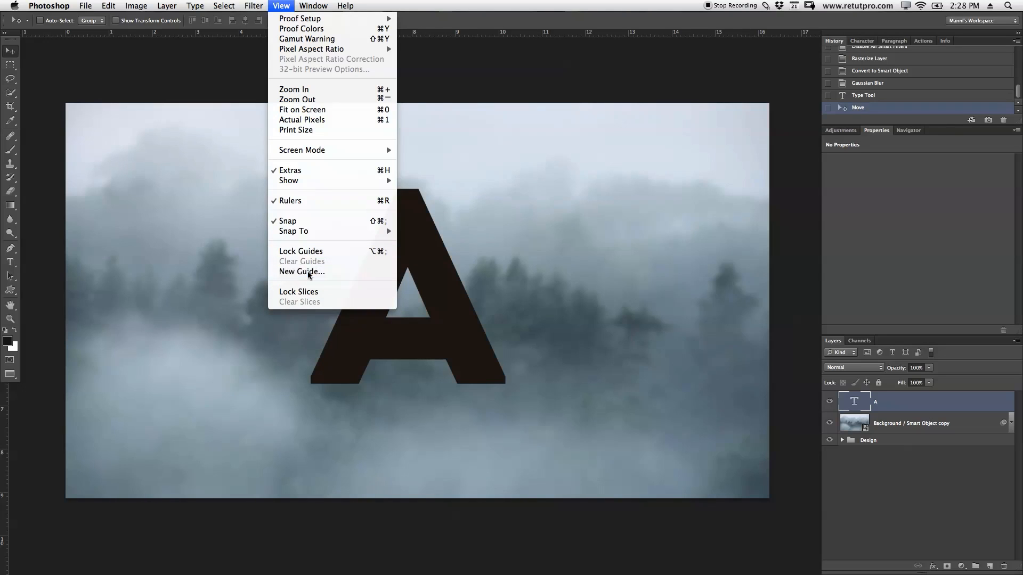
left_click(302, 272)
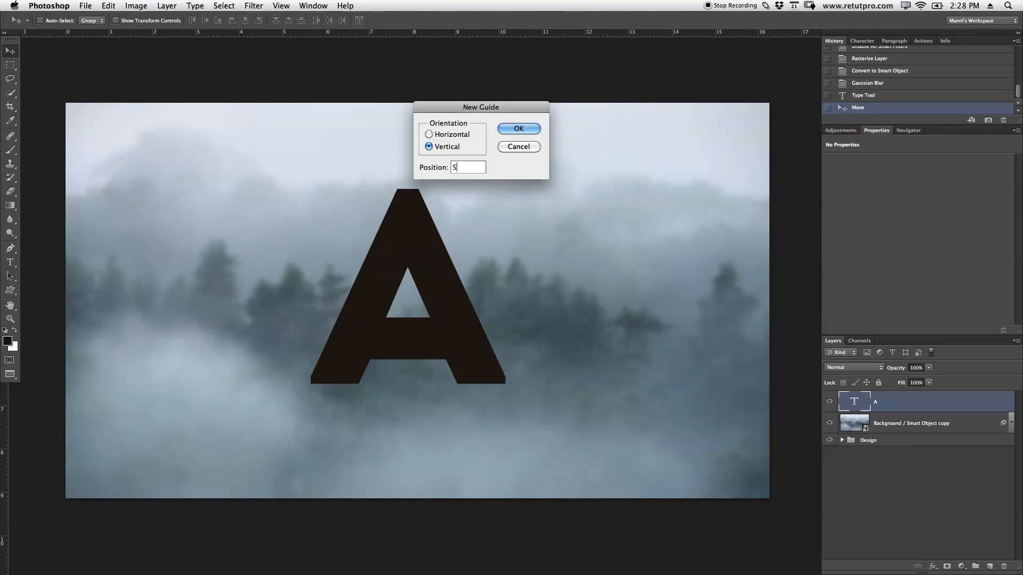
left_click(518, 128)
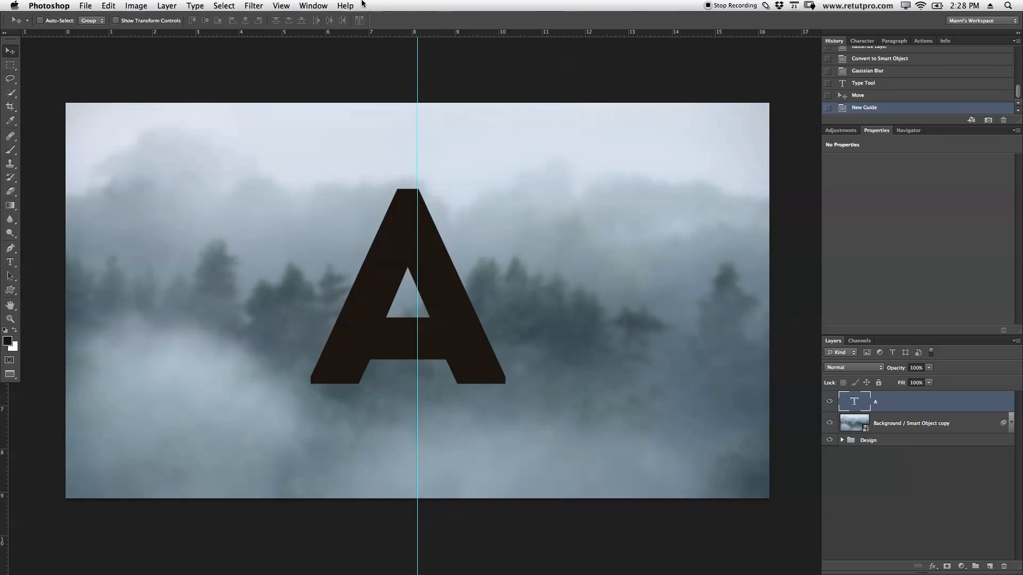
left_click(282, 5)
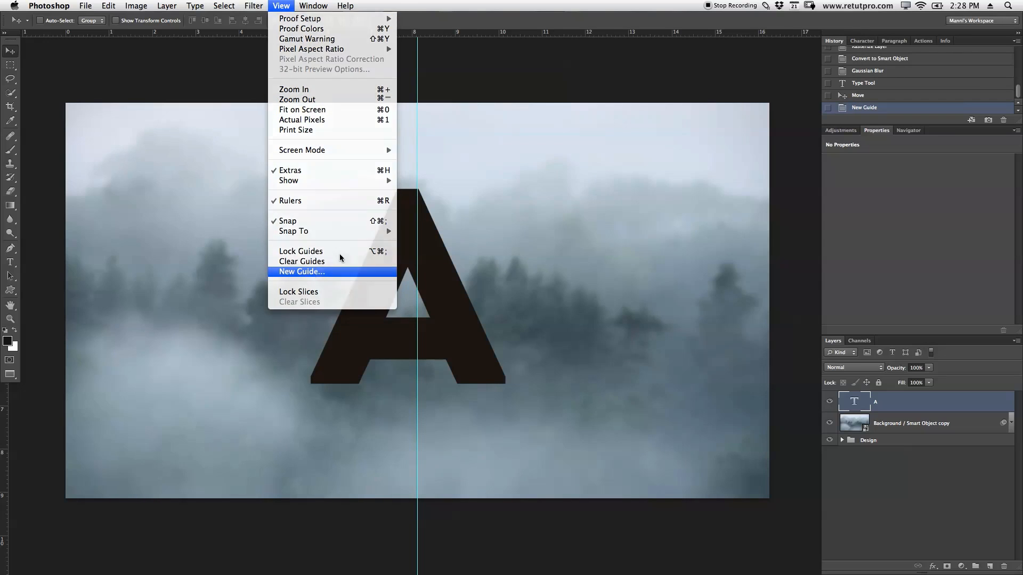
left_click(300, 272)
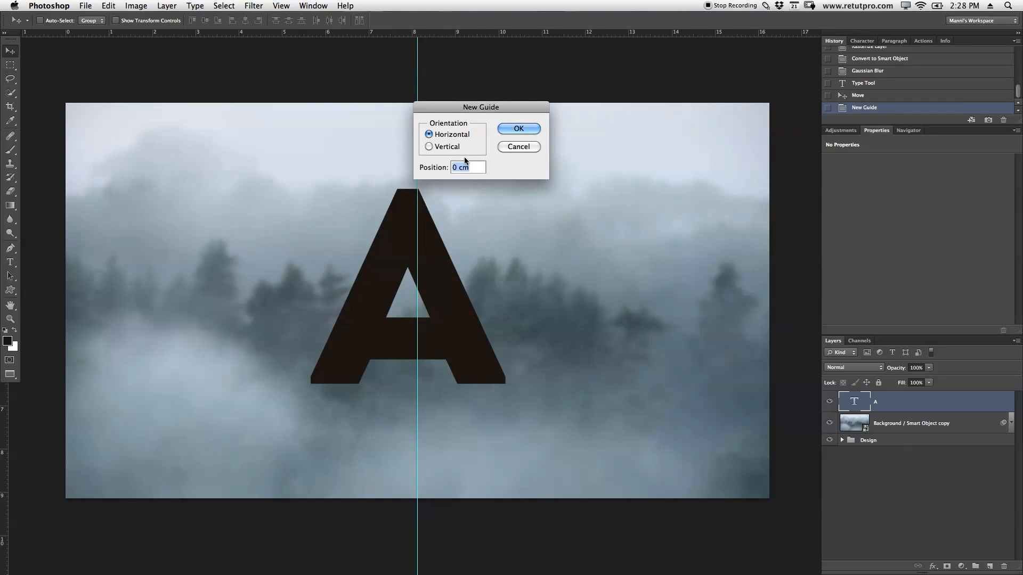
type("5")
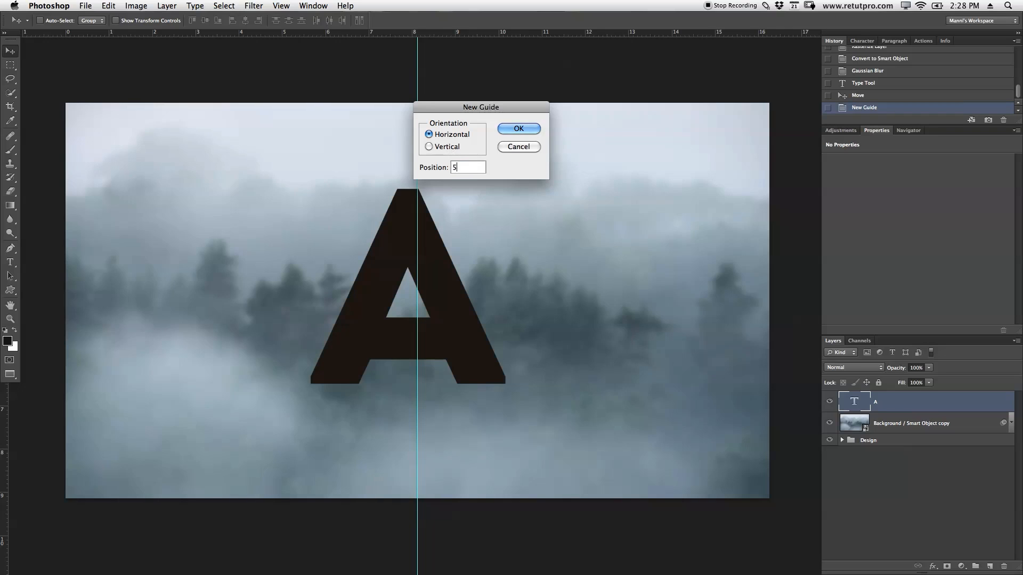
type("0%")
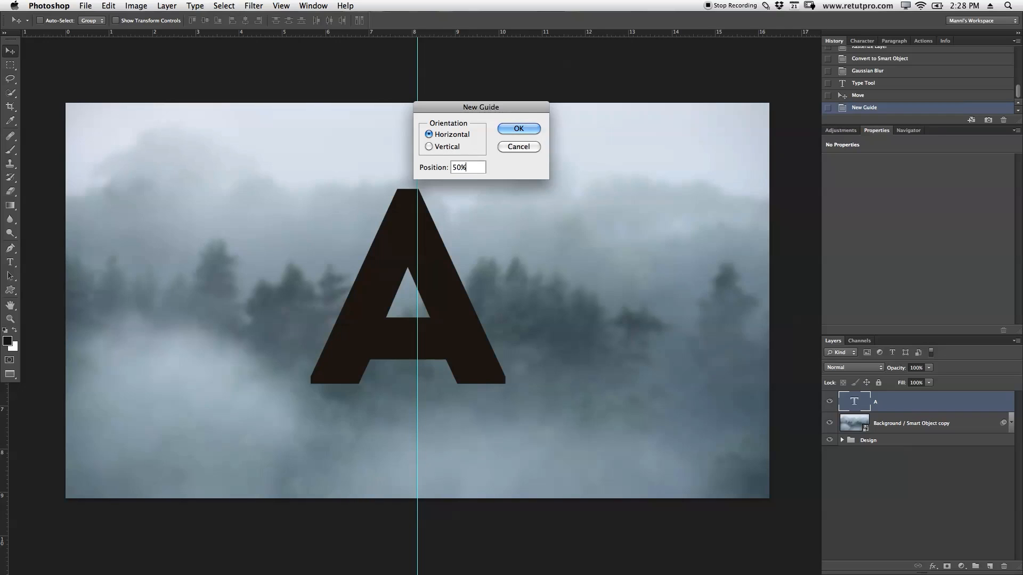
left_click(517, 128)
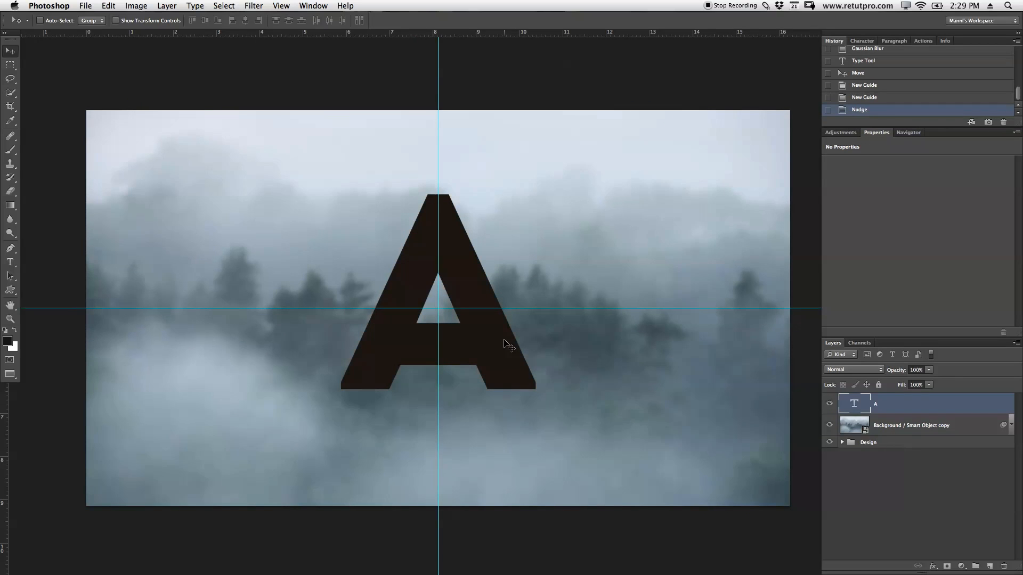
left_click(9, 262)
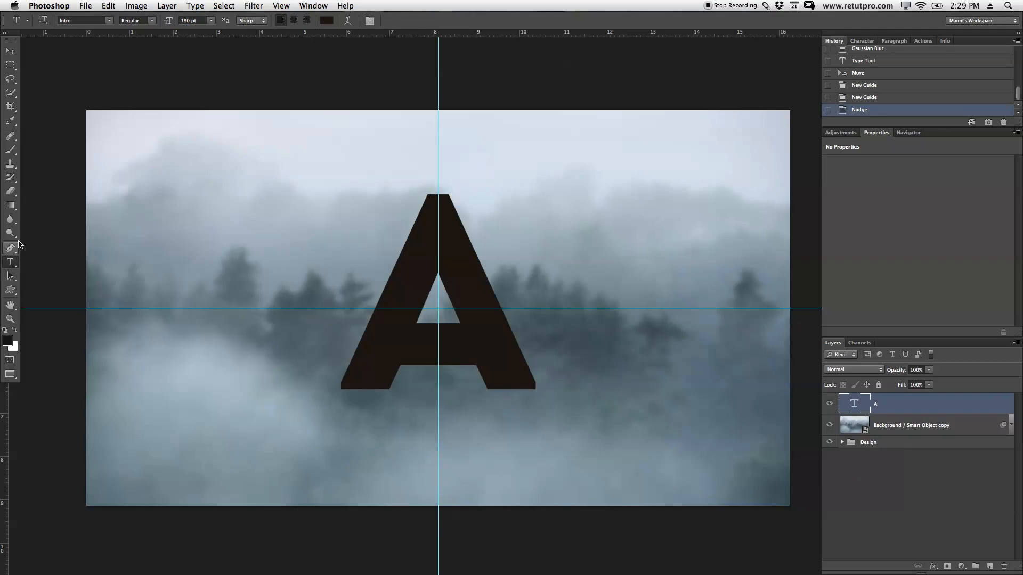
Create an LPHABET text box below the A in Helvetica Neue 15 pt and show the Character panel
left_click_drag(256, 421, 428, 452)
type("LPHABET")
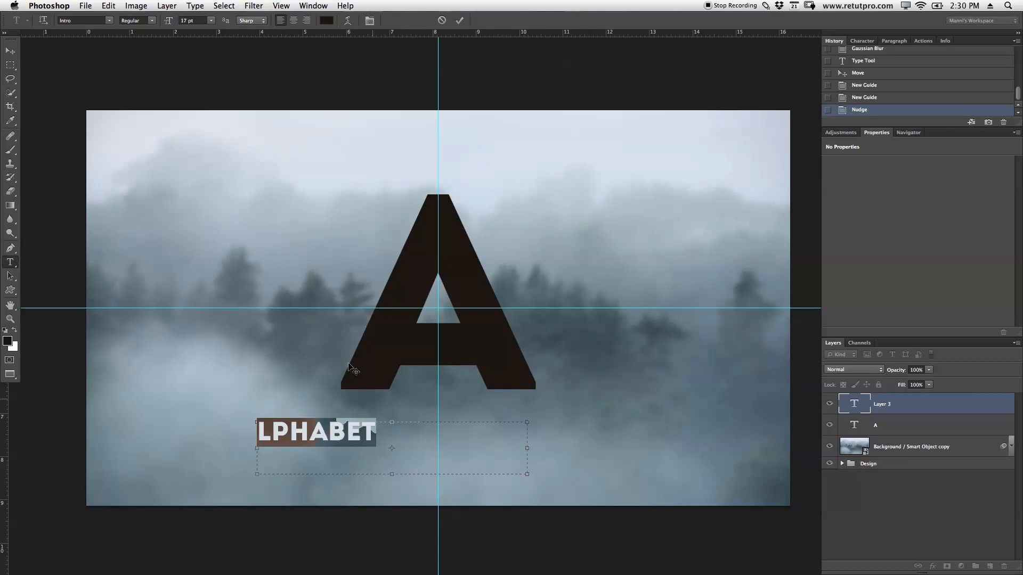
left_click(83, 20)
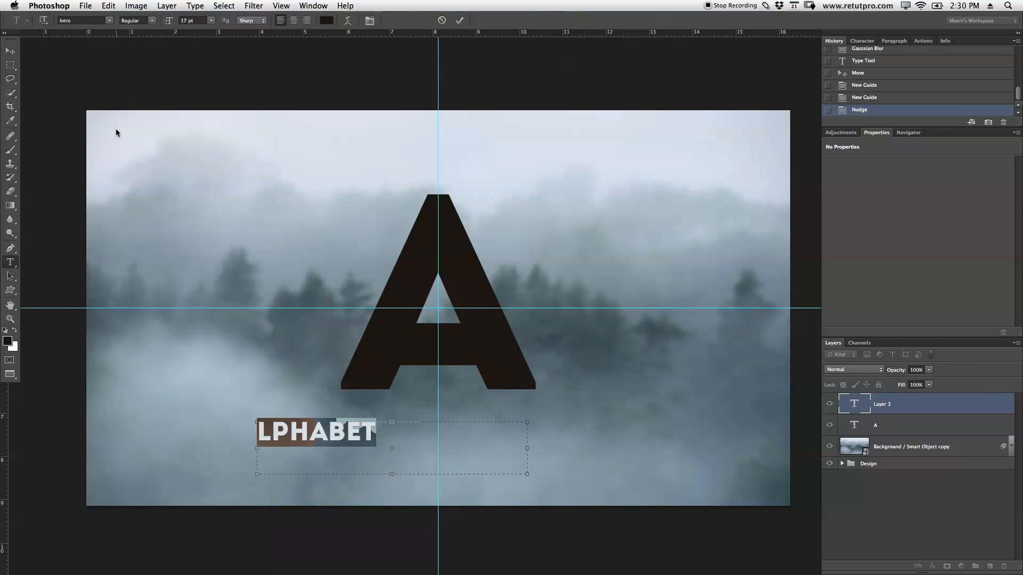
left_click(109, 20)
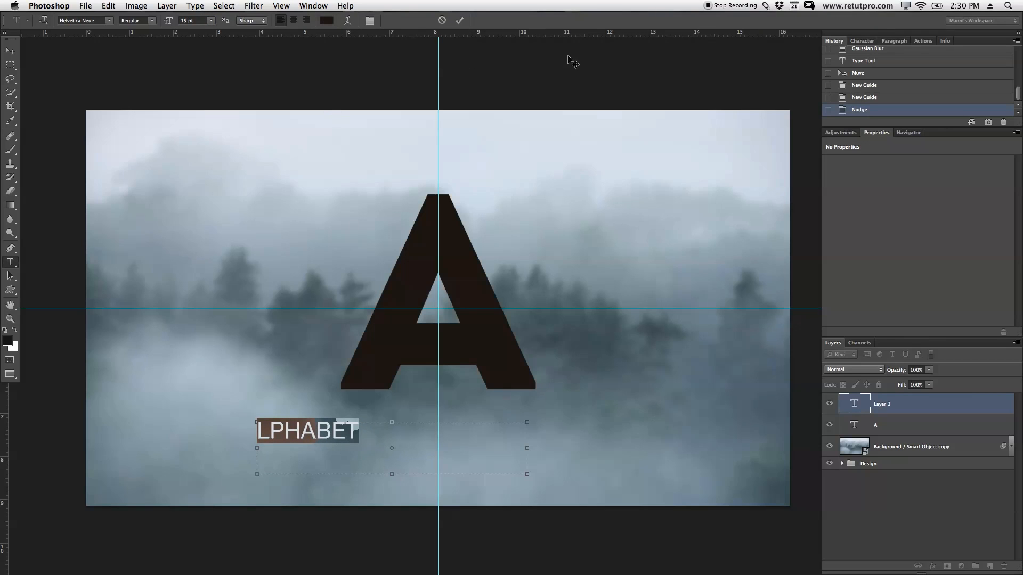
mouse_move(443, 566)
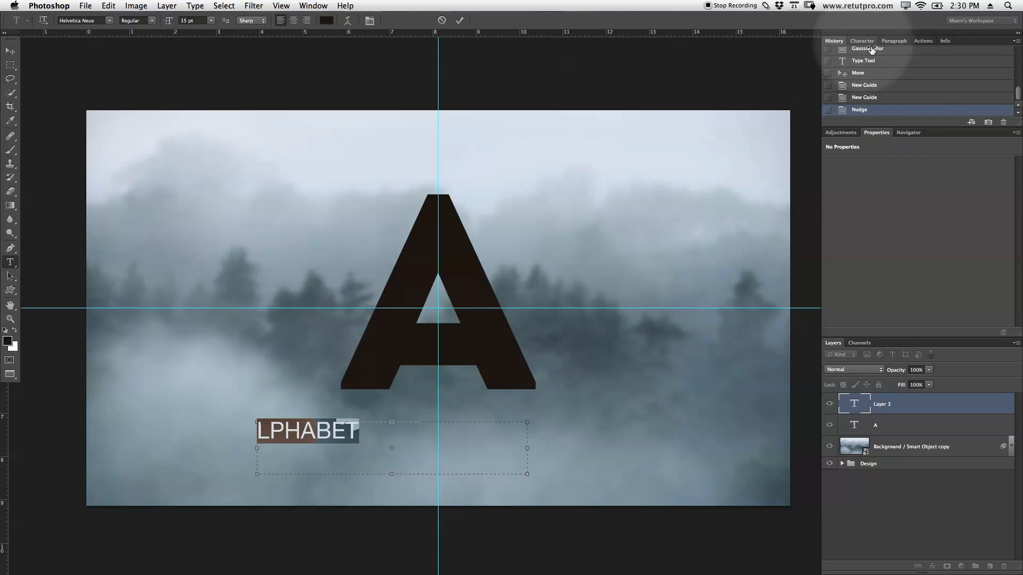
left_click(862, 41)
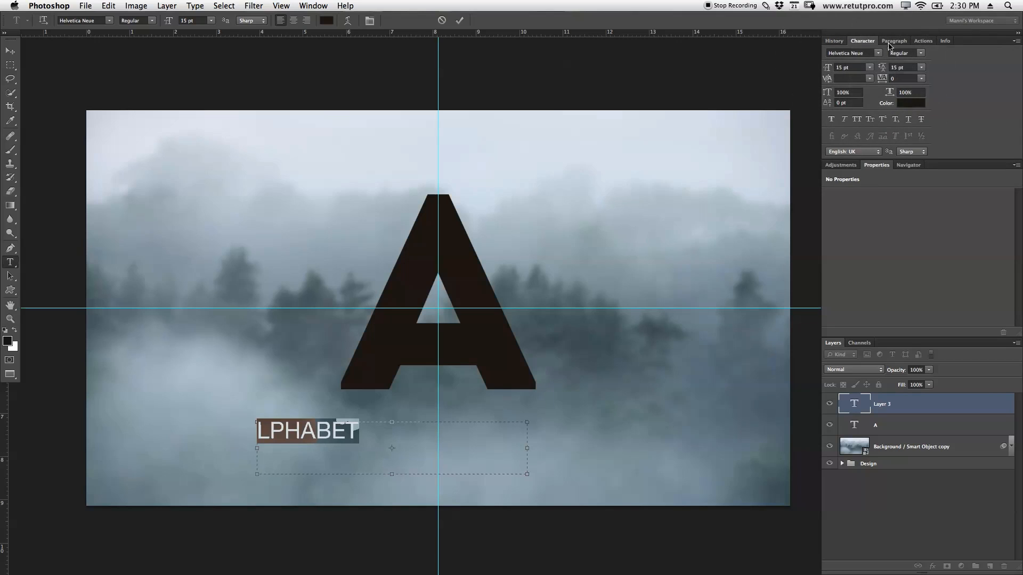
left_click(313, 6)
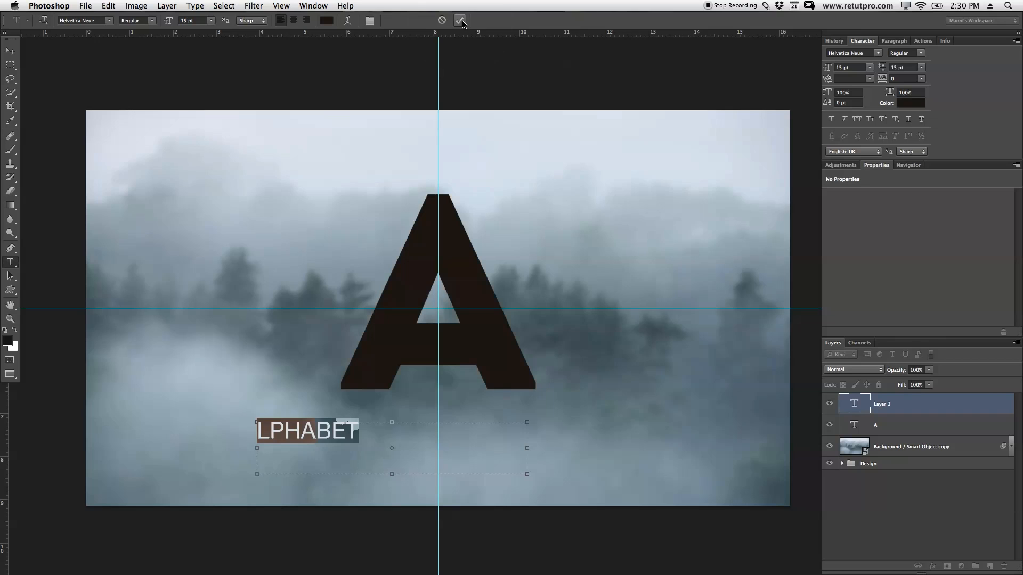
Commit LPHABET, move it into the A's opening and set its colour to white
left_click(460, 20)
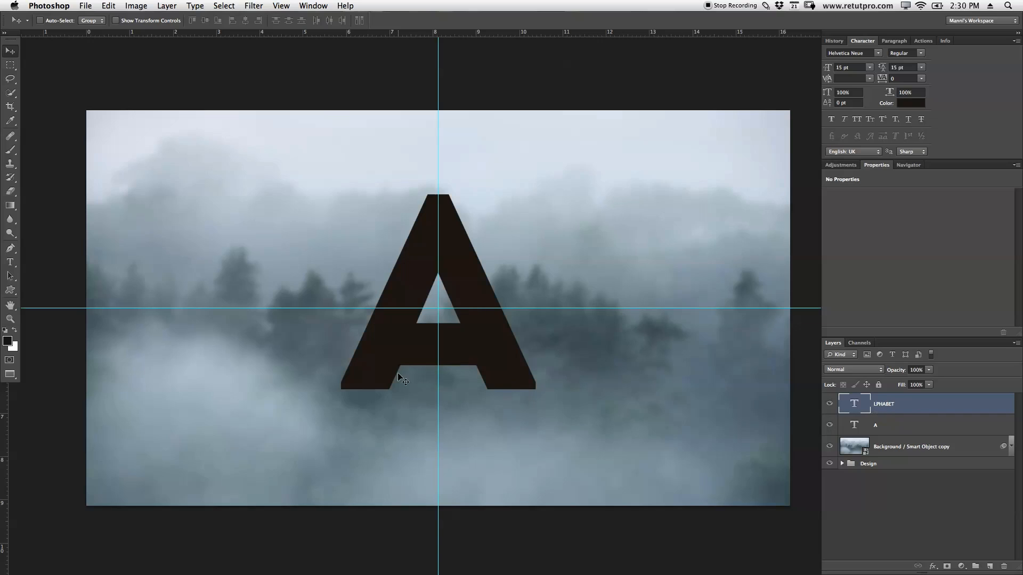
mouse_move(486, 328)
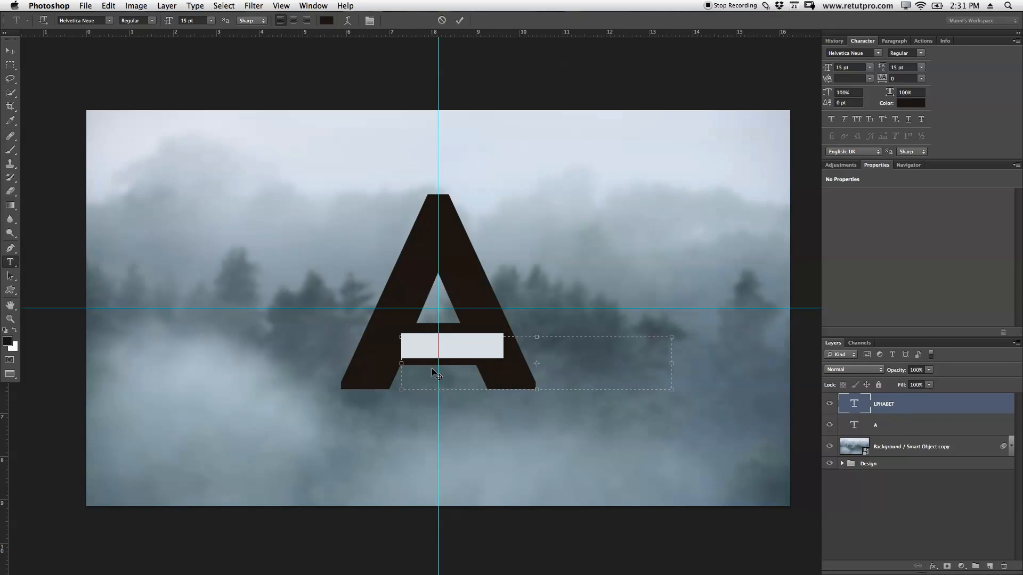
left_click(909, 103)
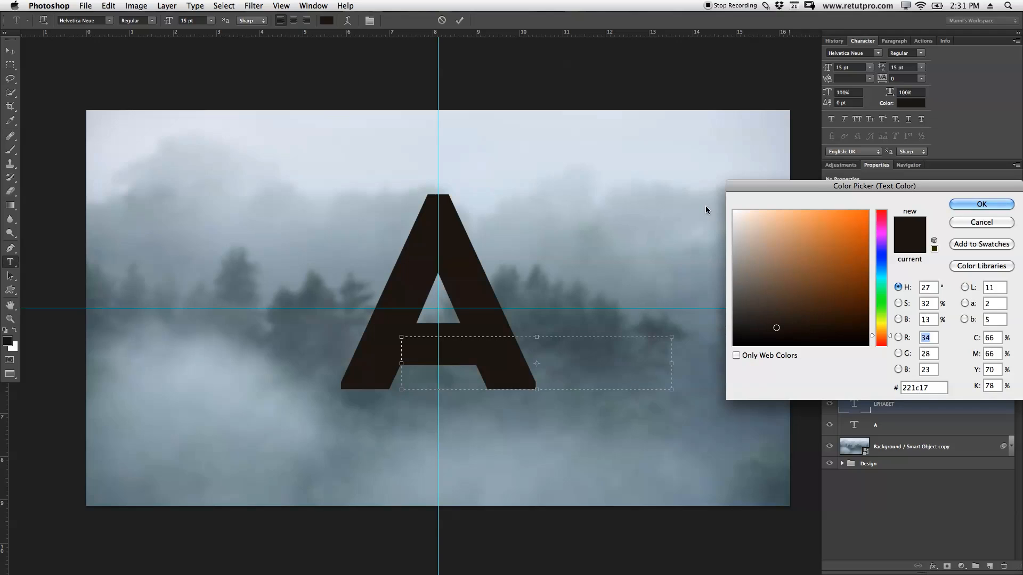
left_click(460, 21)
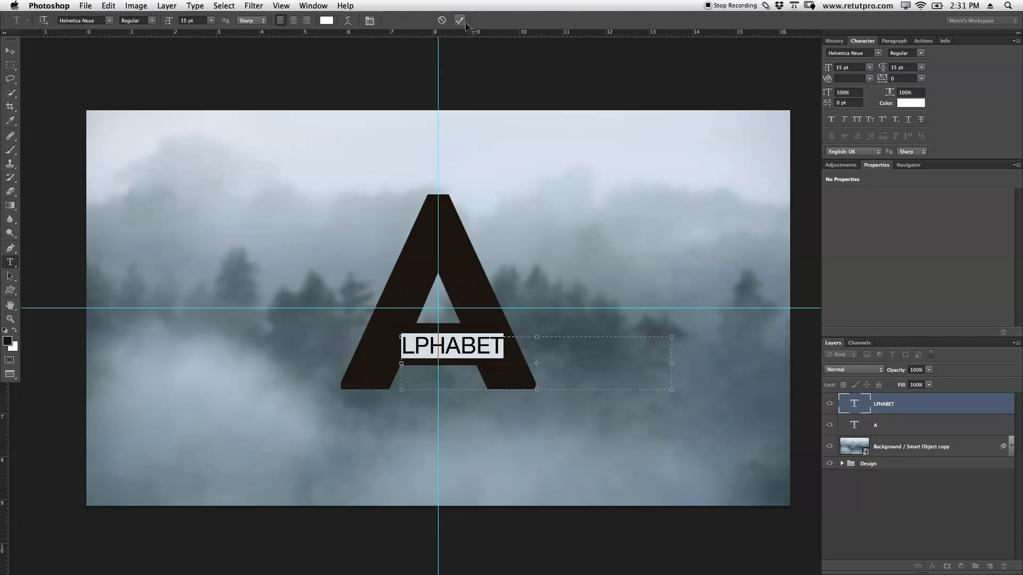
left_click(460, 21)
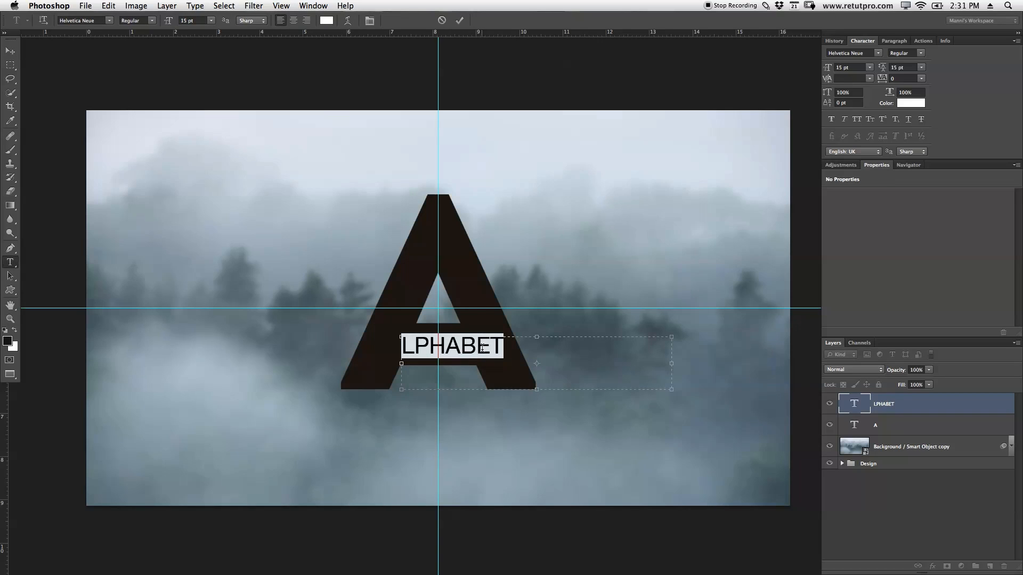
mouse_move(279, 147)
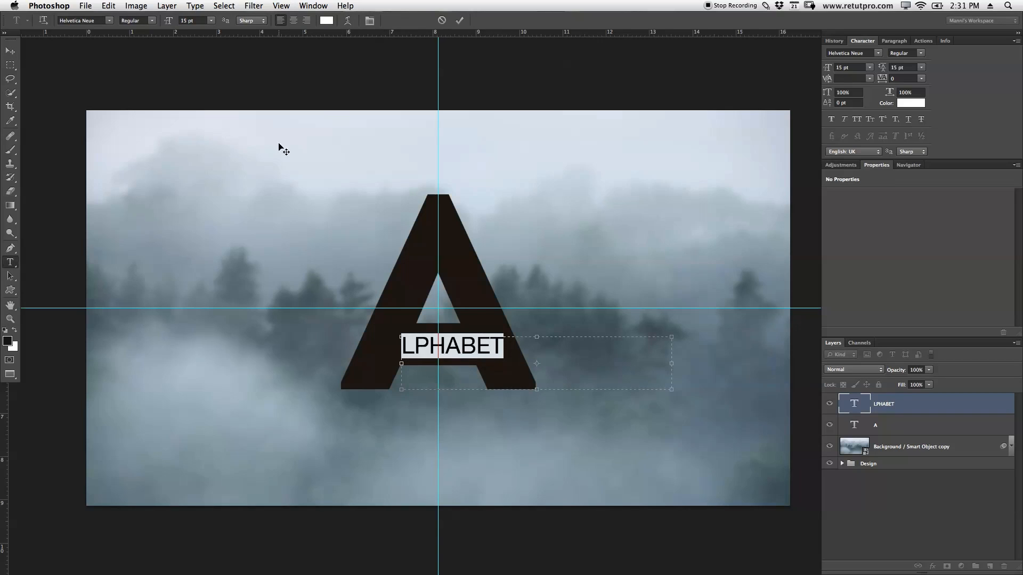
mouse_move(374, 255)
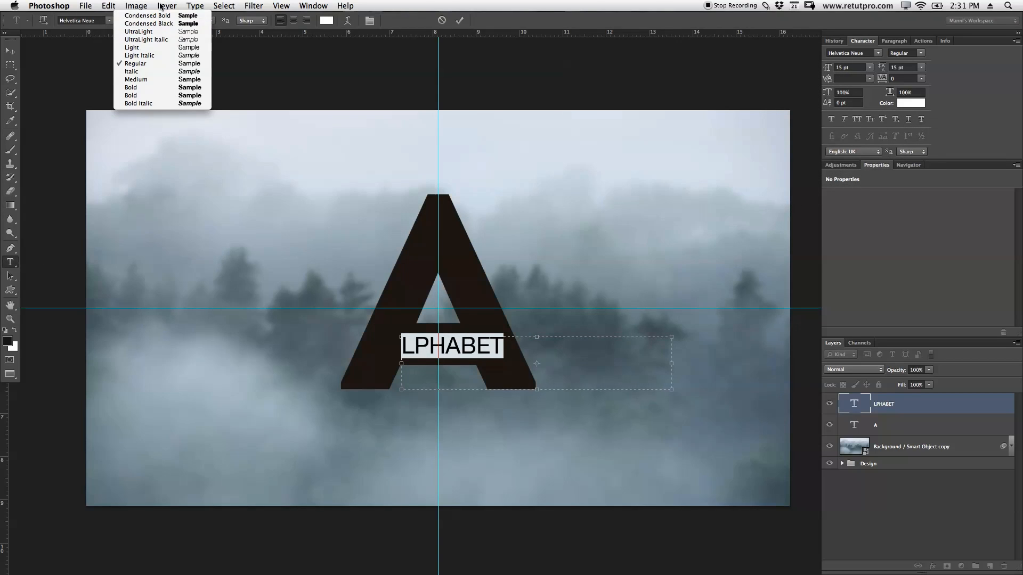
mouse_move(130, 88)
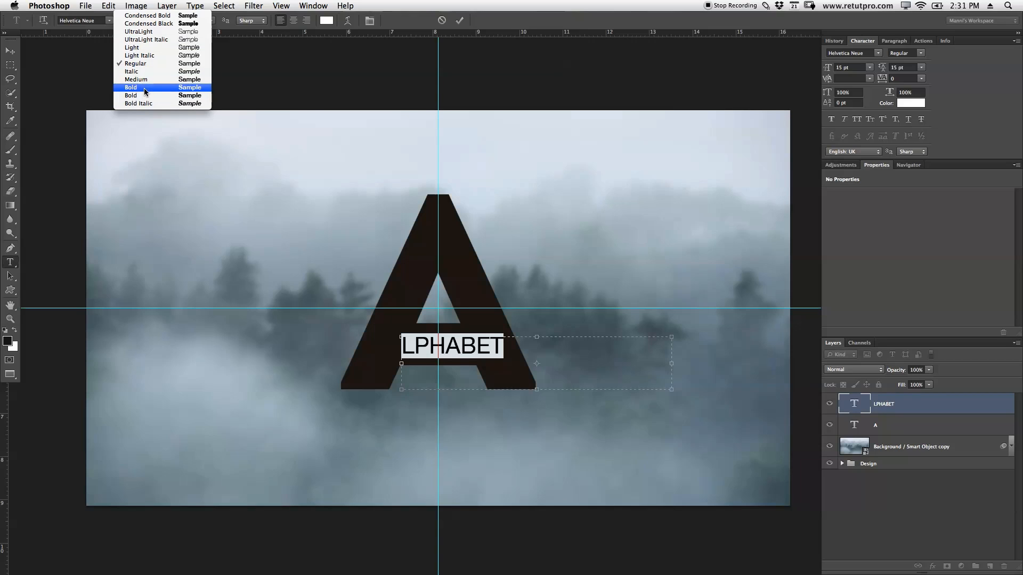
Set the LPHABET text to Helvetica Neue Bold and commit it
left_click(131, 88)
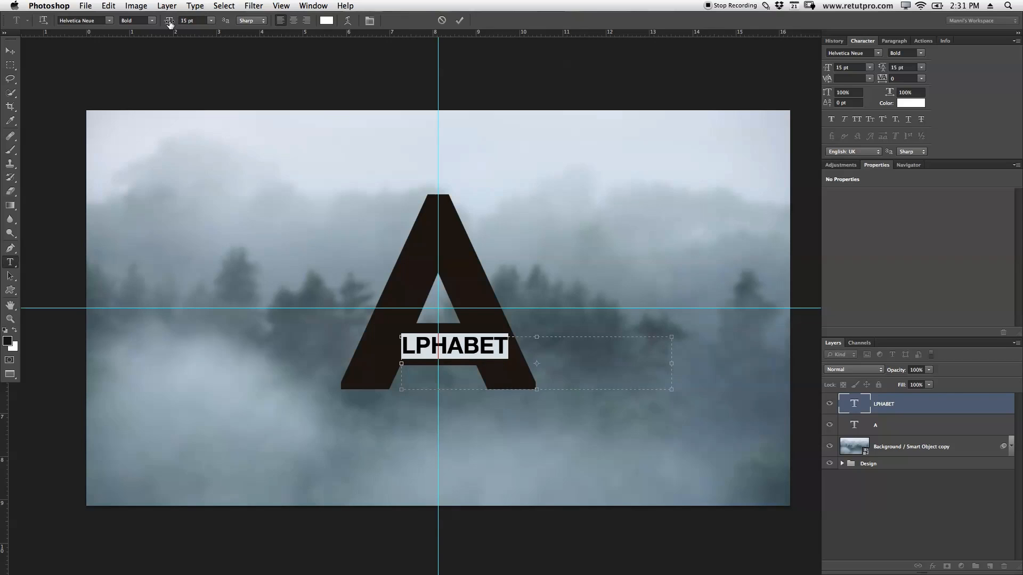
left_click(191, 20)
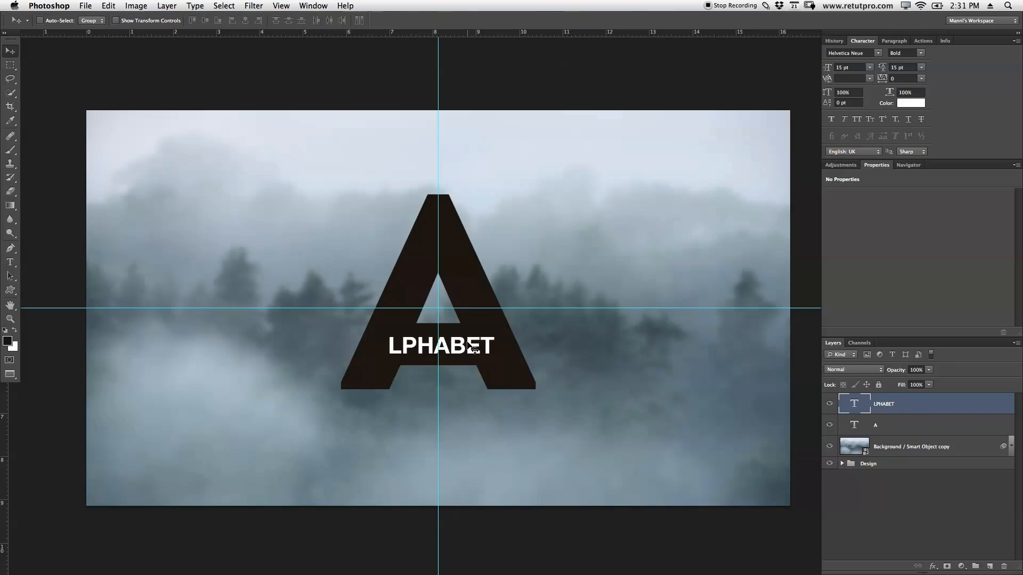
mouse_move(551, 361)
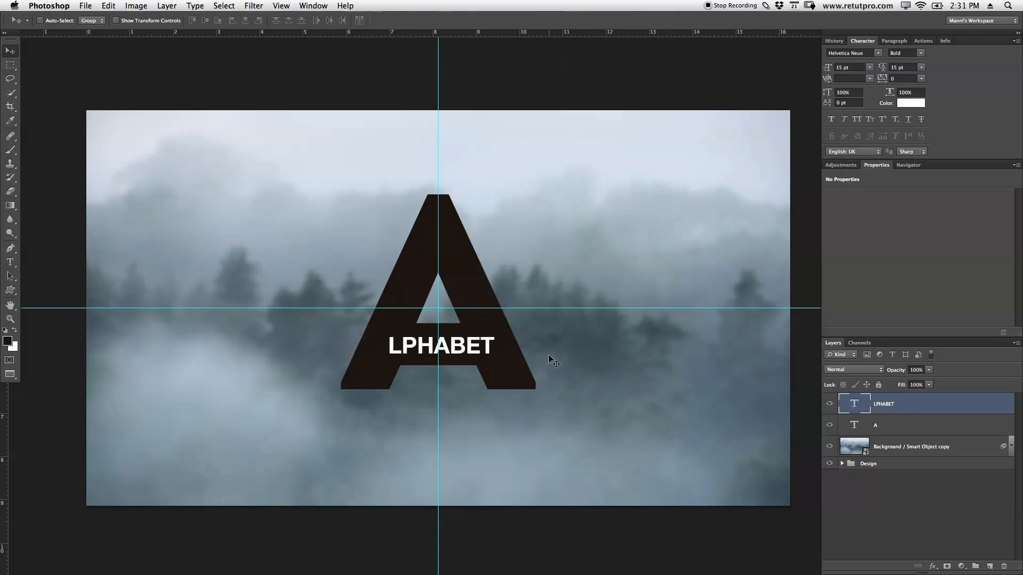
mouse_move(544, 408)
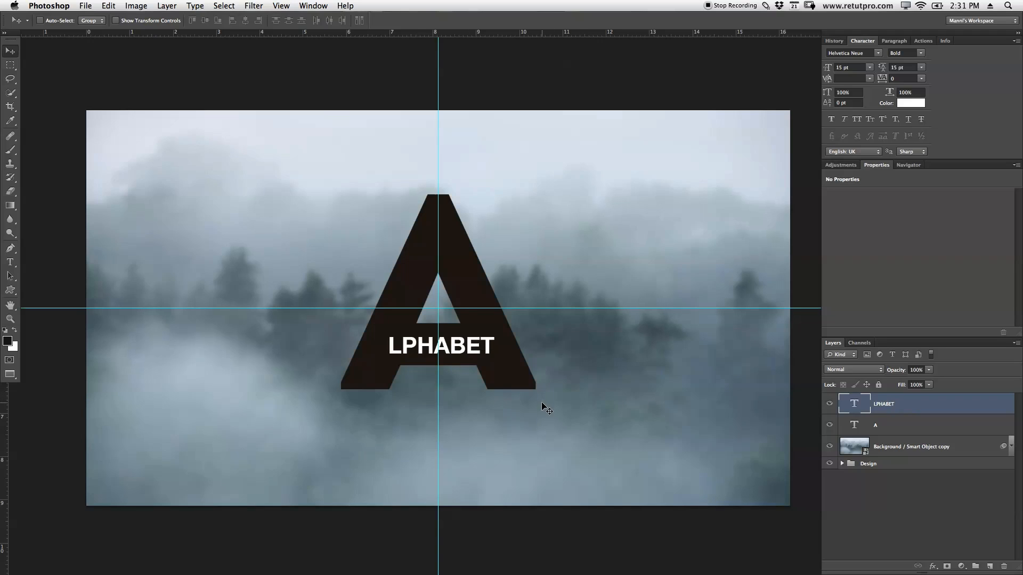
mouse_move(510, 431)
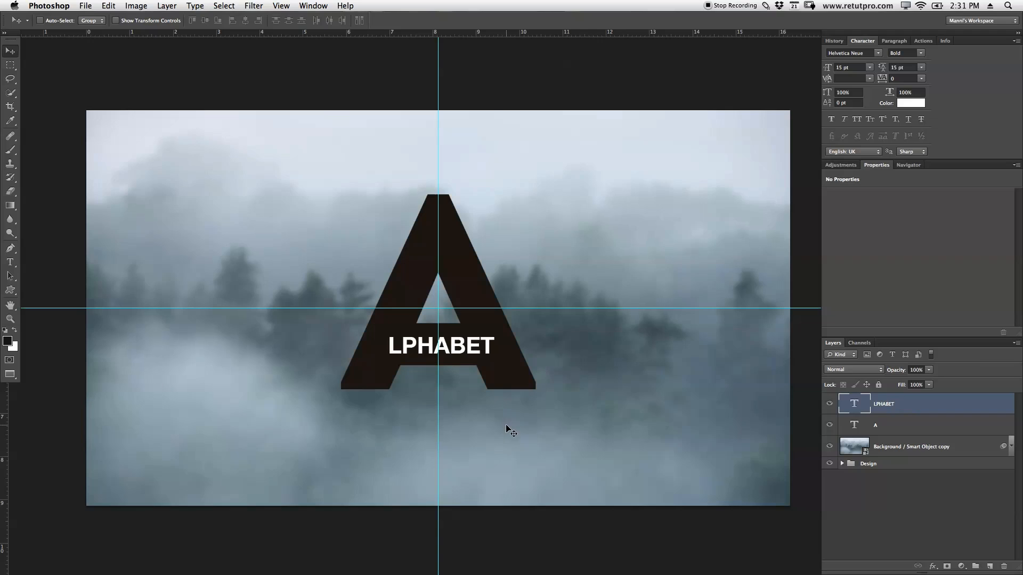
mouse_move(521, 350)
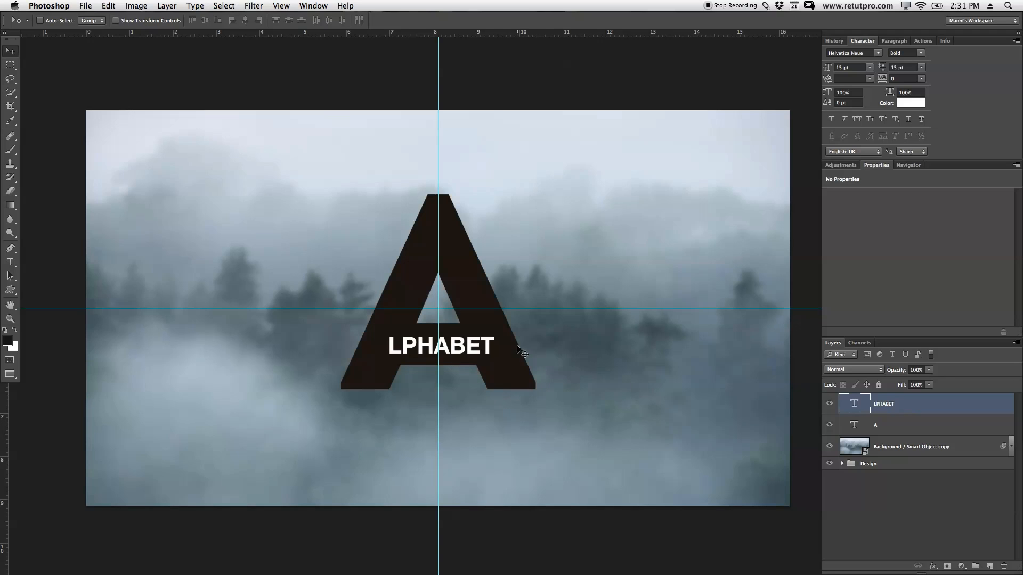
mouse_move(931, 405)
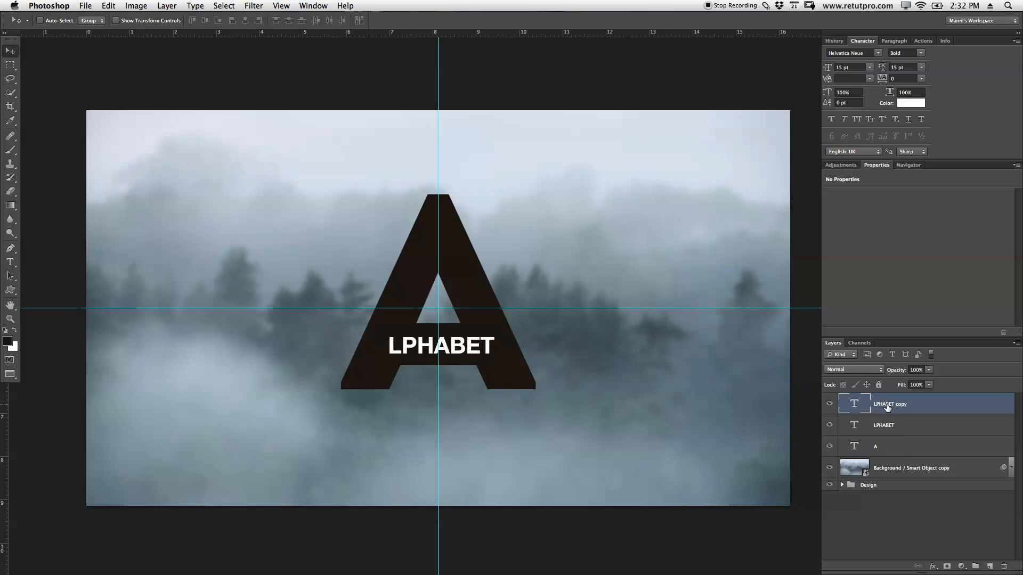
mouse_move(657, 341)
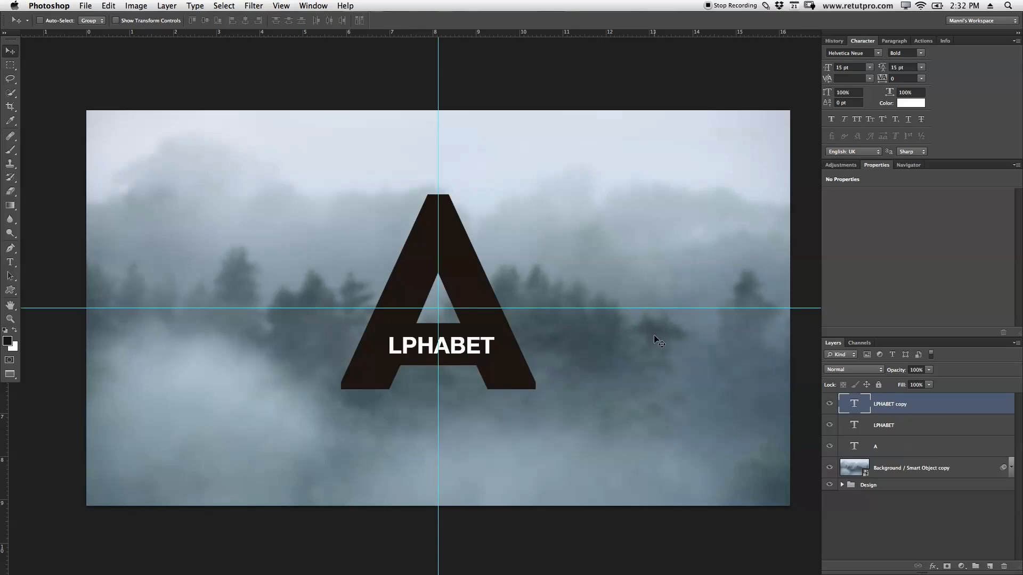
Move the text copy below the A and retype it as 'SEARCH. FIND. LEARN' without a trailing period
left_click_drag(440, 345, 440, 431)
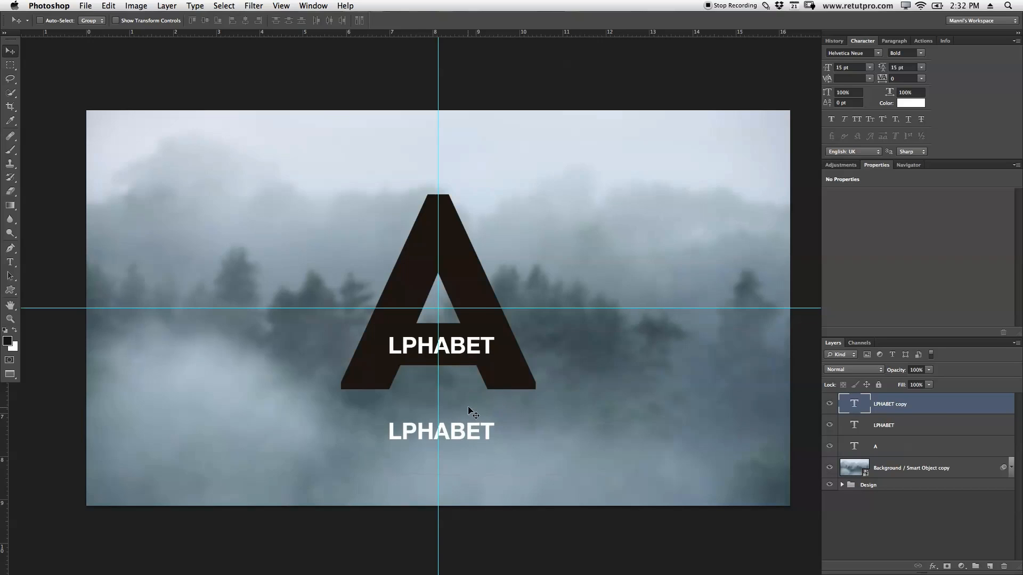
double_click(440, 431)
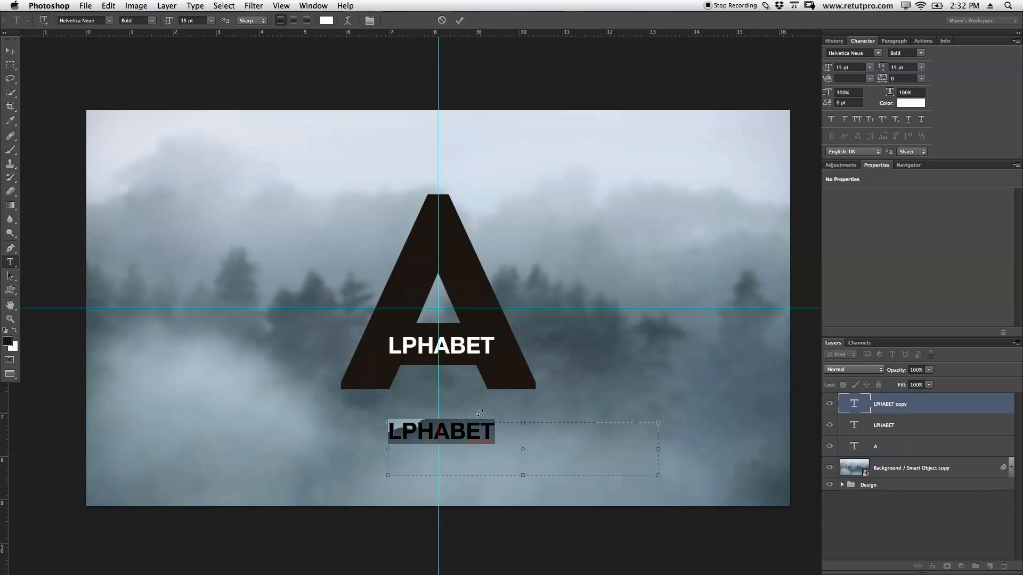
type("SEAR")
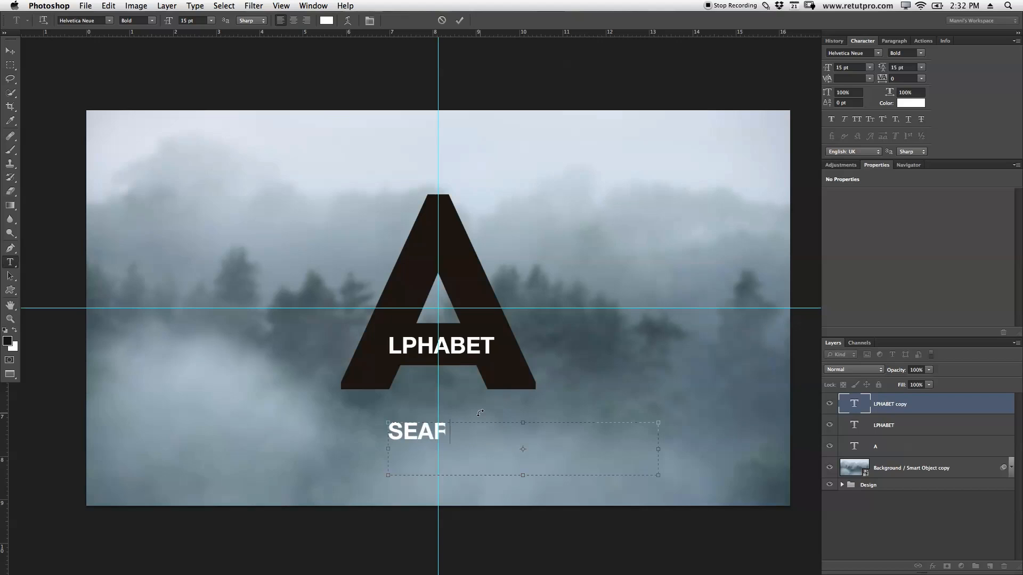
type("CH.")
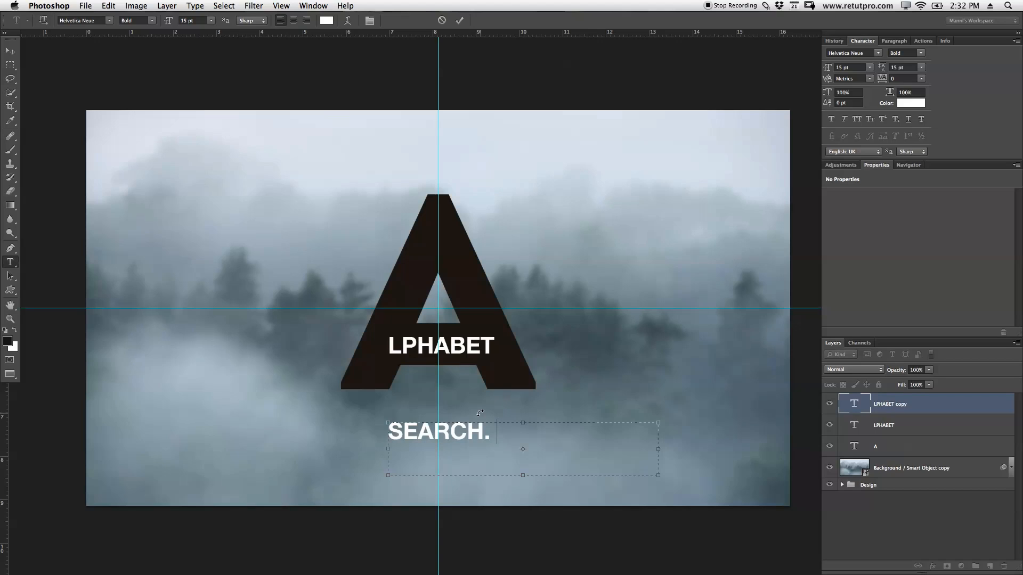
type("FIND.")
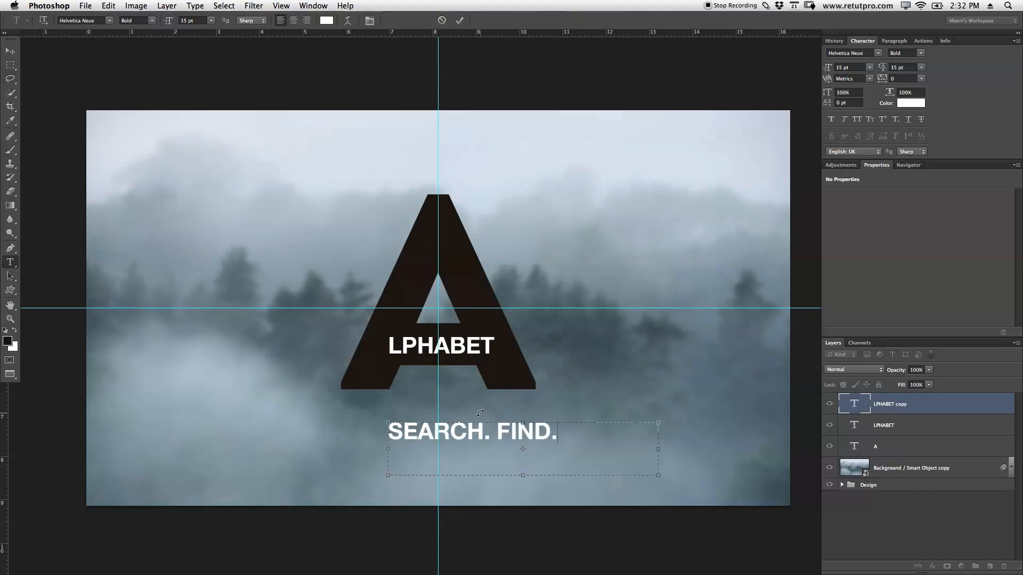
type("LEARN.")
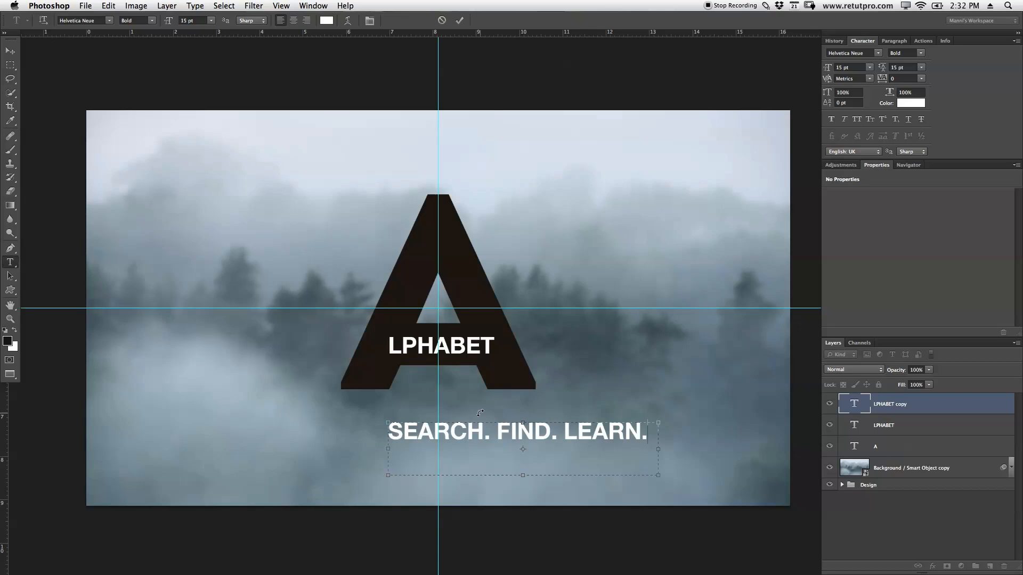
key("Backspace")
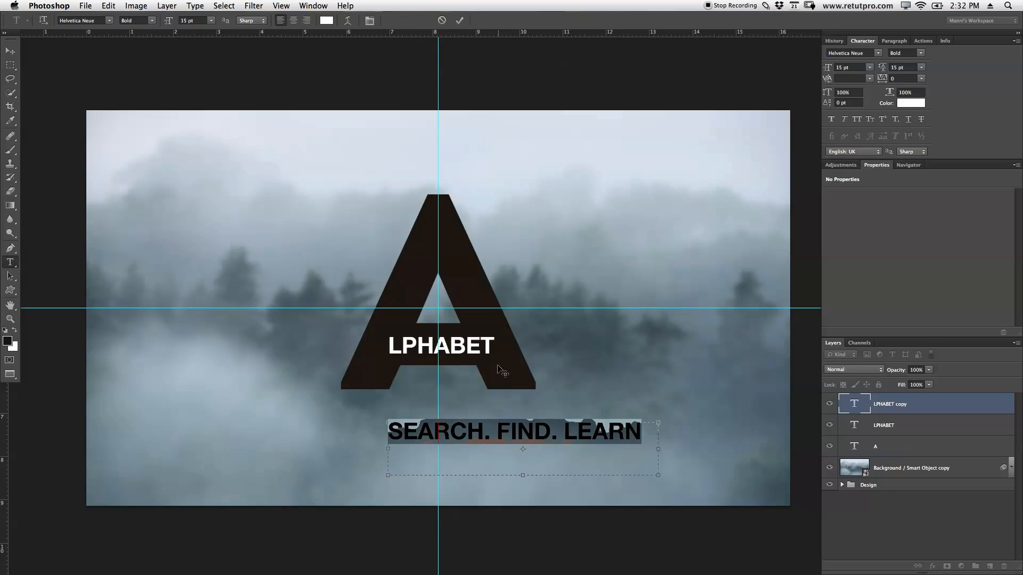
Set the slogan in Intro Regular at 11 pt and align it under the A's left foot
left_click(109, 20)
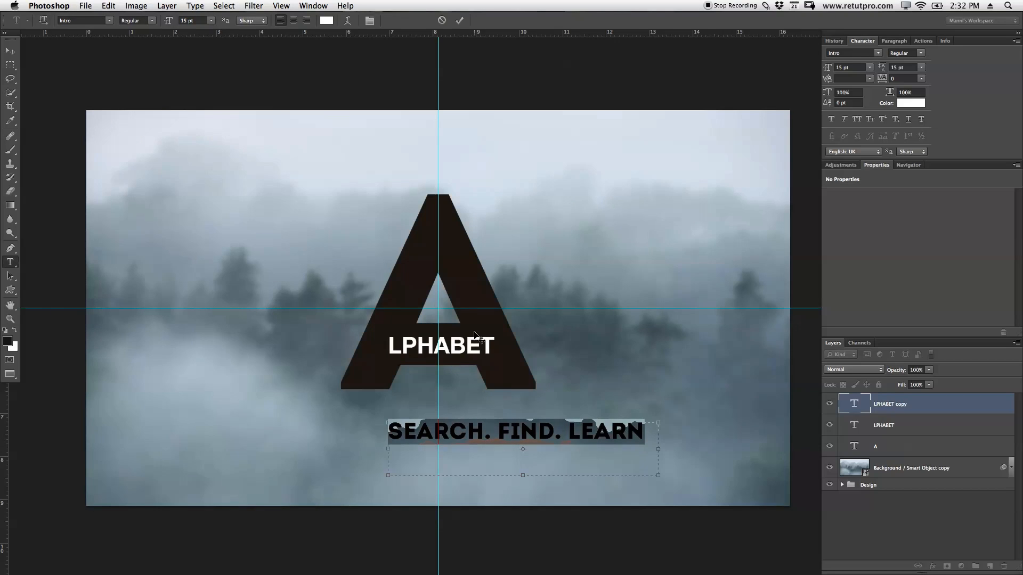
mouse_move(460, 245)
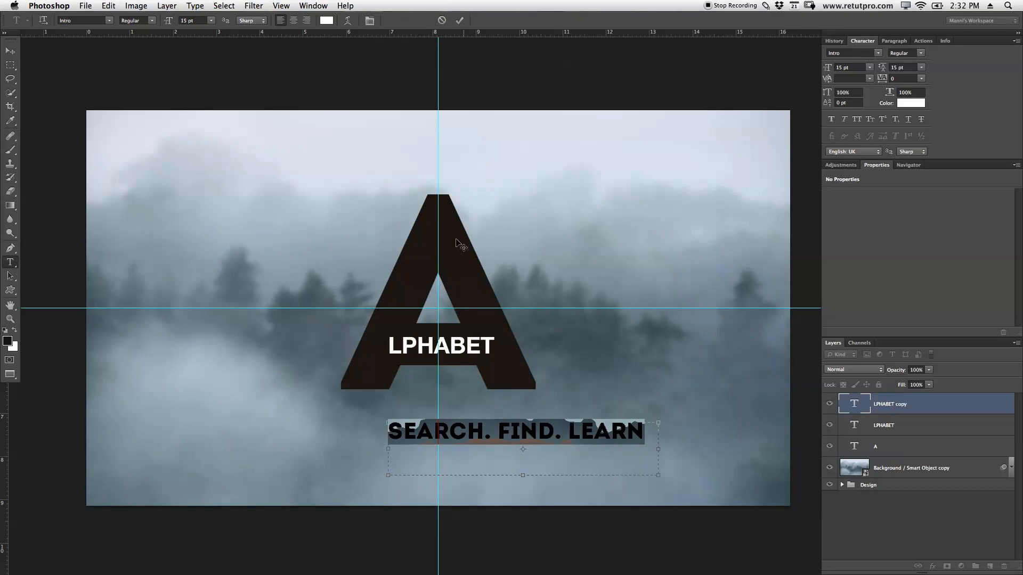
left_click(210, 20)
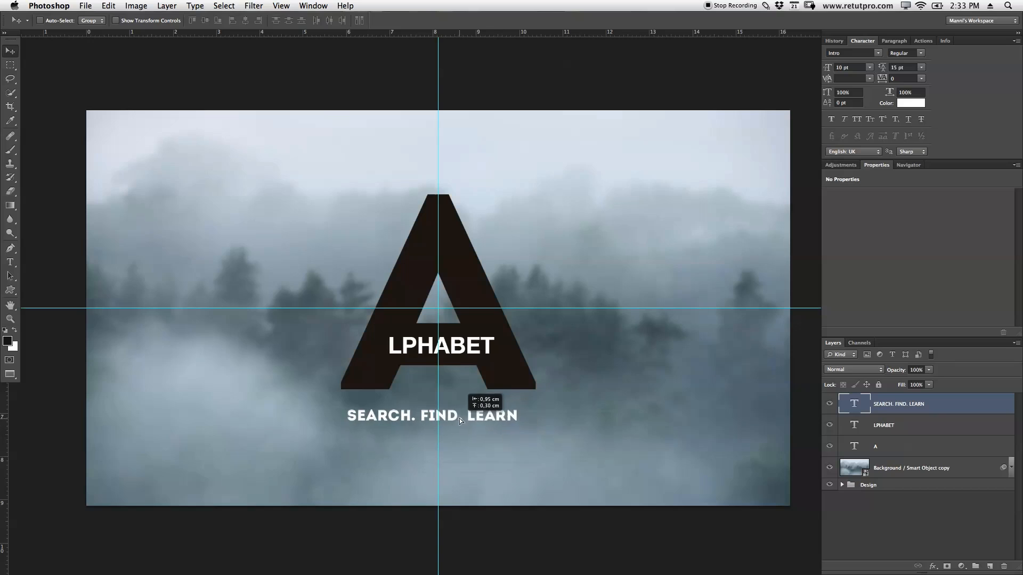
left_click_drag(432, 415, 437, 406)
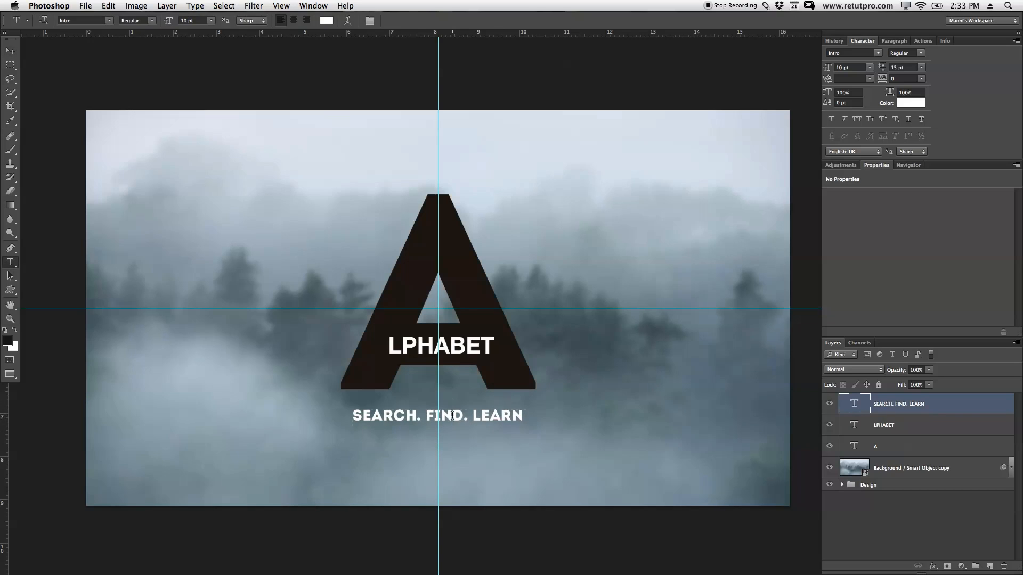
double_click(437, 415)
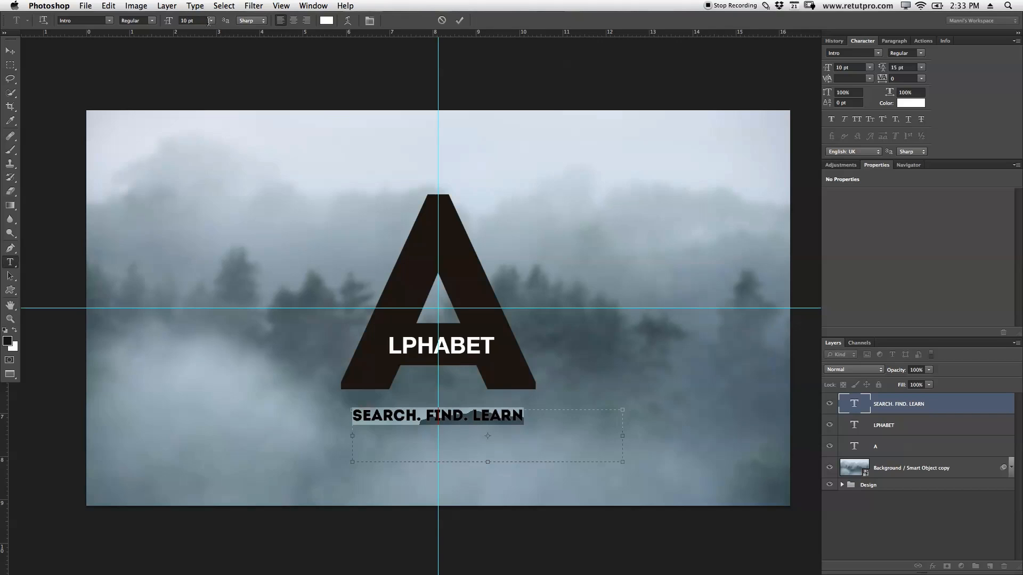
left_click(168, 20)
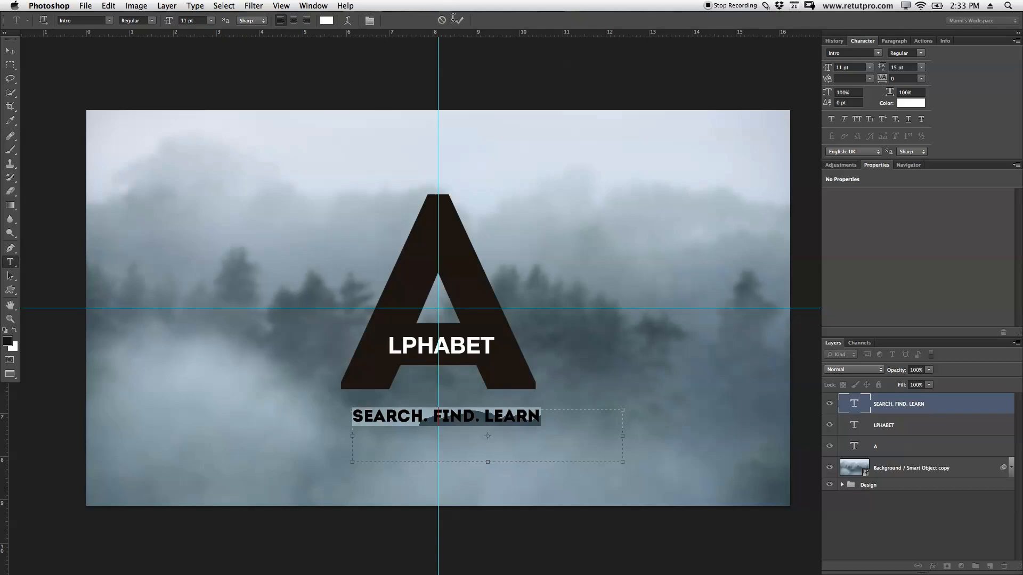
left_click(10, 51)
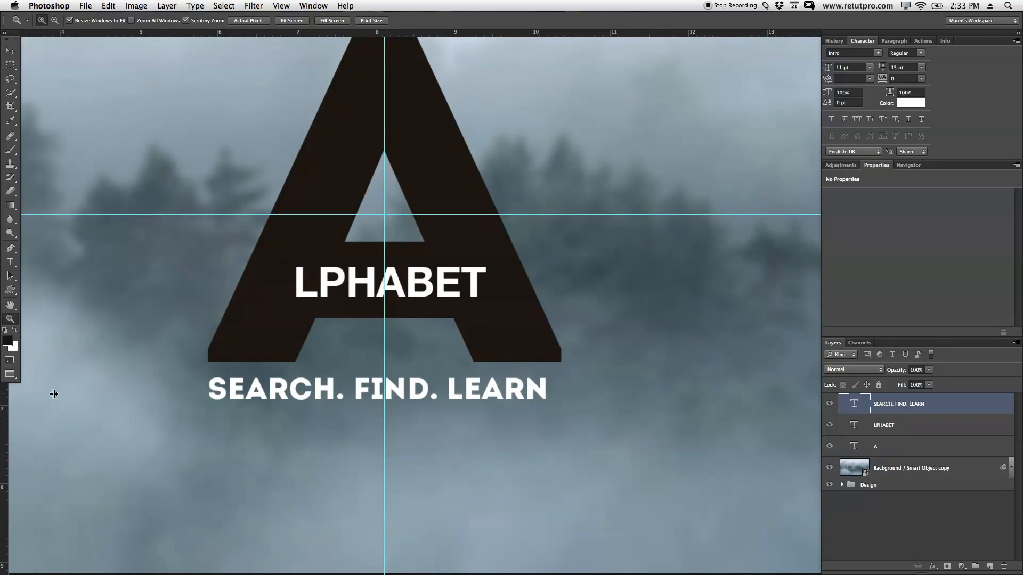
mouse_move(197, 406)
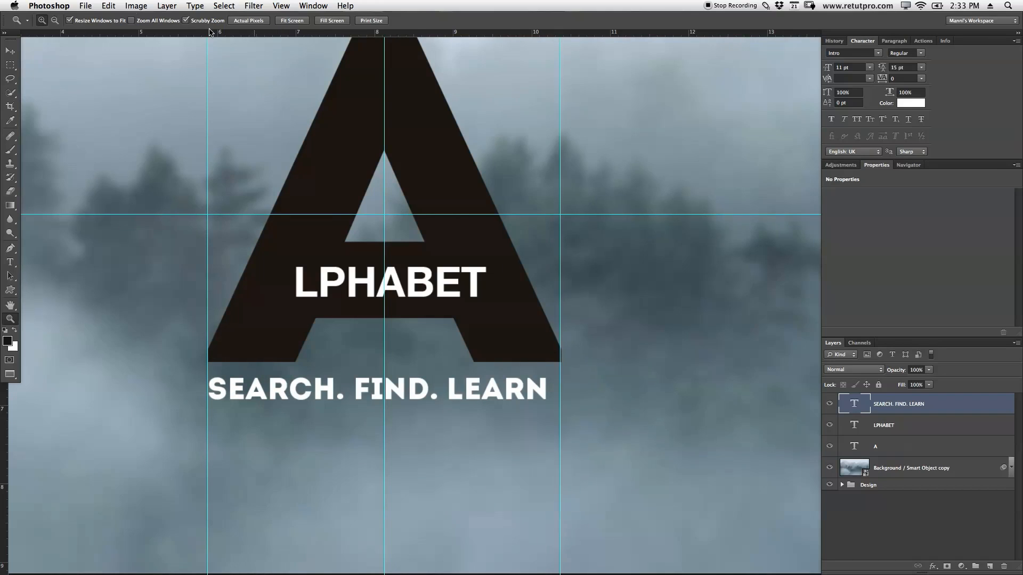
With the Type tool active, look through the Window and View menus for guide options
left_click(11, 51)
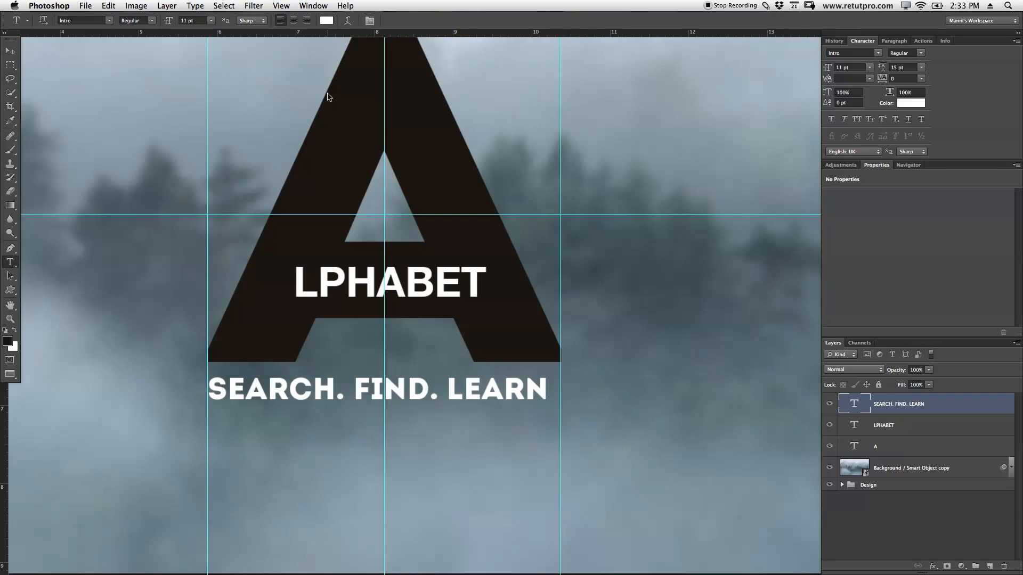
left_click(312, 5)
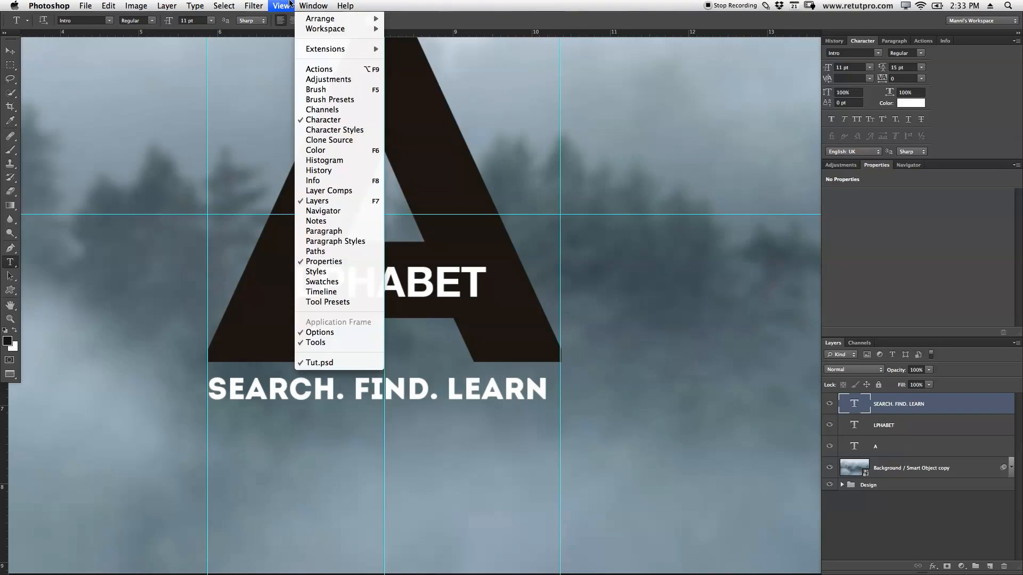
left_click(282, 6)
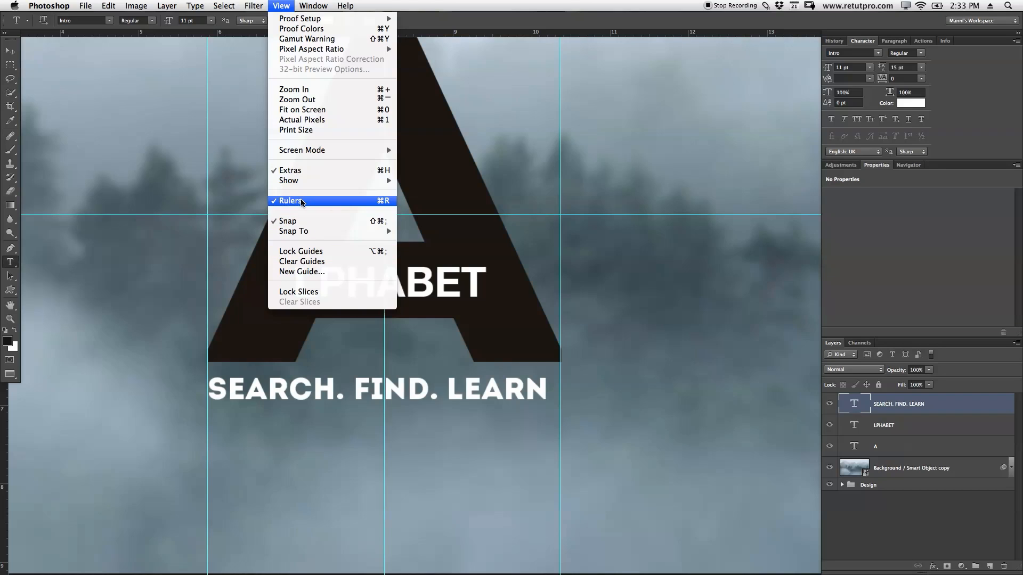
left_click(289, 201)
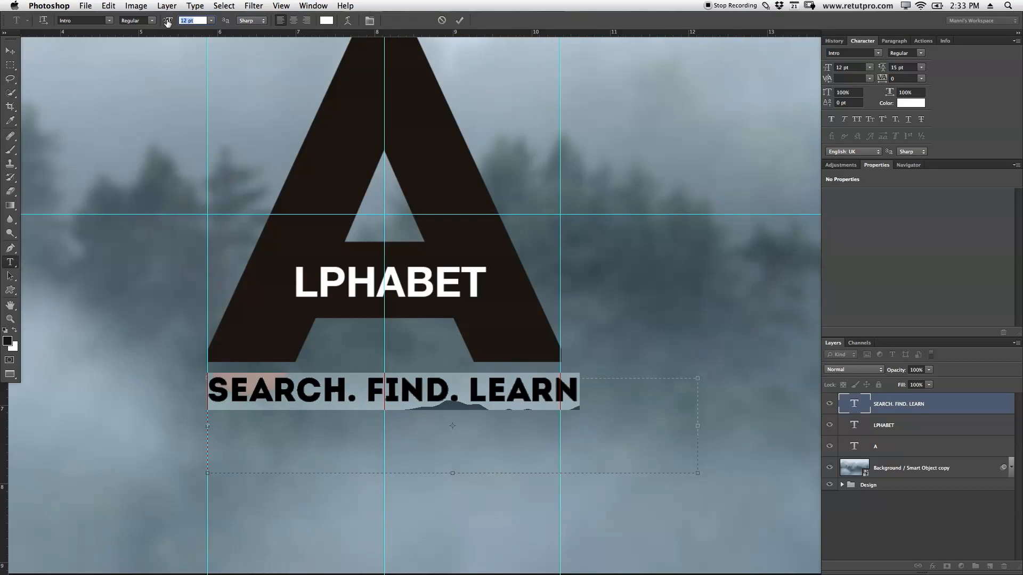
Set the slogan's font size to 11.5 pt so it spans the big A's width
left_click(211, 20)
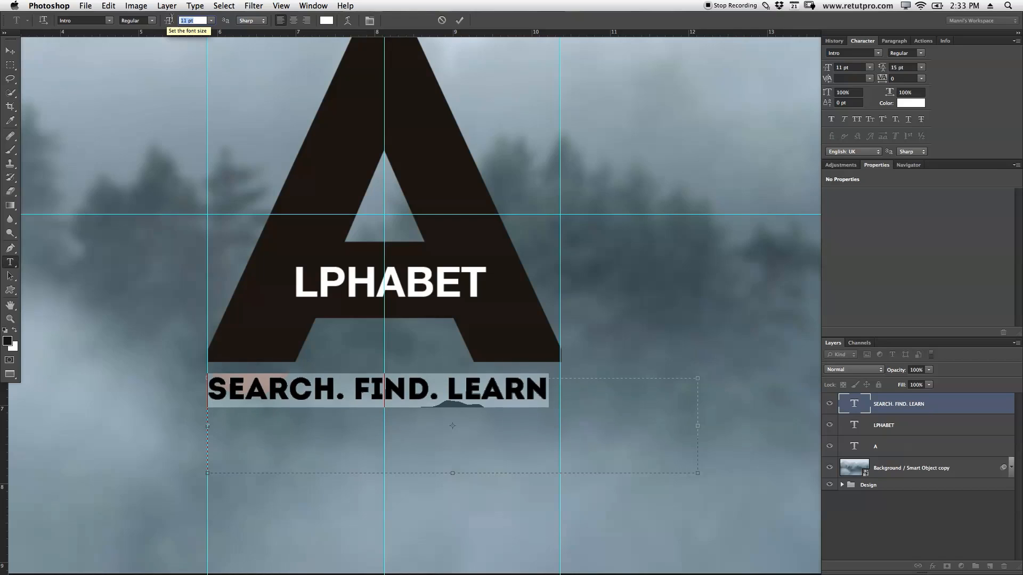
type("11,5")
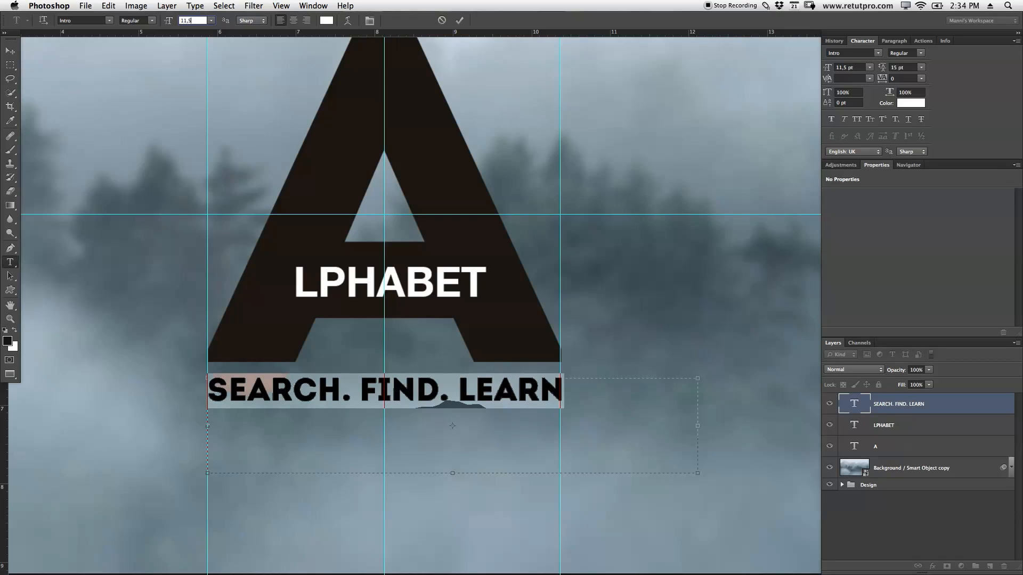
mouse_move(157, 48)
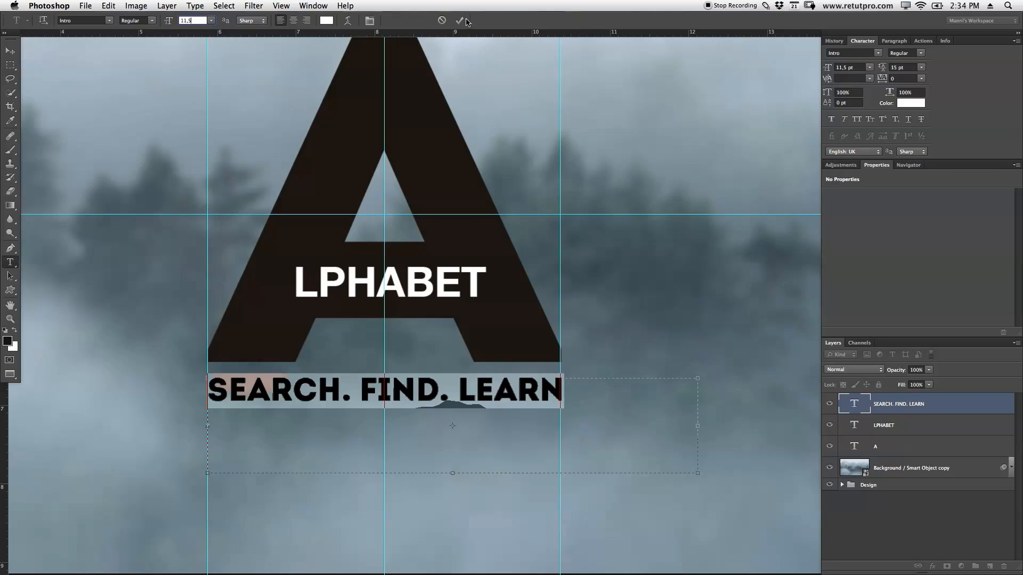
left_click(459, 20)
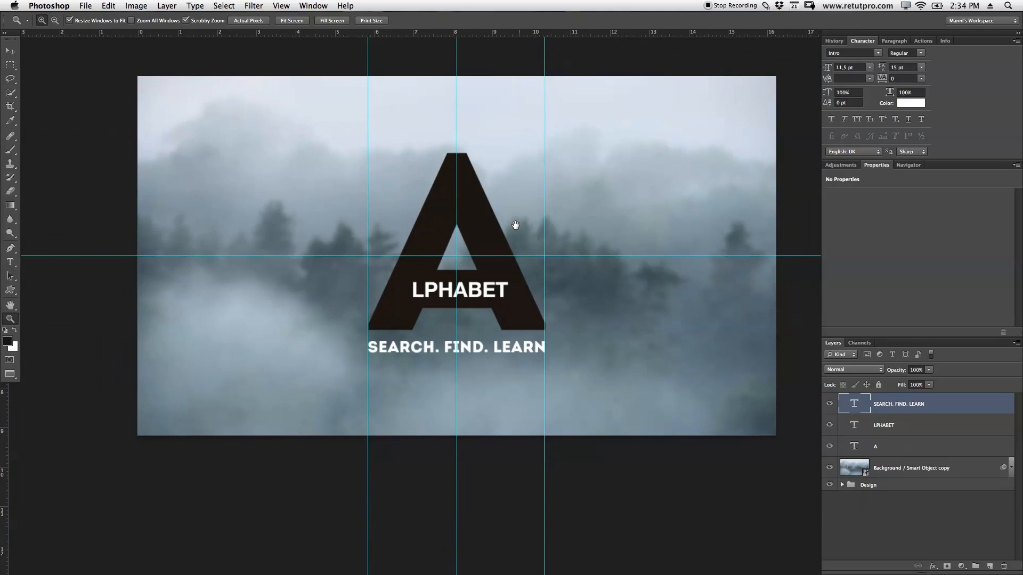
Clear all guides from the design via the View menu
left_click(282, 5)
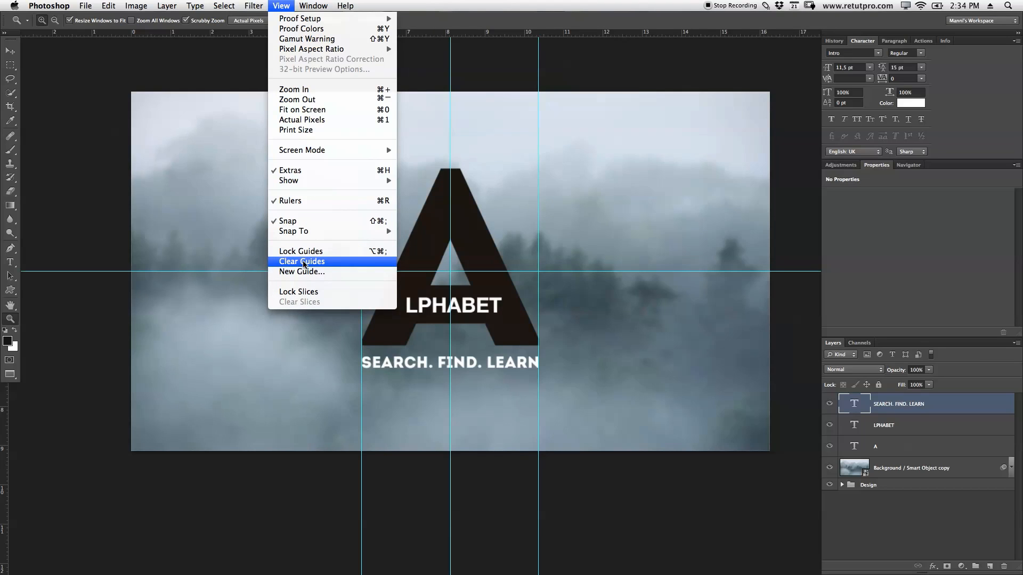
left_click(302, 261)
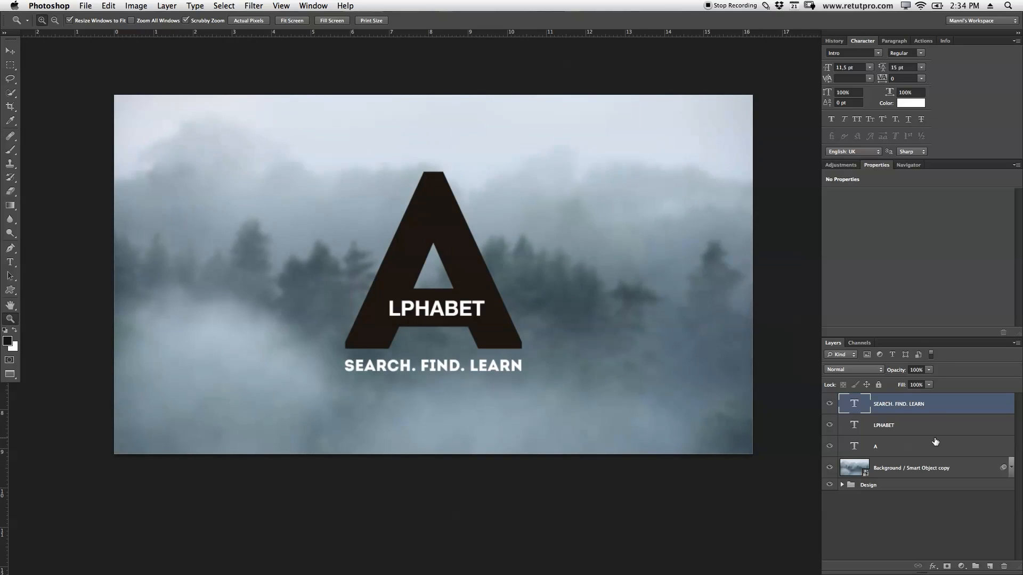
Create a work path from the LPHABET text layer and turn it into a selection
left_click(885, 425)
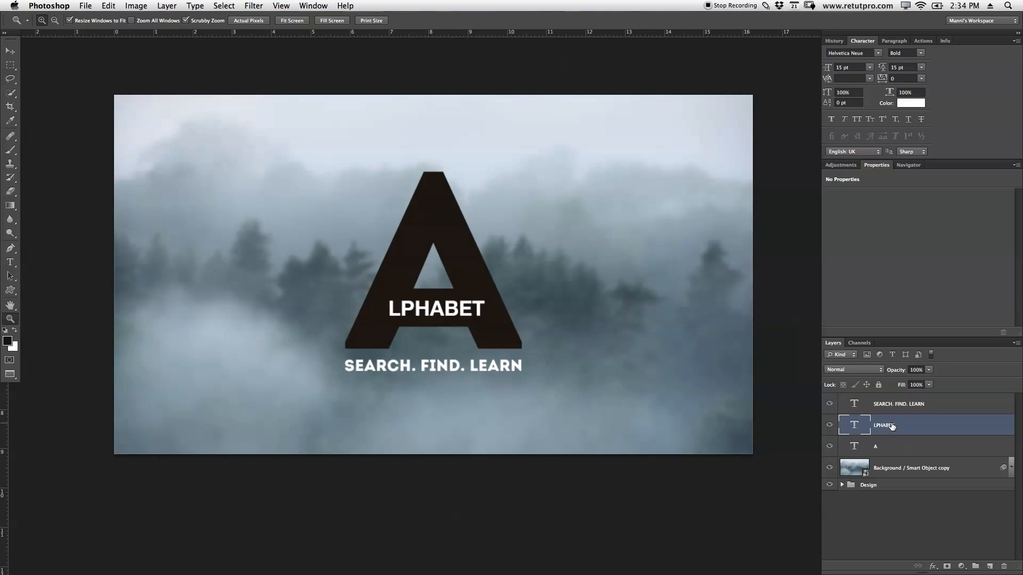
right_click(885, 426)
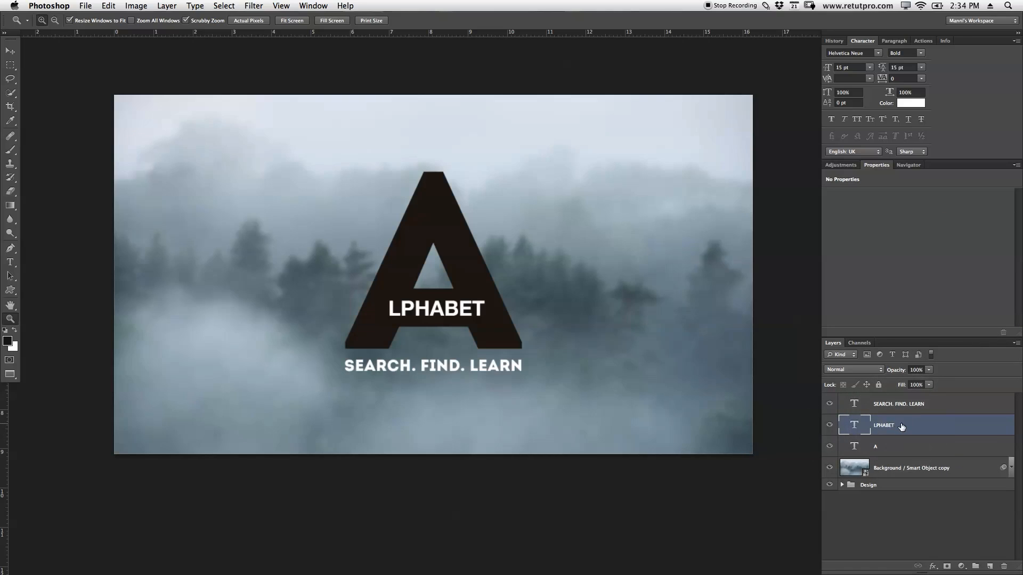
right_click(884, 425)
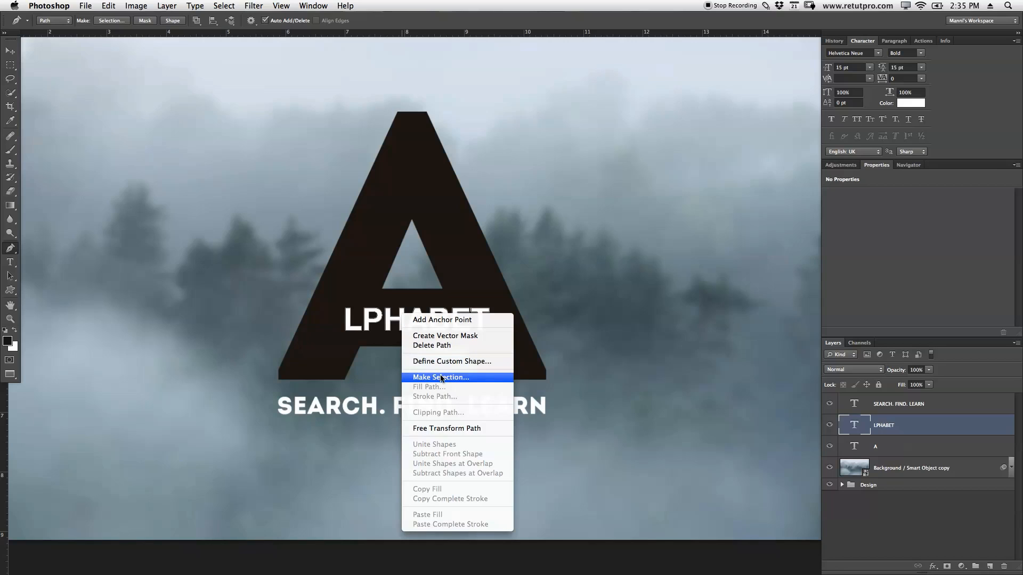
left_click(440, 378)
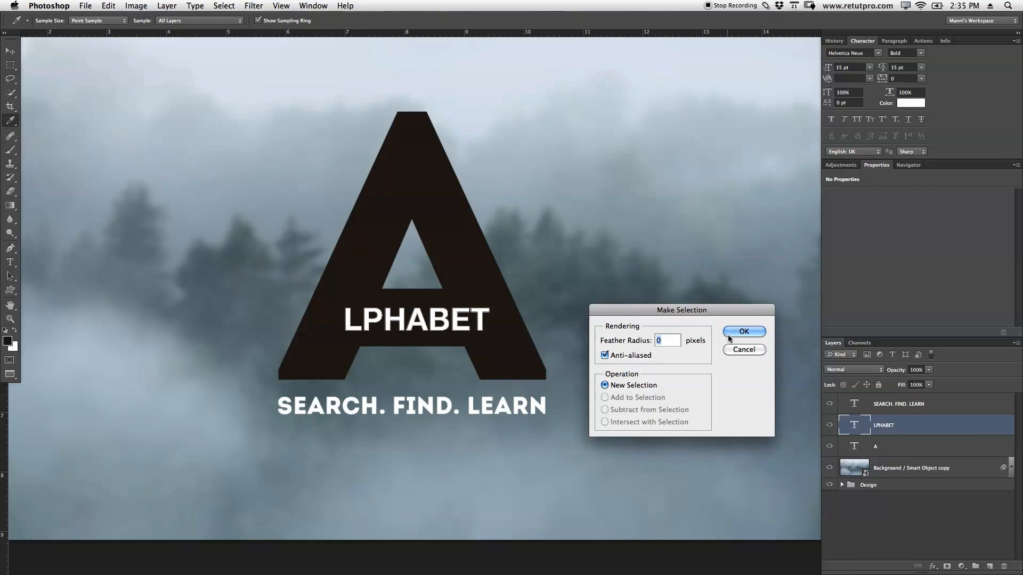
mouse_move(638, 342)
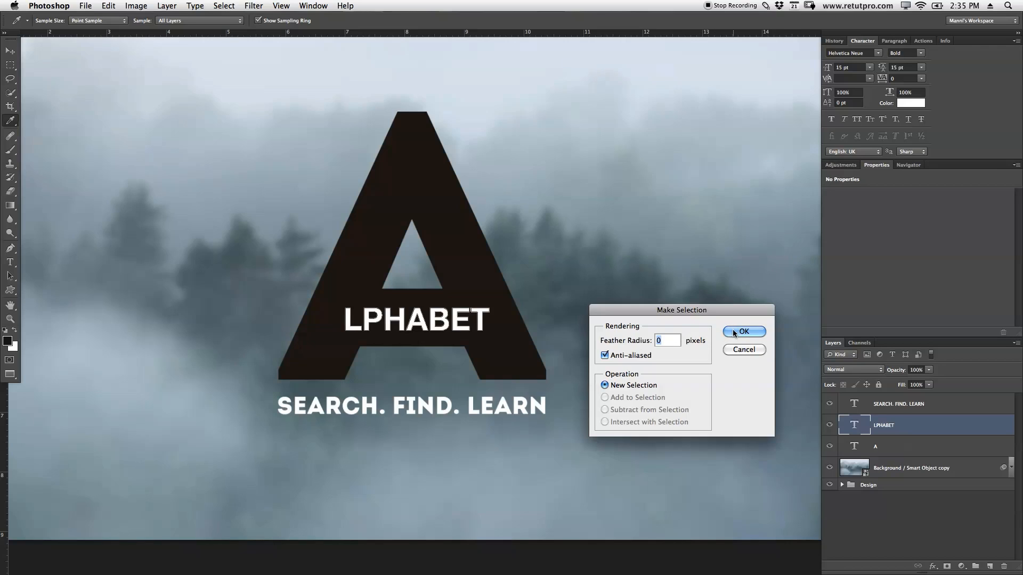
left_click(744, 332)
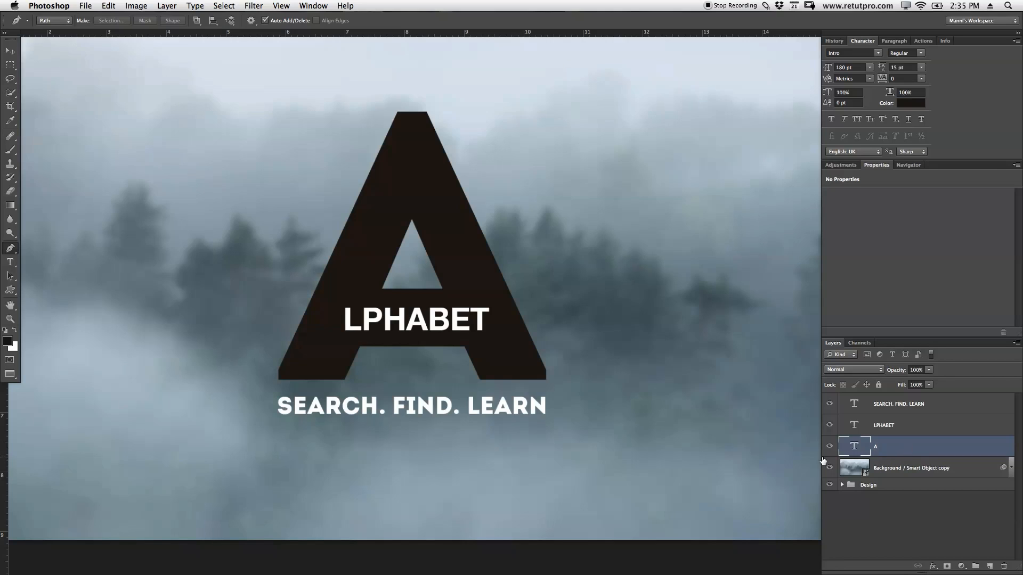
Hide the original A type layer, rename the rasterized copy to A, and reselect LPHABET
left_click(829, 446)
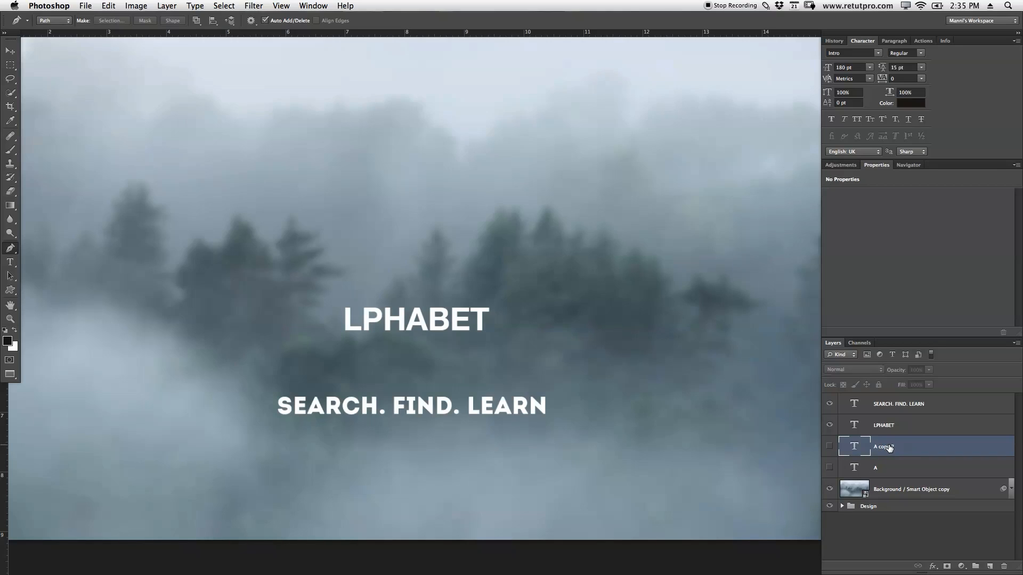
double_click(886, 446)
type("A")
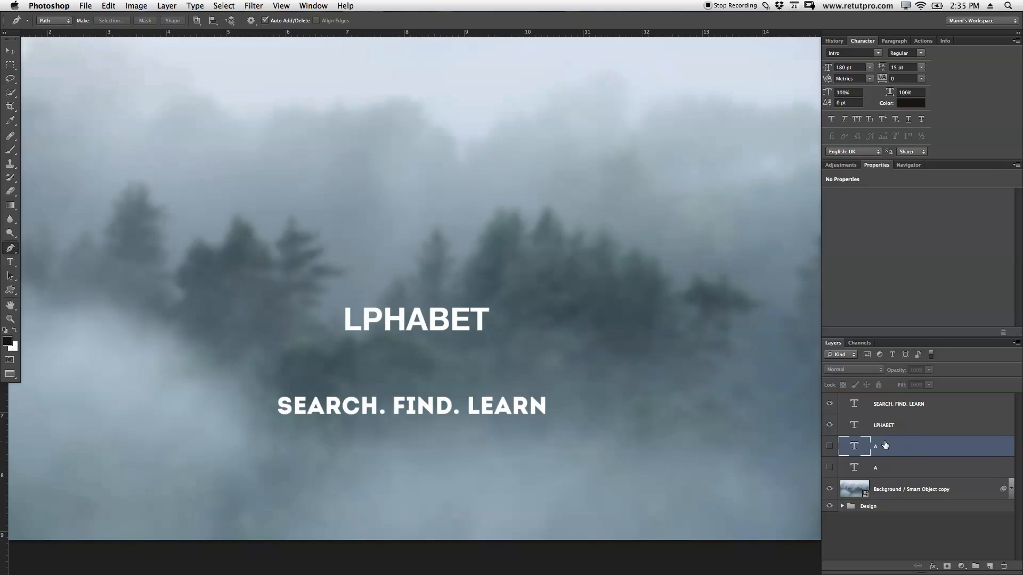
left_click(830, 447)
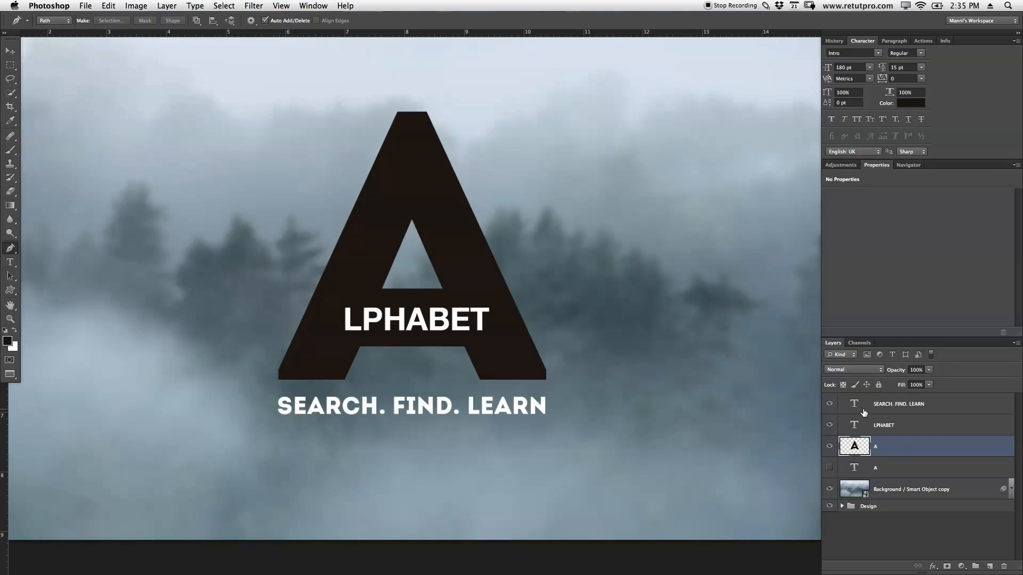
left_click(884, 425)
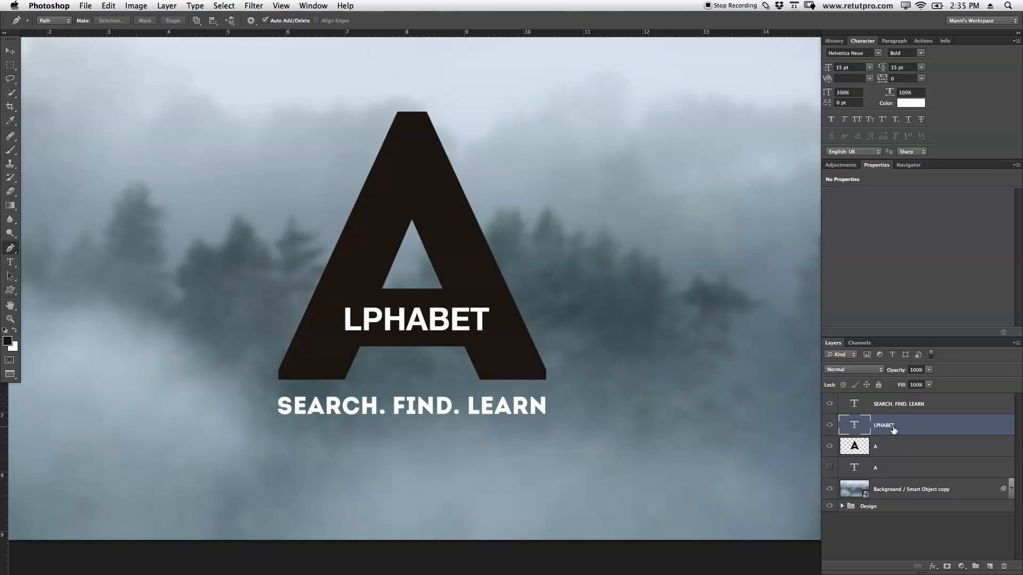
Select the LPHABET lettering shape, delete it from the soloed rasterized A, and hide the white text
right_click(884, 425)
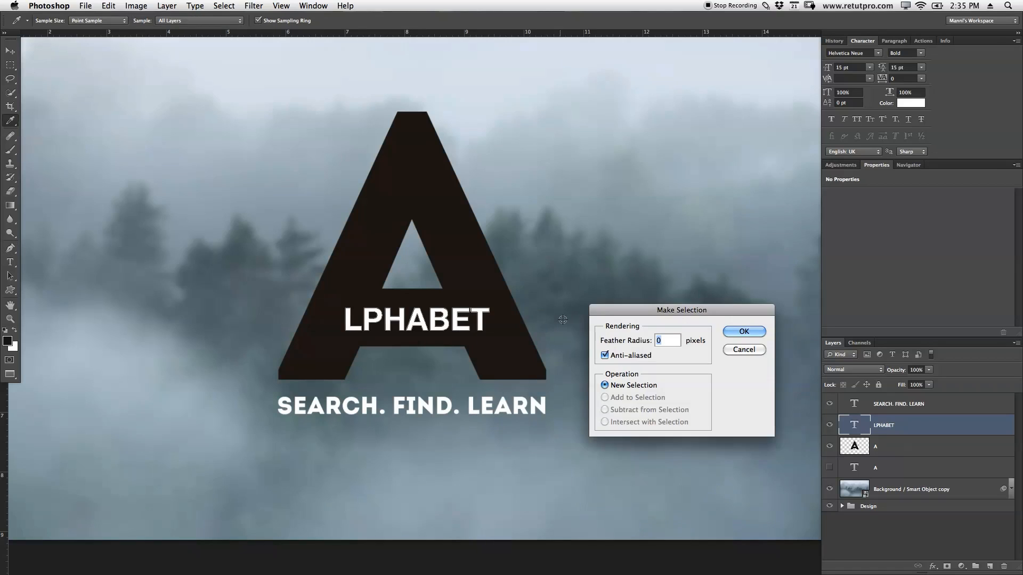
left_click(743, 331)
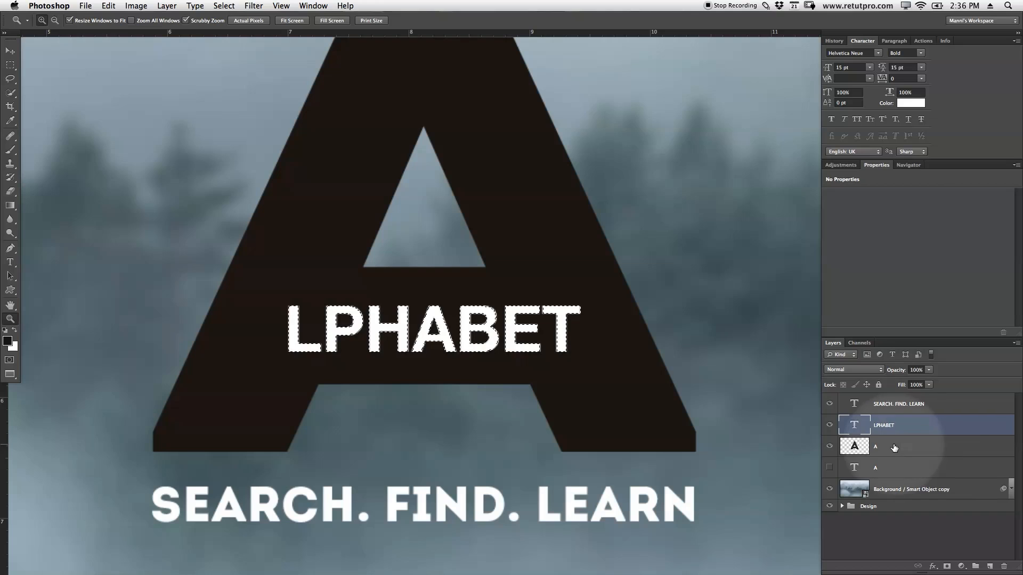
left_click(881, 447)
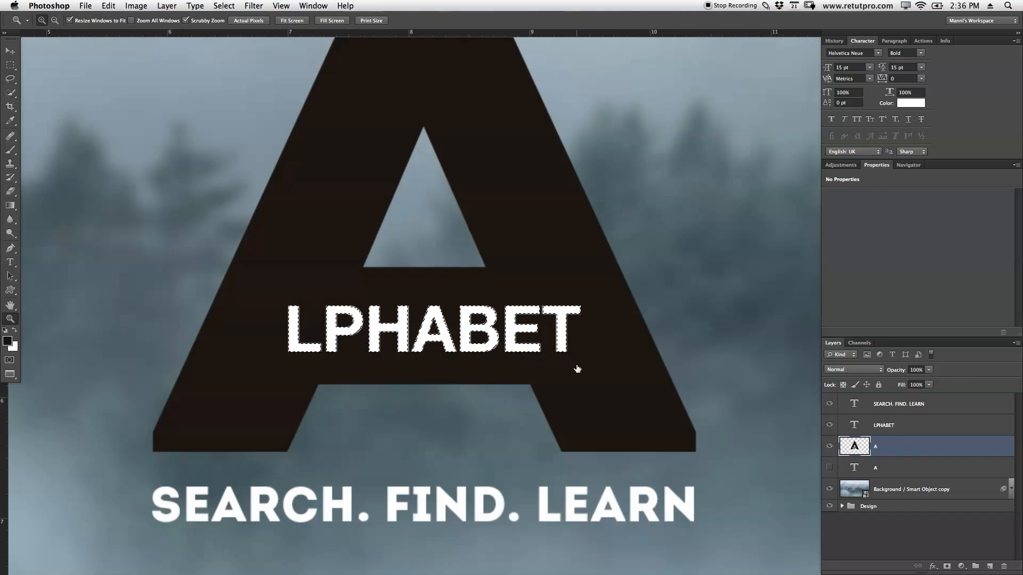
left_click(829, 446)
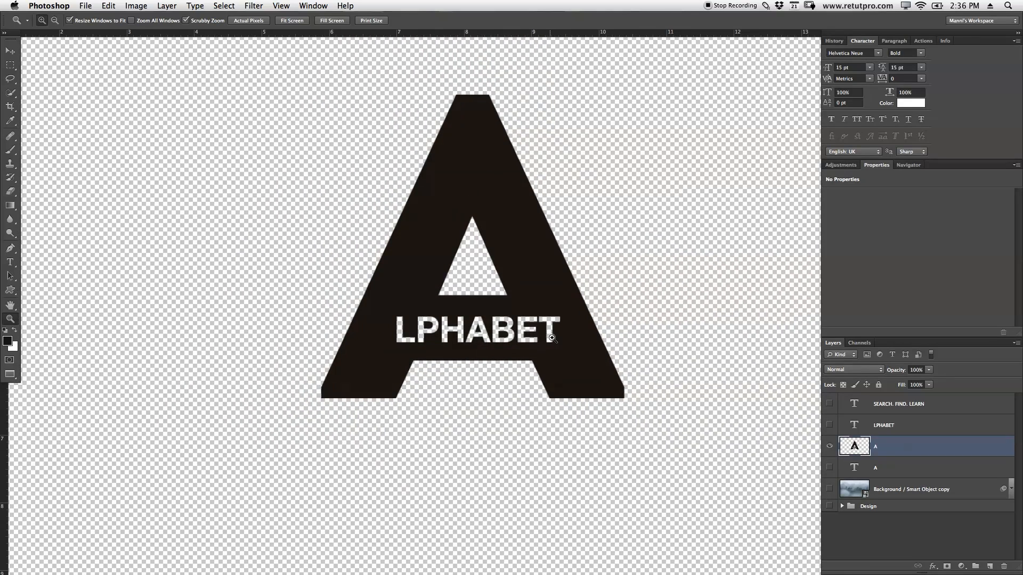
mouse_move(475, 283)
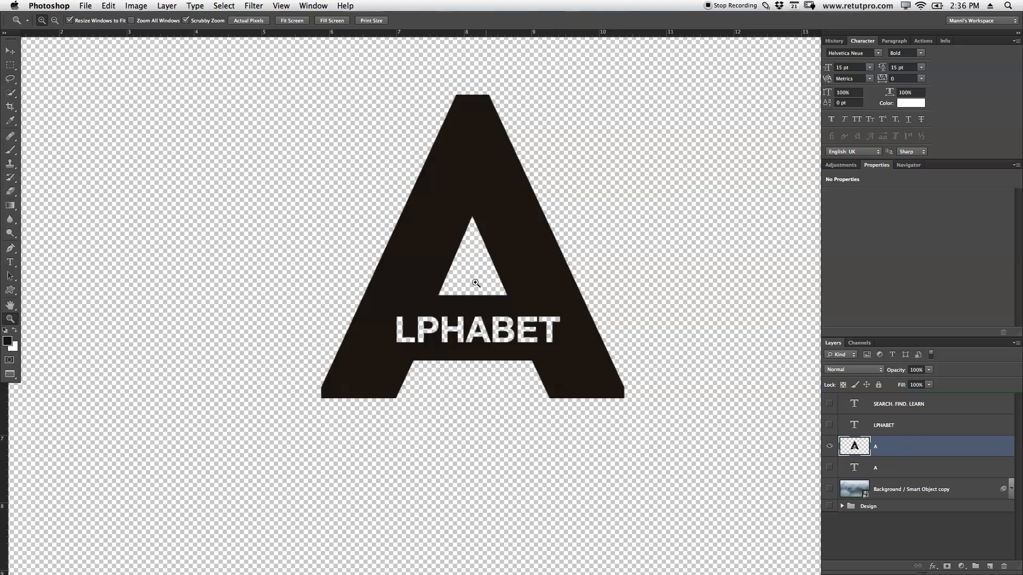
mouse_move(547, 342)
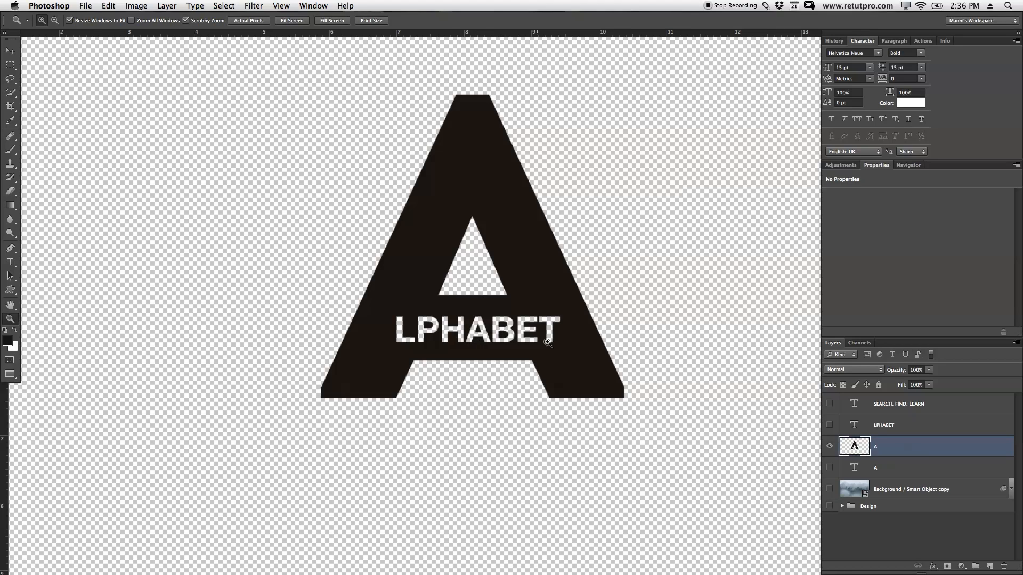
mouse_move(494, 230)
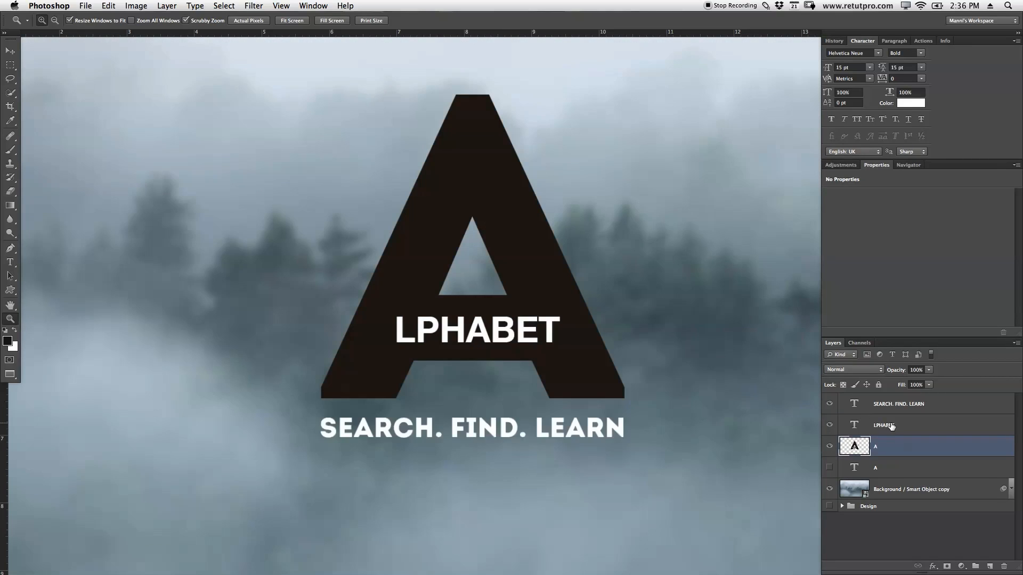
left_click(900, 425)
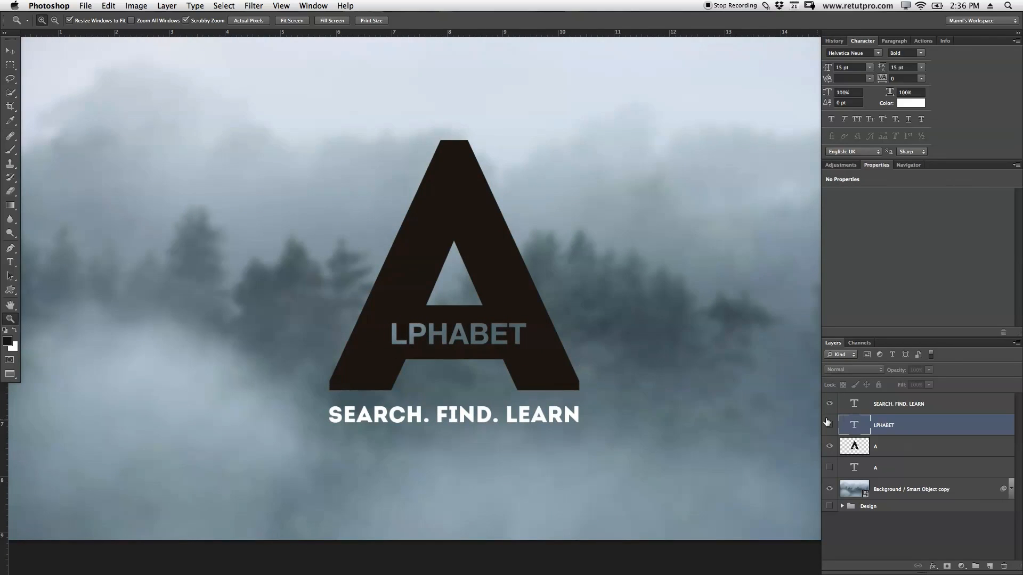
Recolour the SEARCH. FIND. LEARN slogan to dark #221c17 to match the big A
left_click(898, 402)
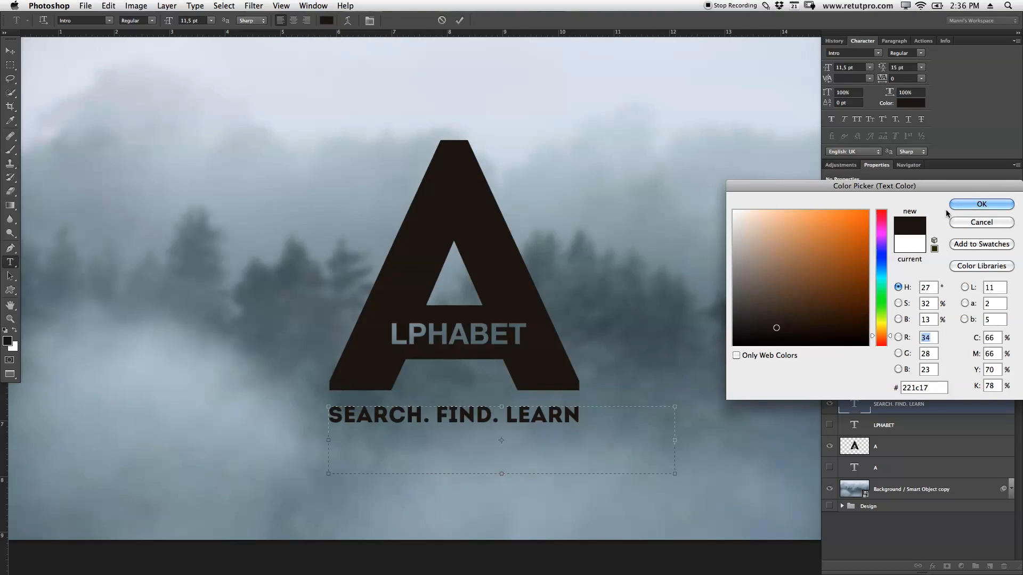
left_click(981, 205)
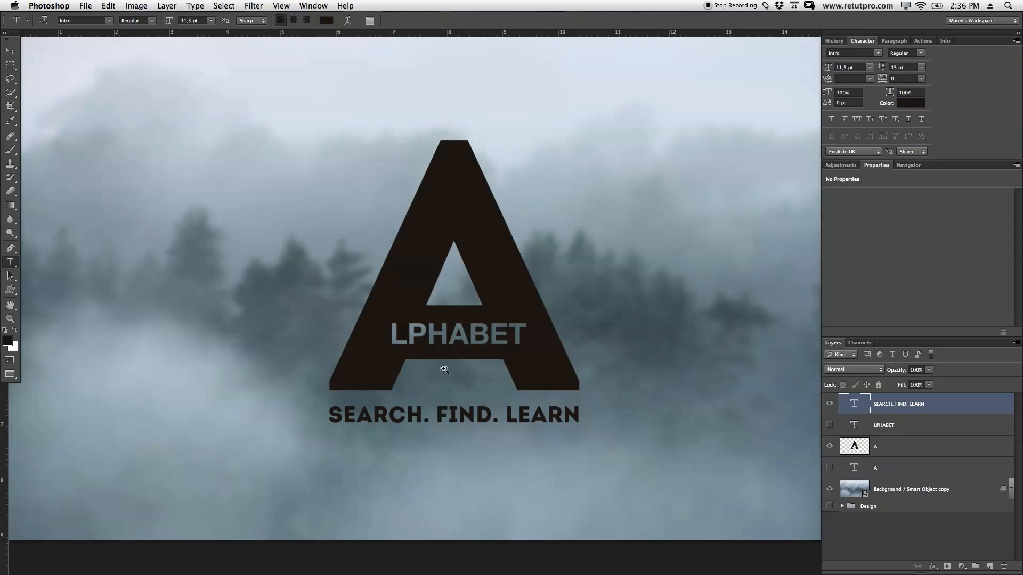
left_click(11, 318)
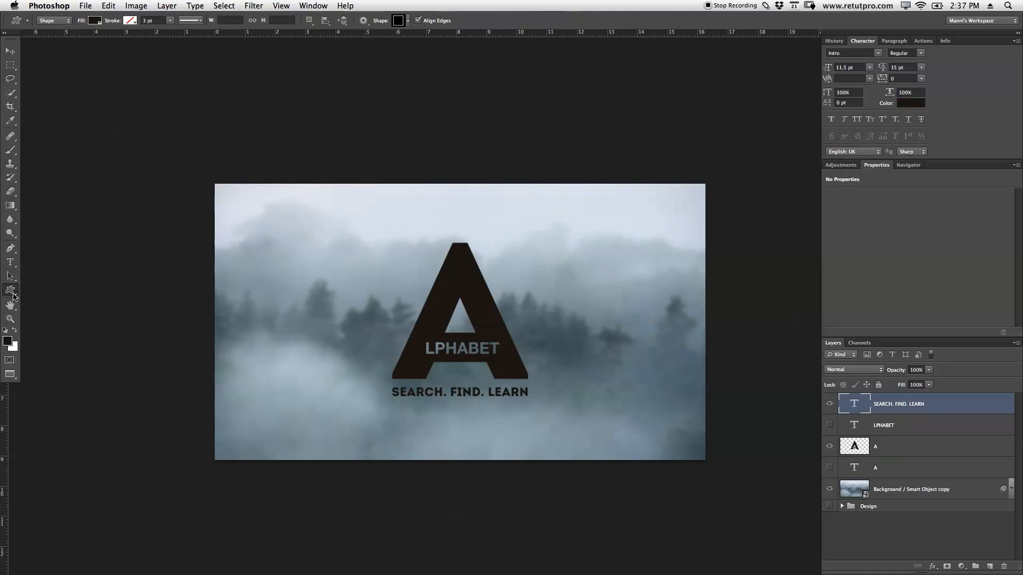
mouse_move(635, 154)
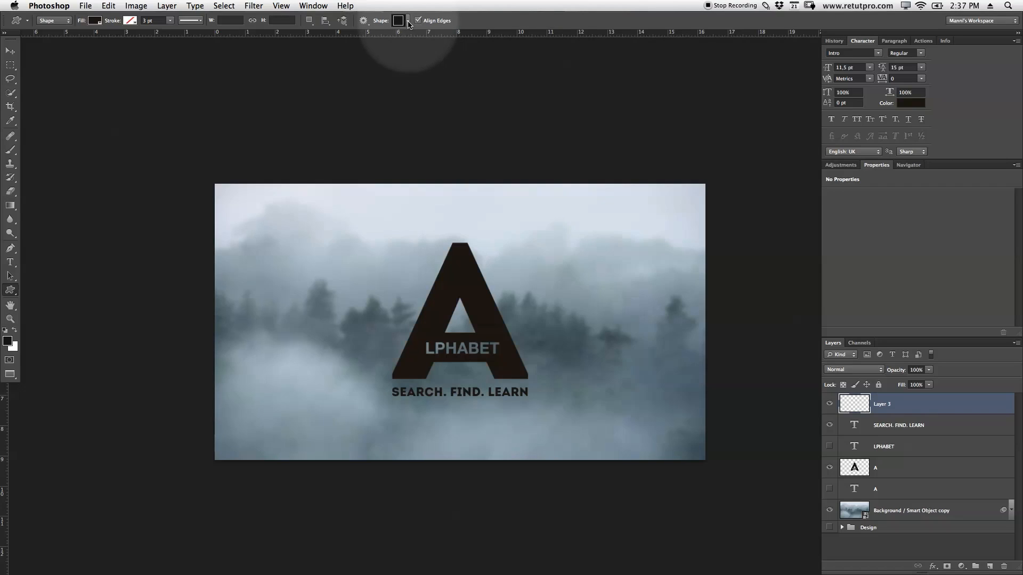
Scroll through the All custom shapes set to find the magnifying-glass shape
left_click(406, 21)
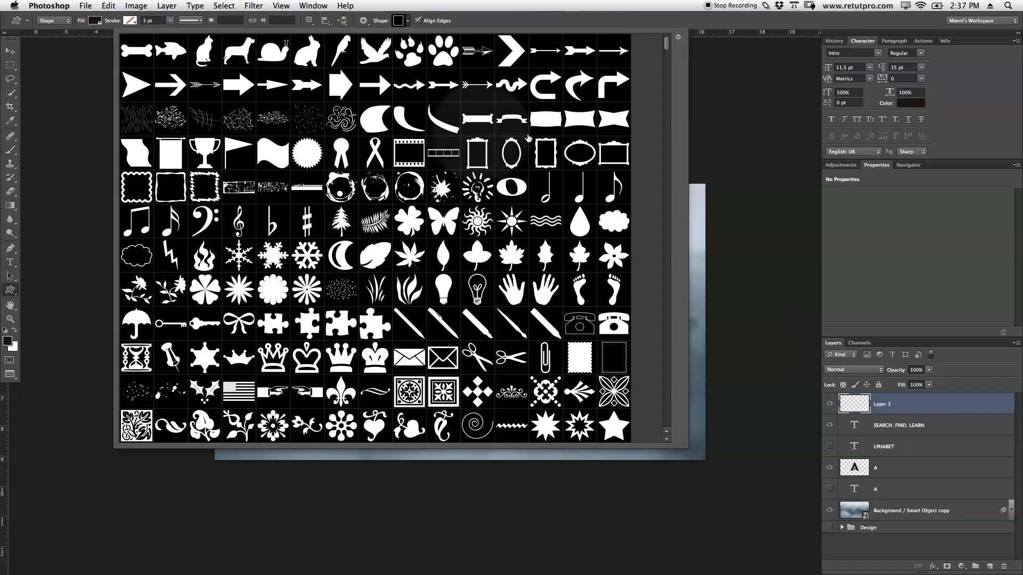
scroll("down", 3)
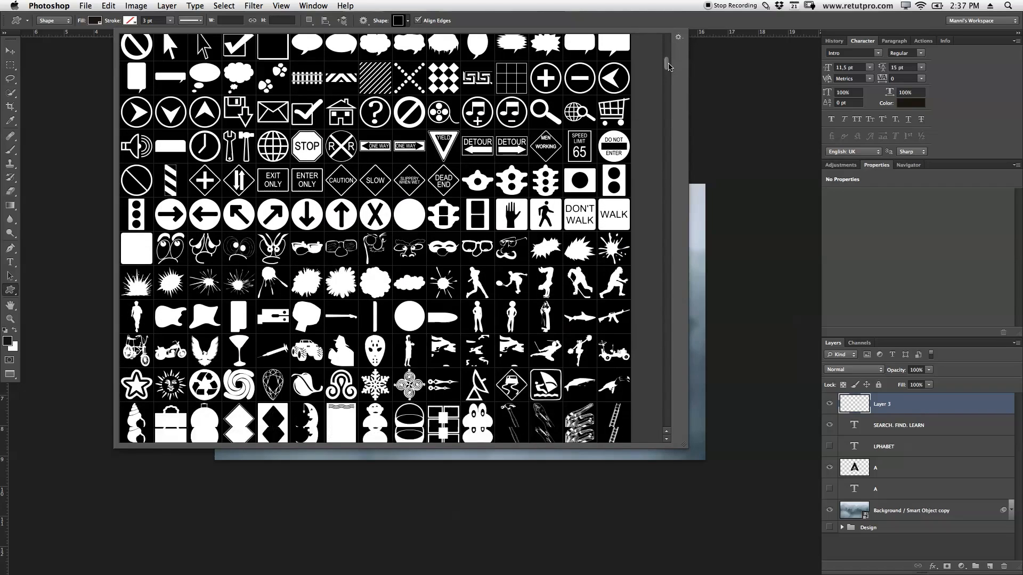
scroll("down", 3)
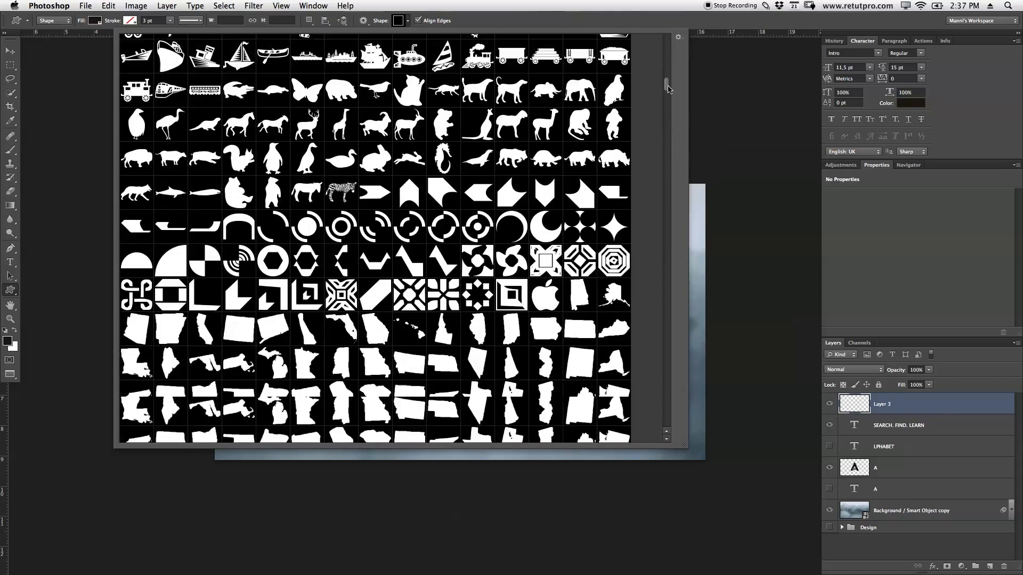
scroll("down", 3)
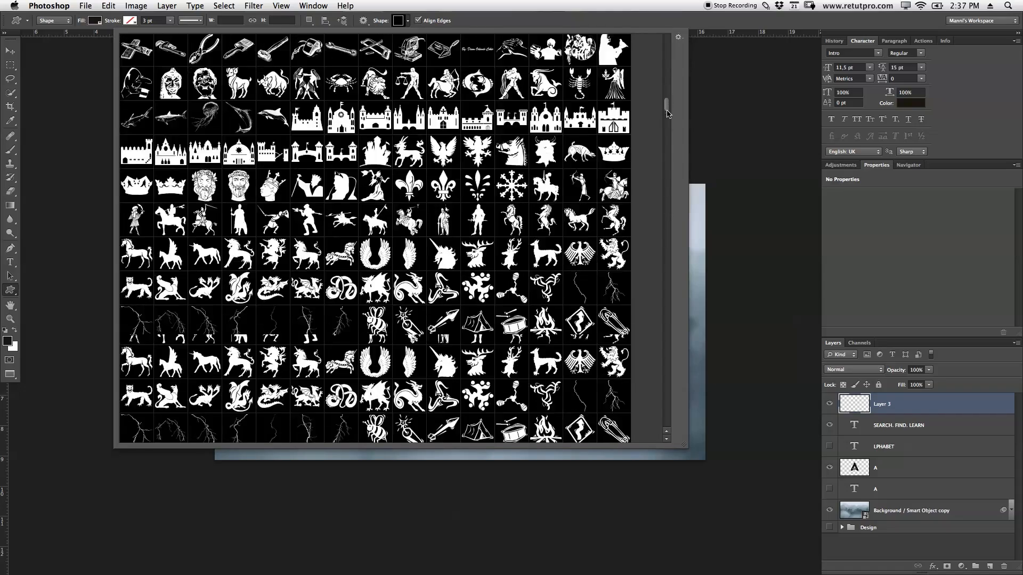
scroll("down", 3)
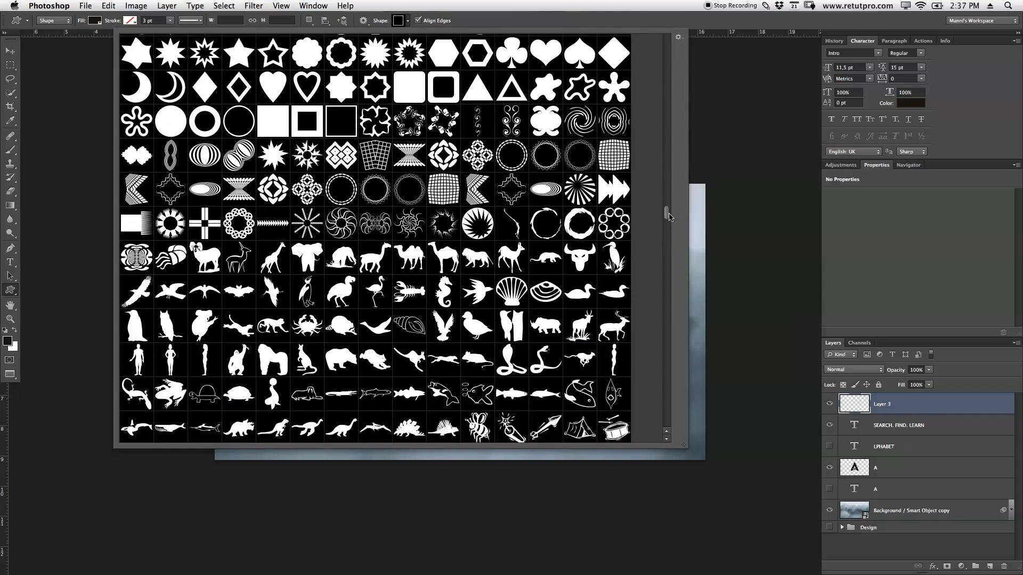
scroll("down", 3)
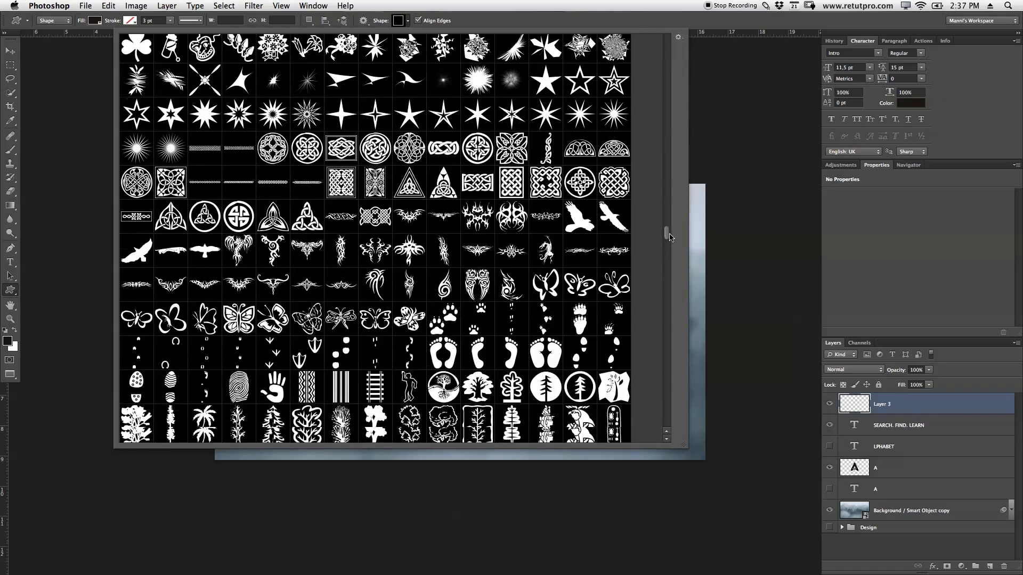
scroll("down", 3)
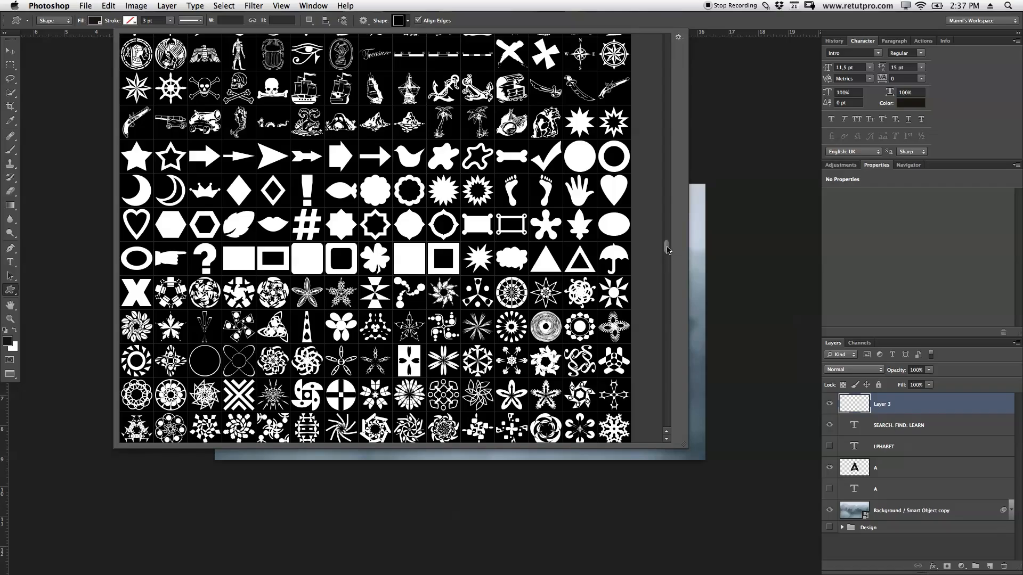
scroll("down", 3)
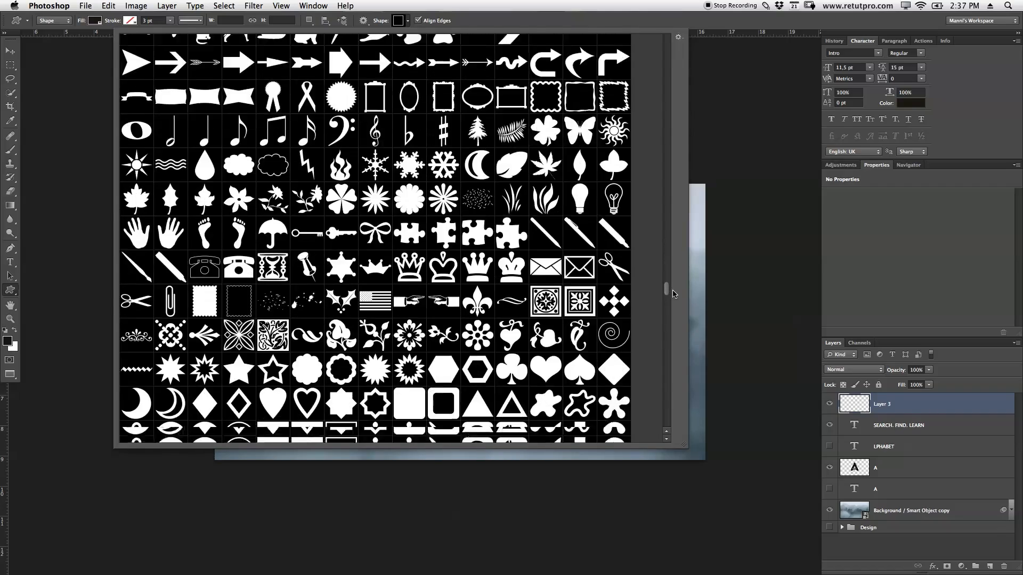
scroll("down", 3)
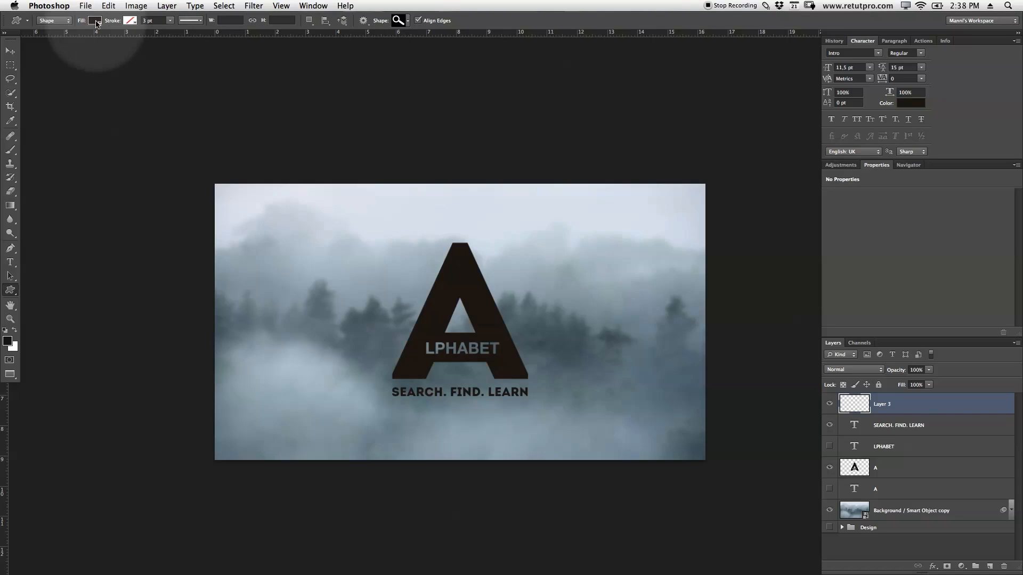
Check the dark Fill swatch and draw the magnifier shape below the slogan as Shape 2
left_click(95, 21)
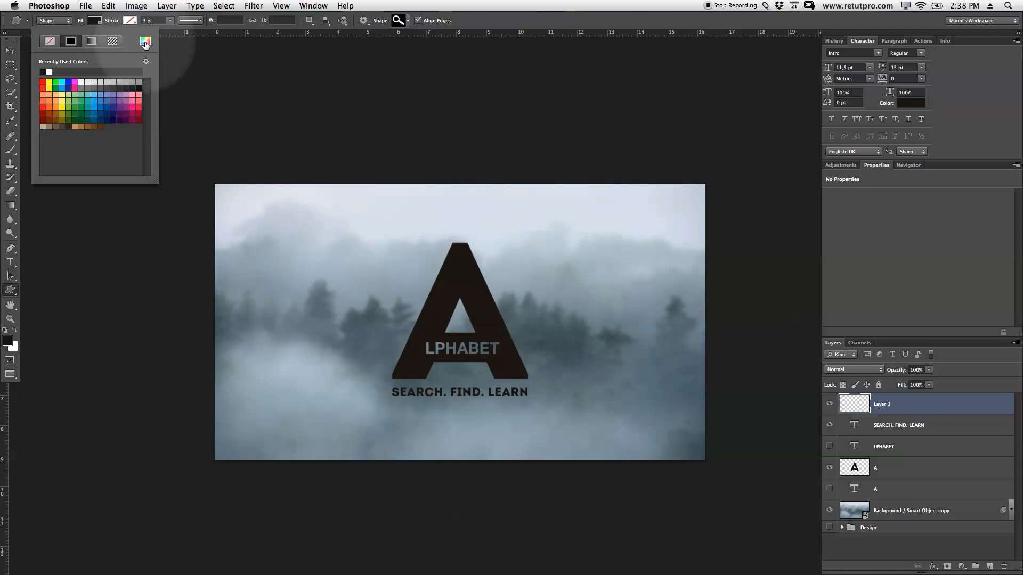
left_click(145, 42)
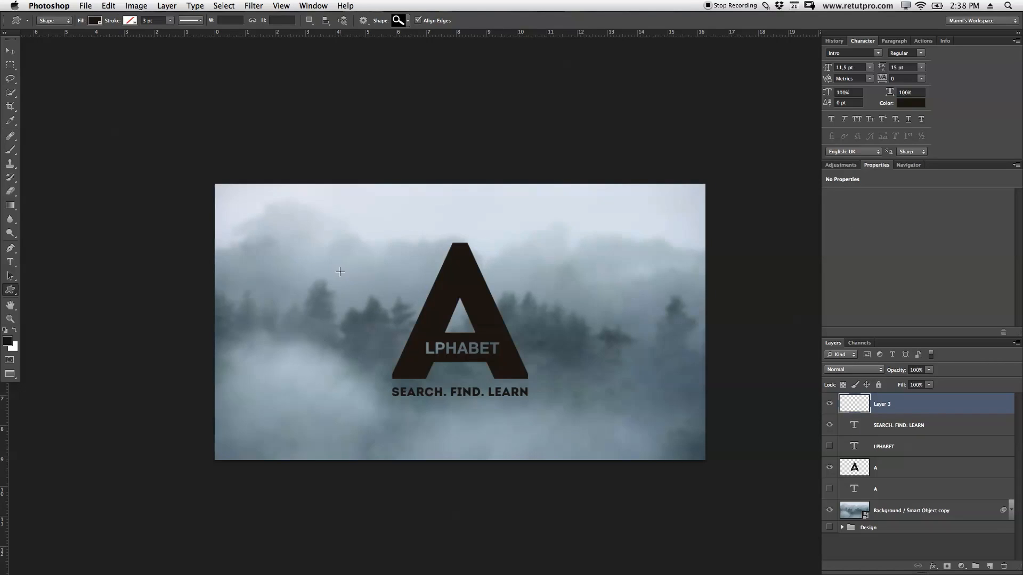
mouse_move(374, 306)
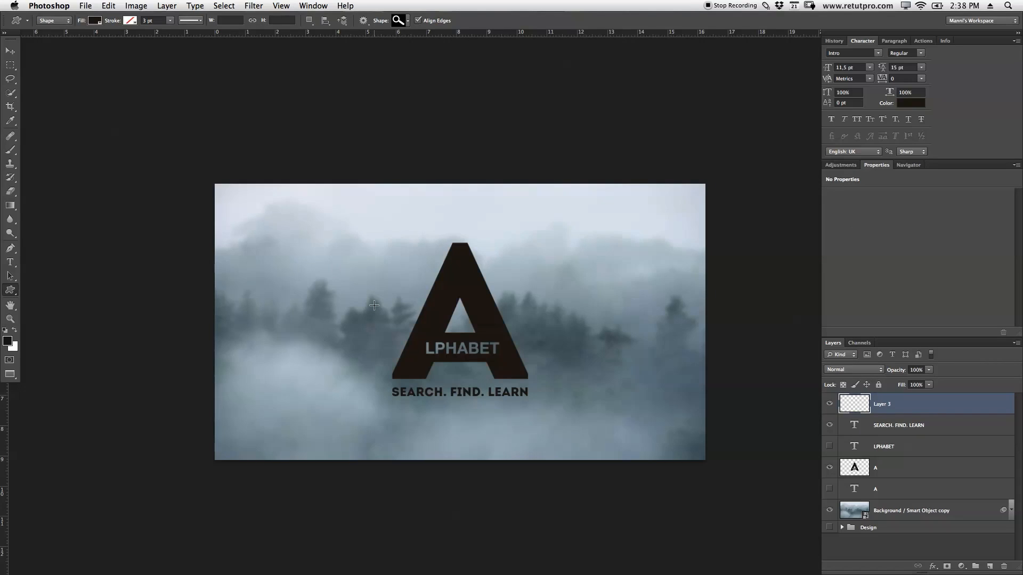
mouse_move(454, 425)
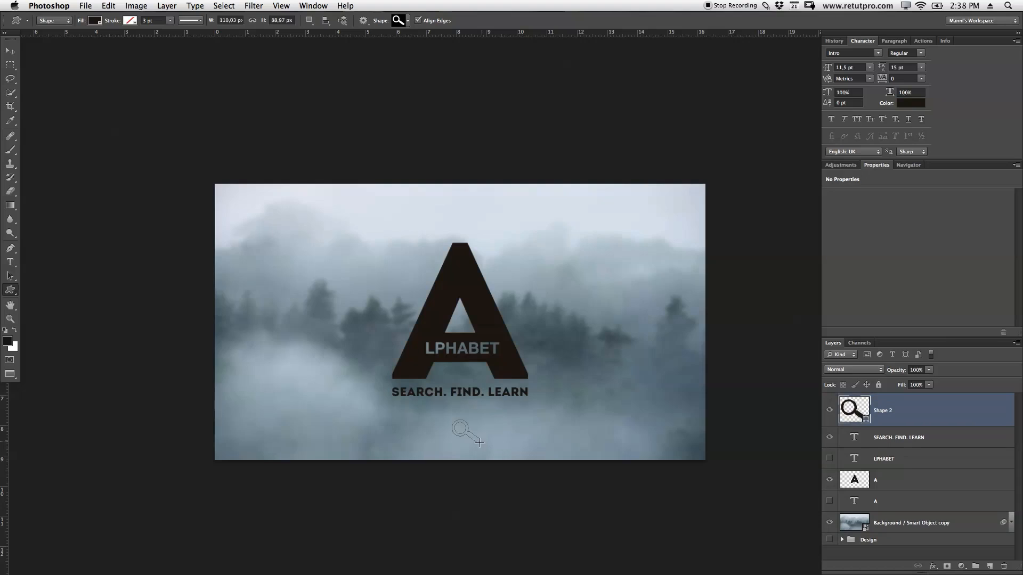
left_click(854, 409)
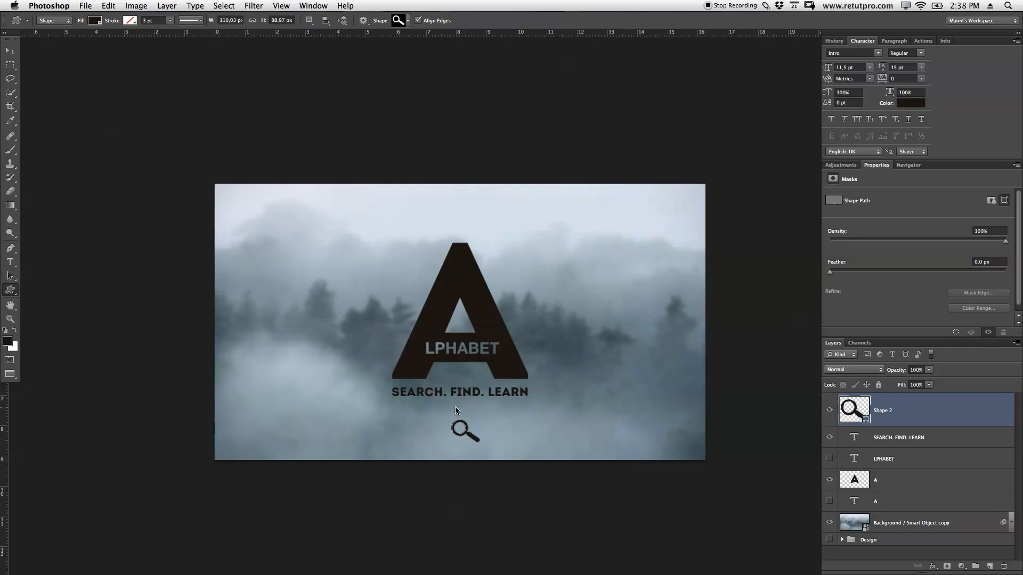
left_click(9, 50)
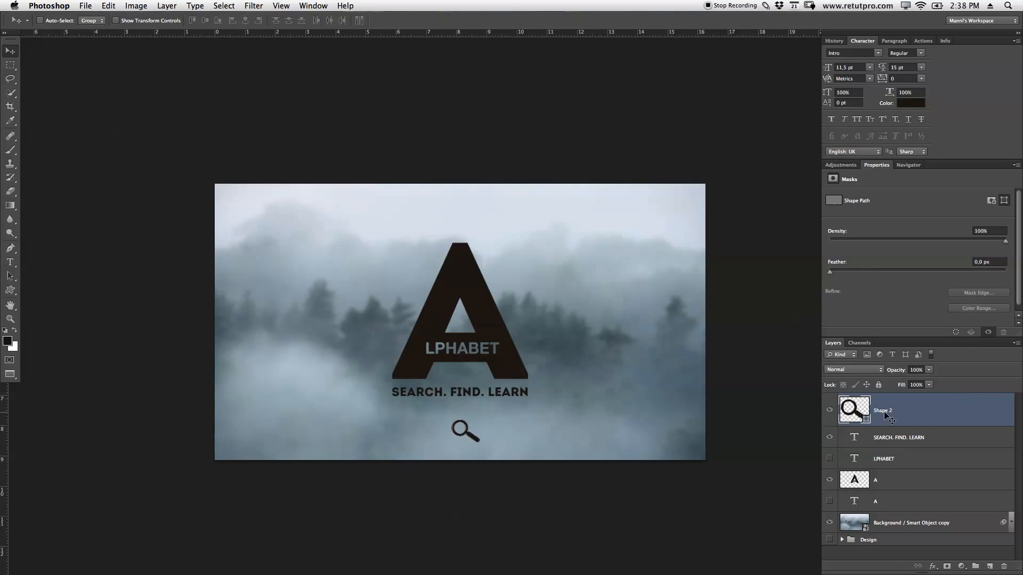
Set the Shape 2 magnifier layer's blend mode to Hard Light
left_click_drag(466, 427, 464, 429)
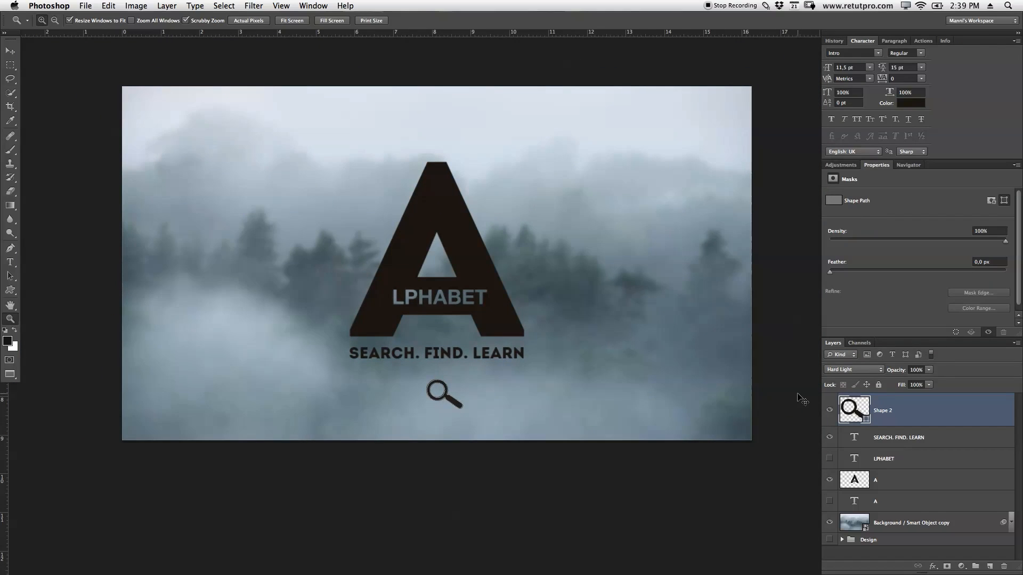
mouse_move(455, 385)
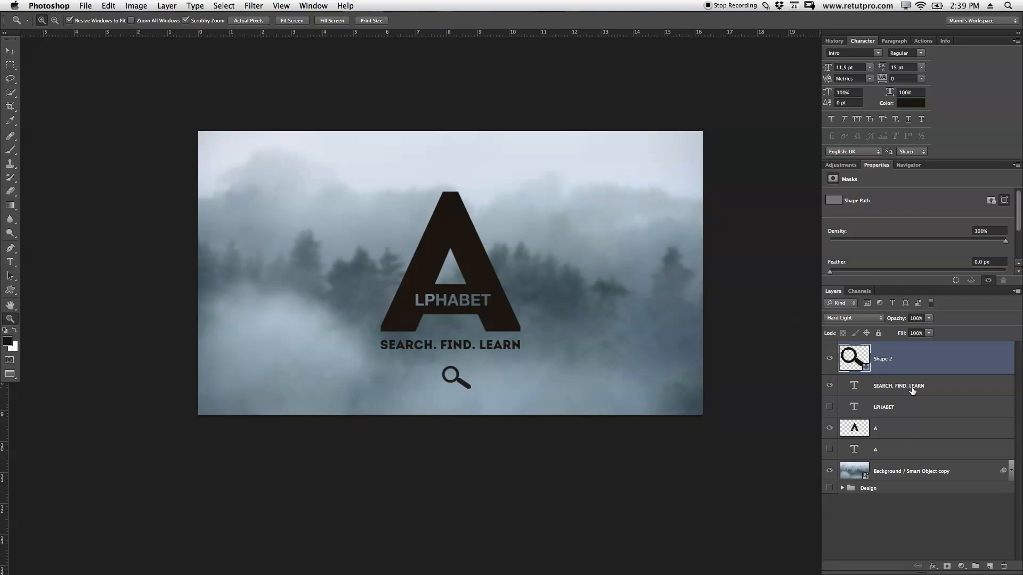
Select the magnifier, slogan, LPHABET and A layers and group them with Cmd+G
left_click(898, 385)
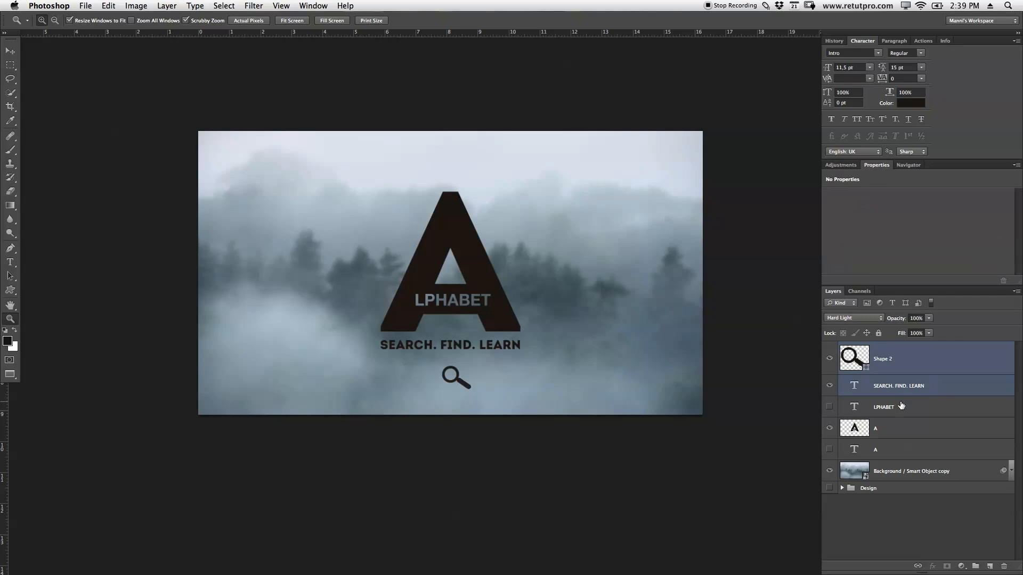
left_click(883, 406)
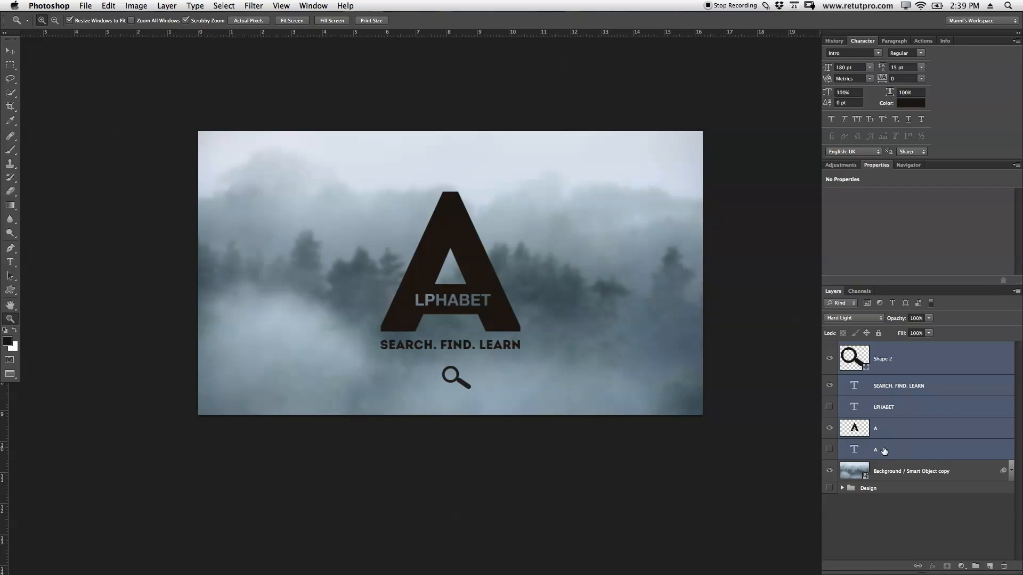
key("cmd+g")
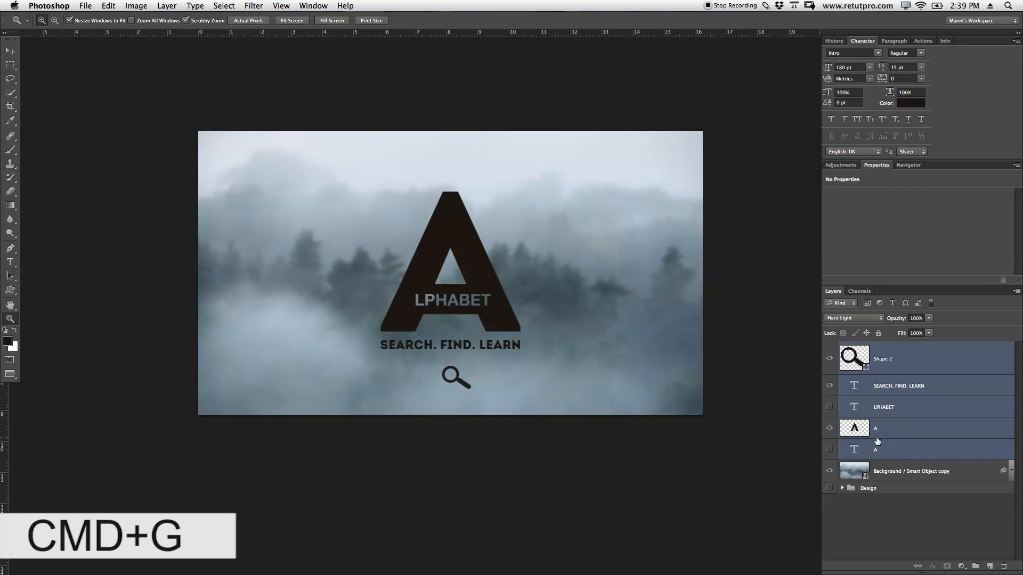
key("cmd+g")
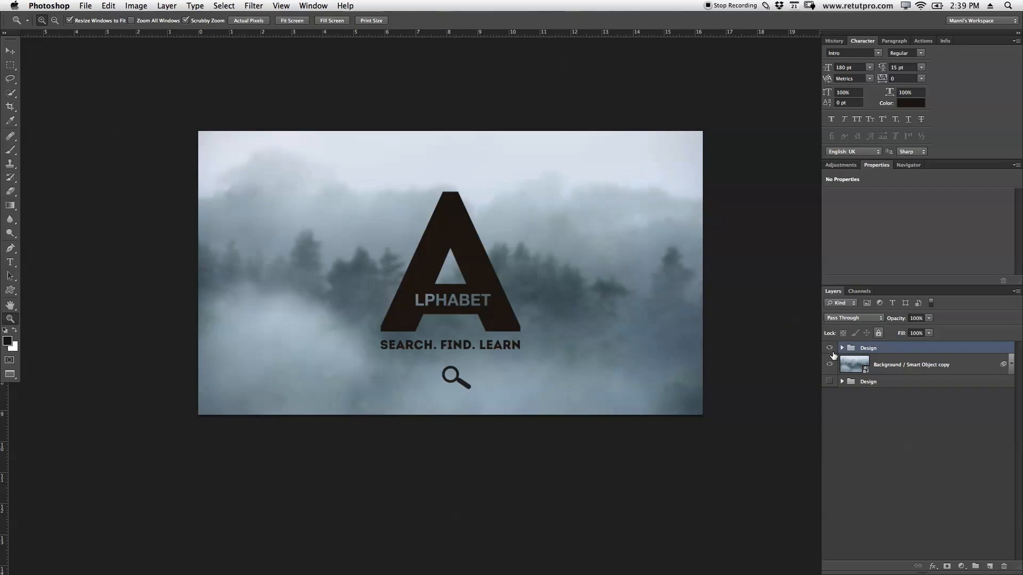
Nudge the Design group higher and Alt-drag a duplicate Design copy group above it
key("ctrl+g")
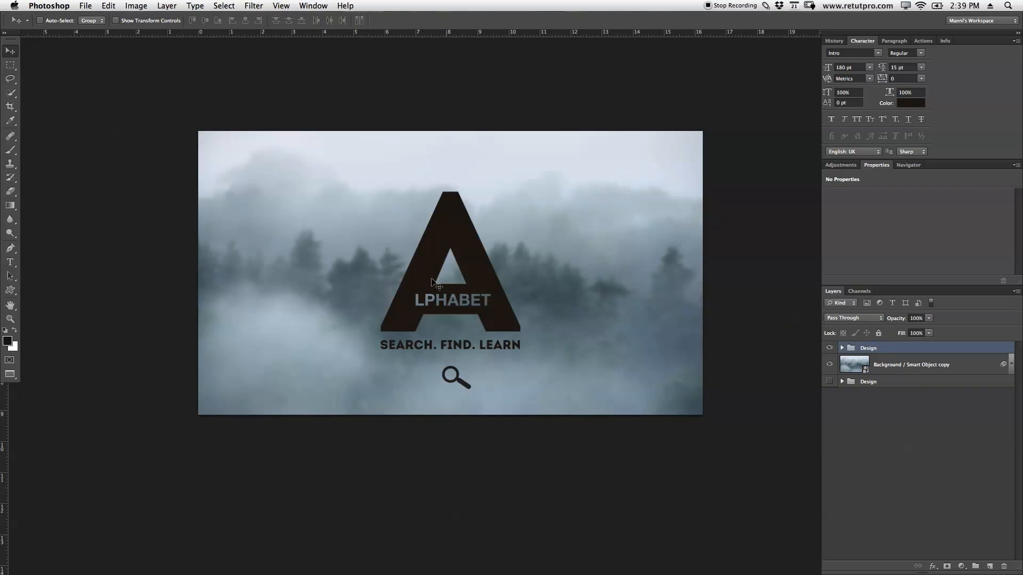
left_click_drag(437, 282, 480, 256)
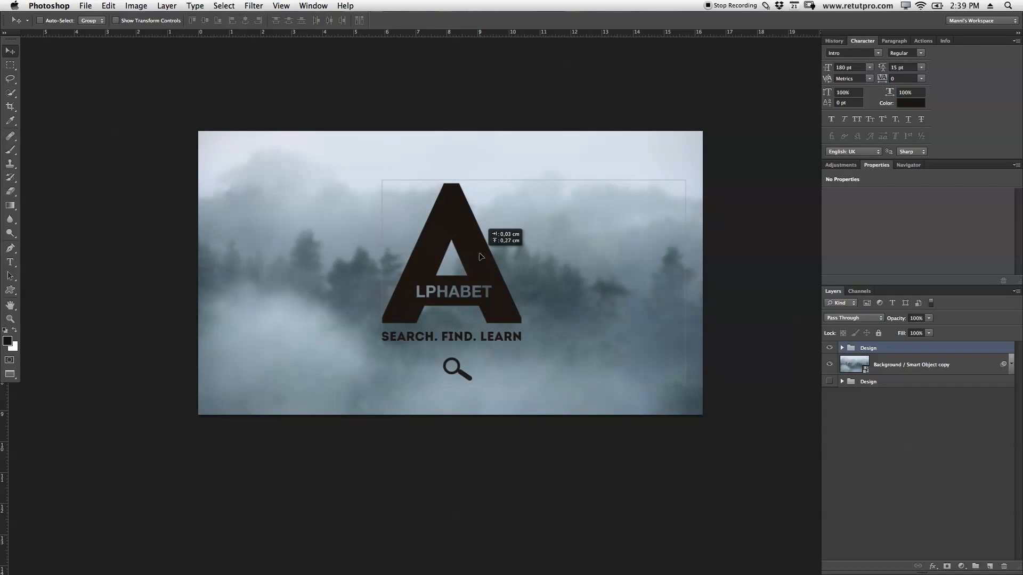
left_click_drag(479, 257, 473, 255)
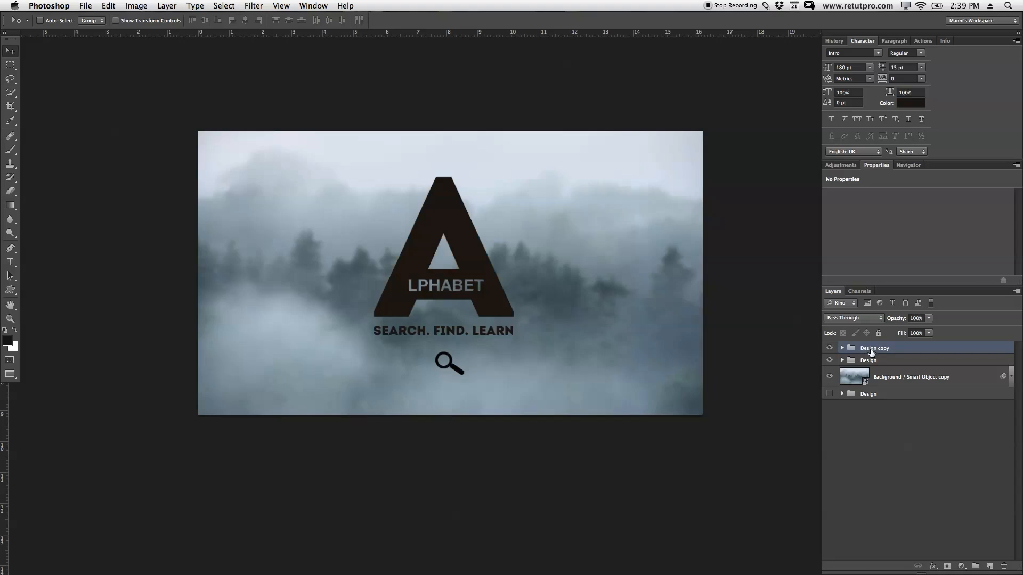
Merge the Design copy group into one layer and hide the original Design group
right_click(874, 348)
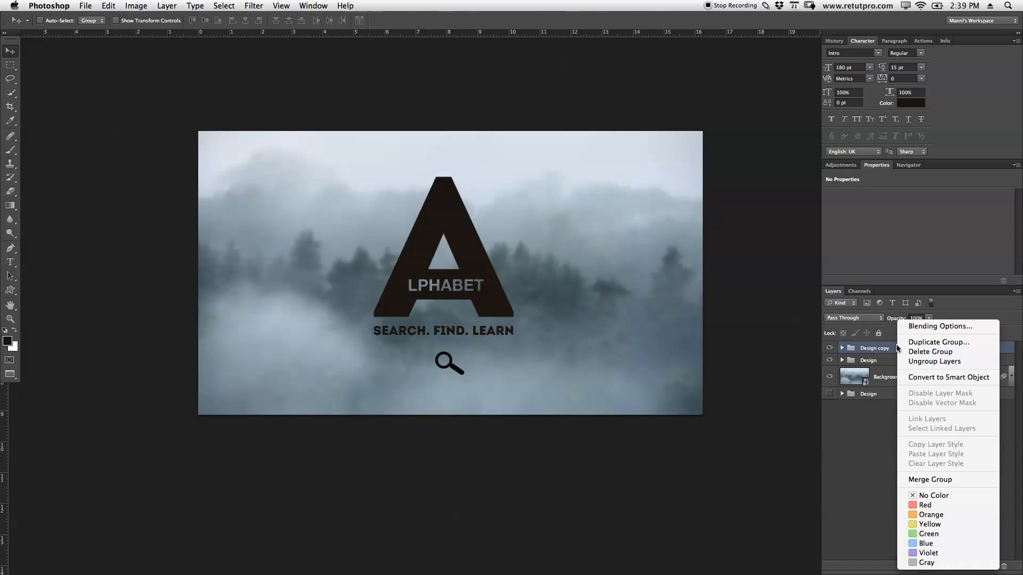
mouse_move(929, 479)
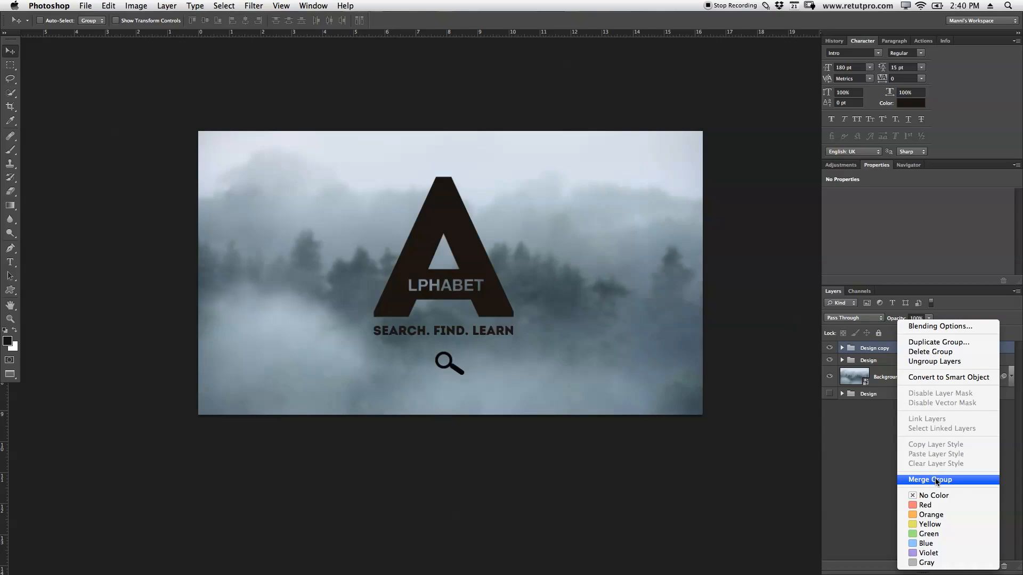
left_click(929, 480)
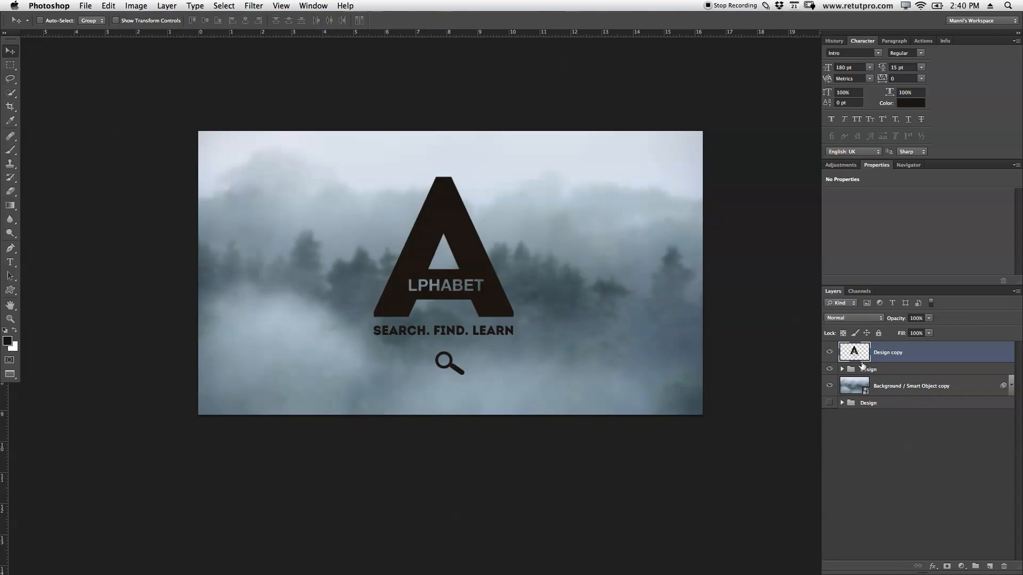
left_click(830, 368)
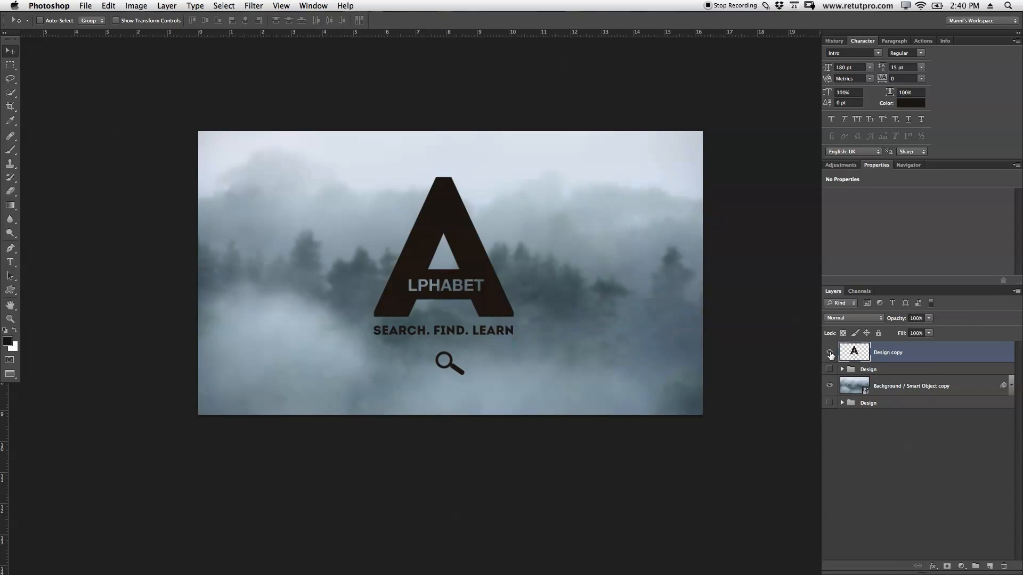
left_click(830, 352)
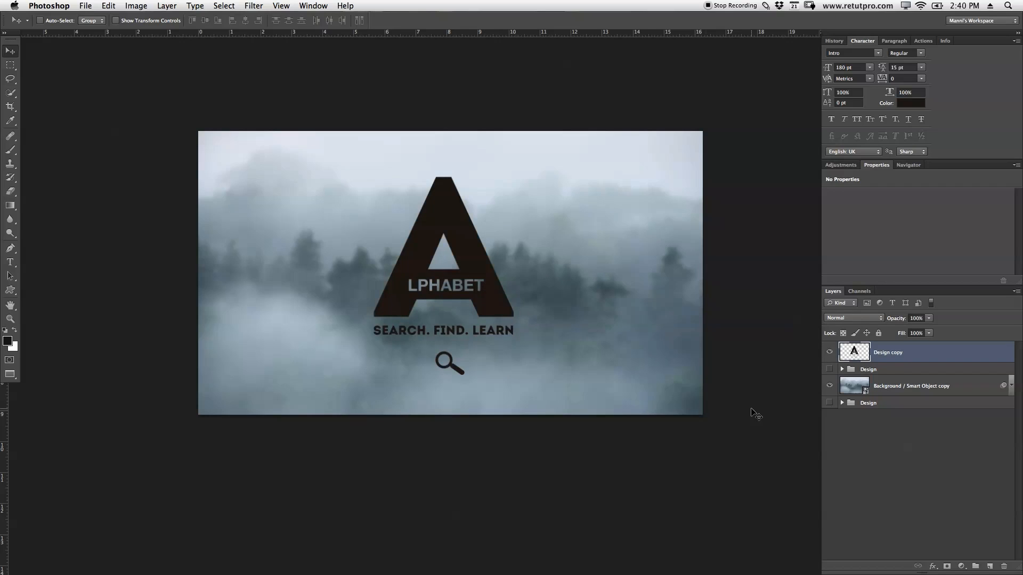
Select the merged Design copy layer and bring up its layer style settings
left_click(869, 369)
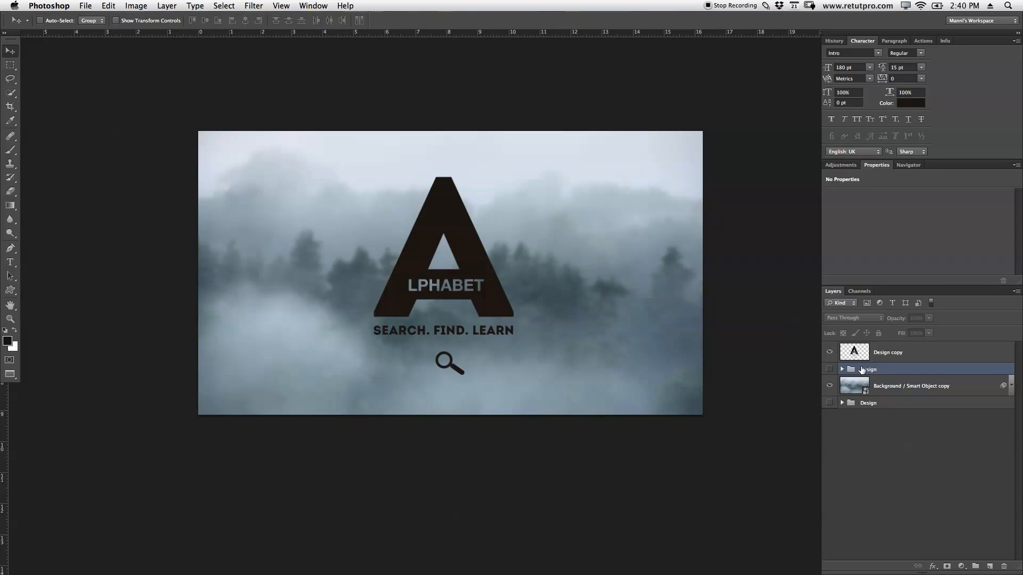
left_click(887, 353)
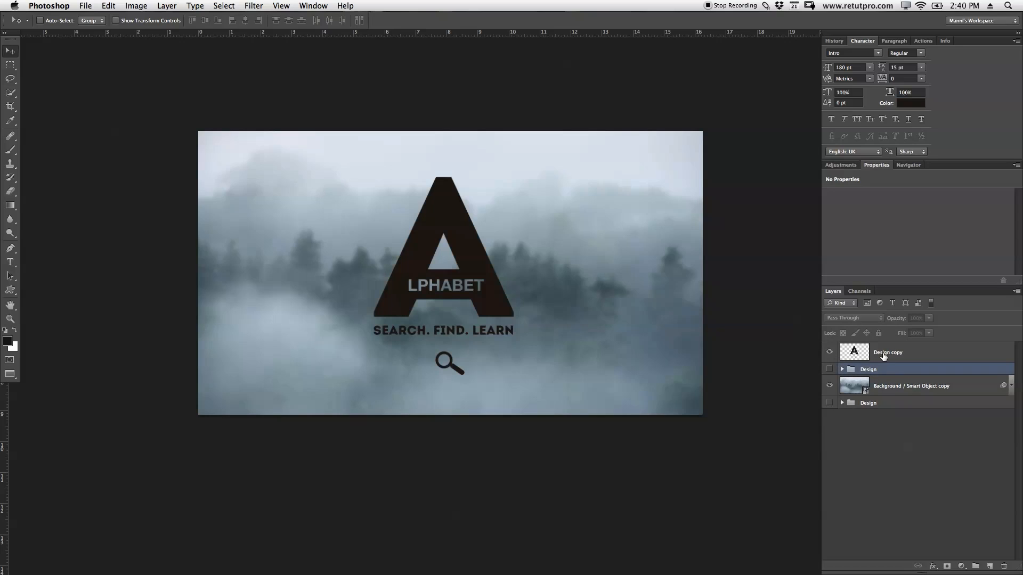
left_click(887, 352)
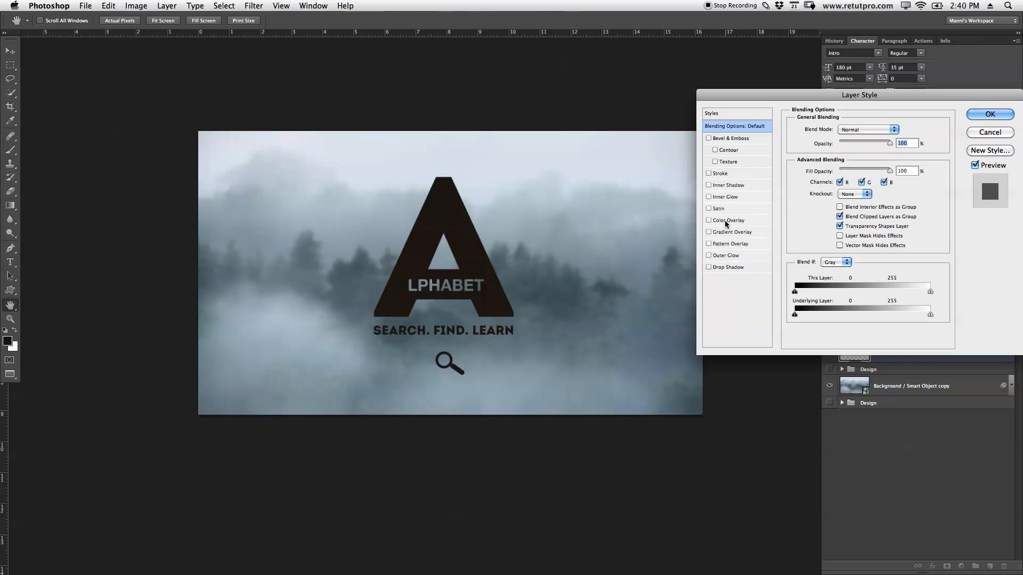
Apply a white (#ffffff) Color Overlay to the Design copy layer and confirm
left_click(709, 219)
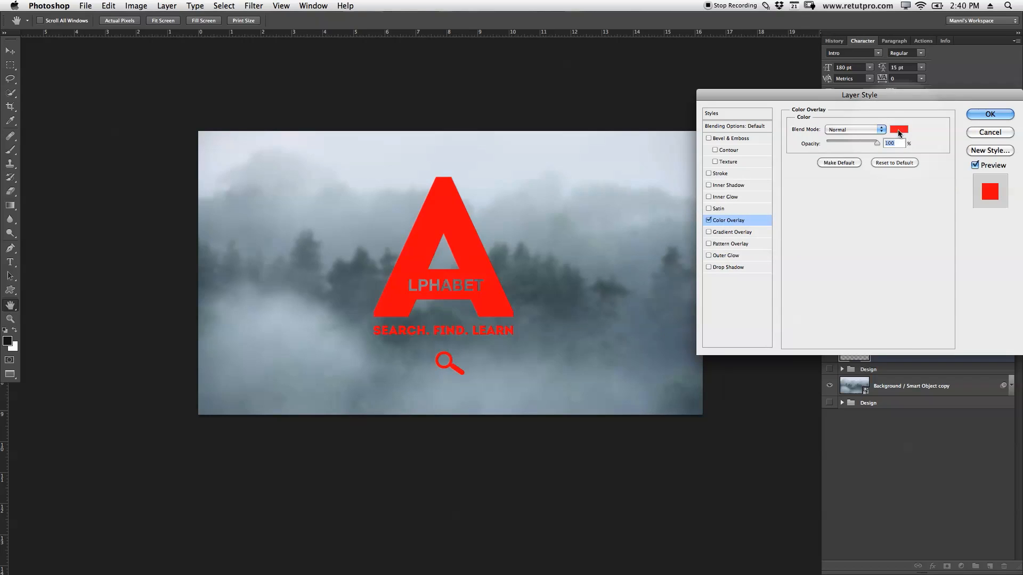
left_click(899, 129)
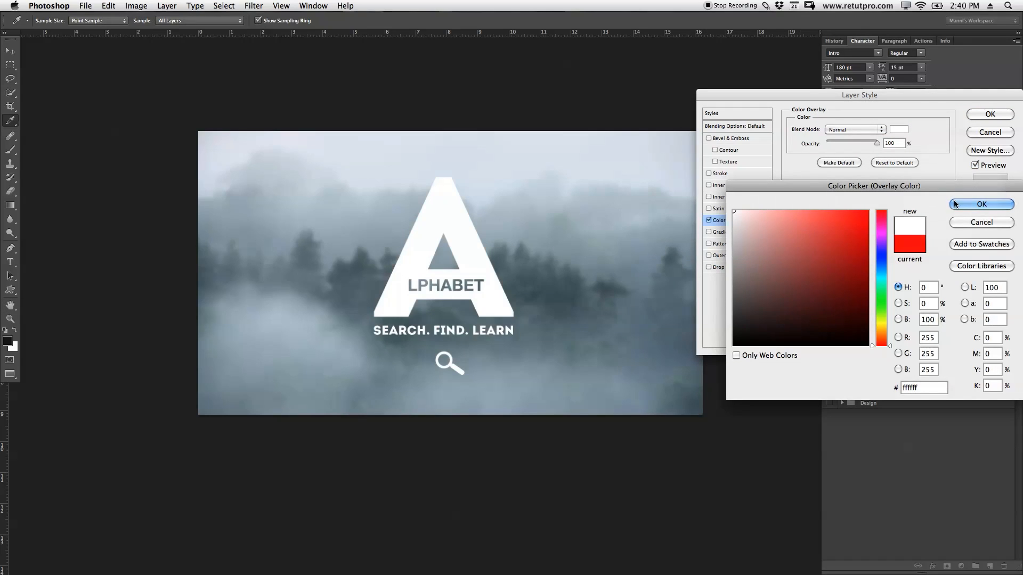
left_click(981, 204)
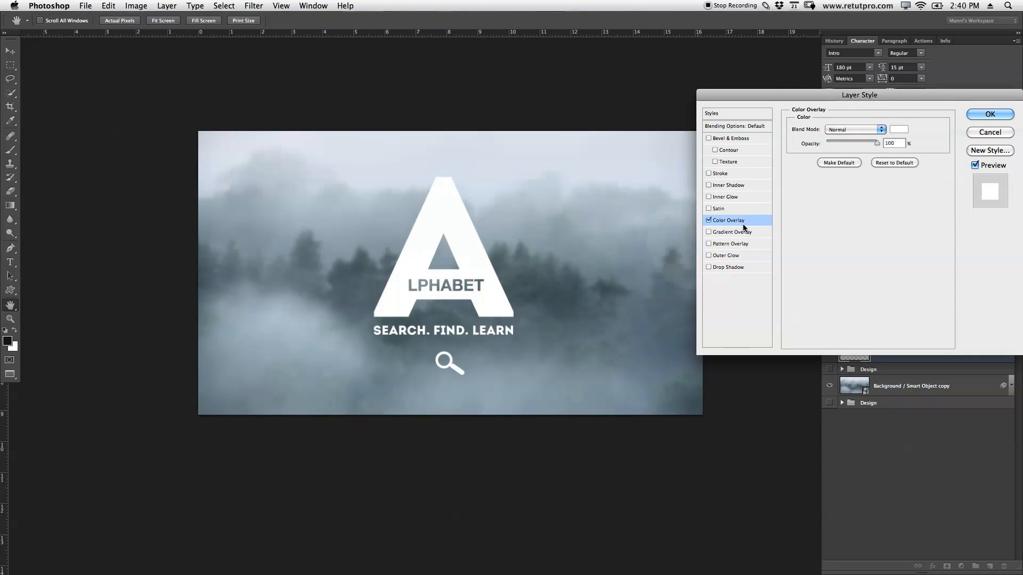
left_click_drag(877, 143, 857, 143)
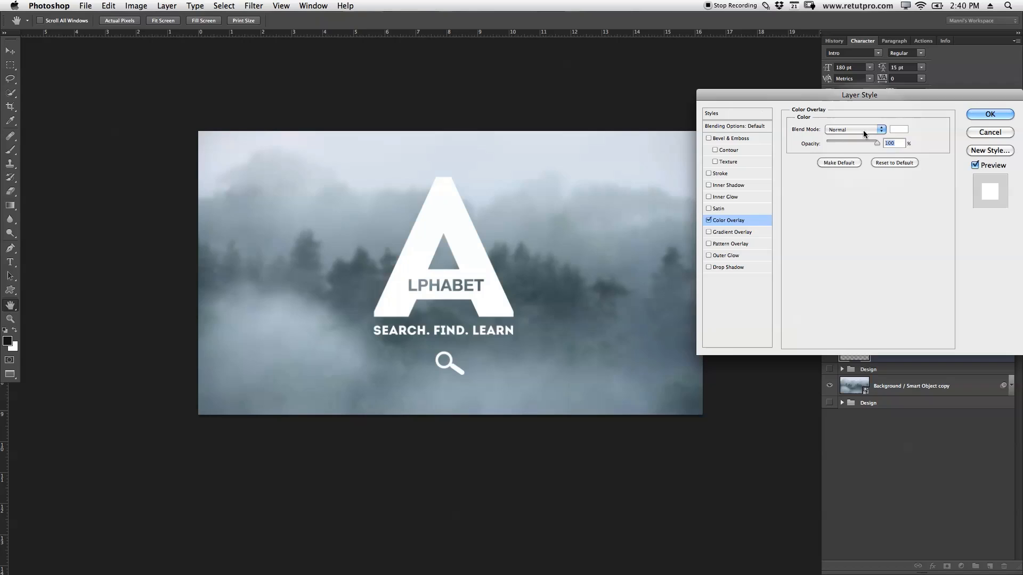
left_click(989, 114)
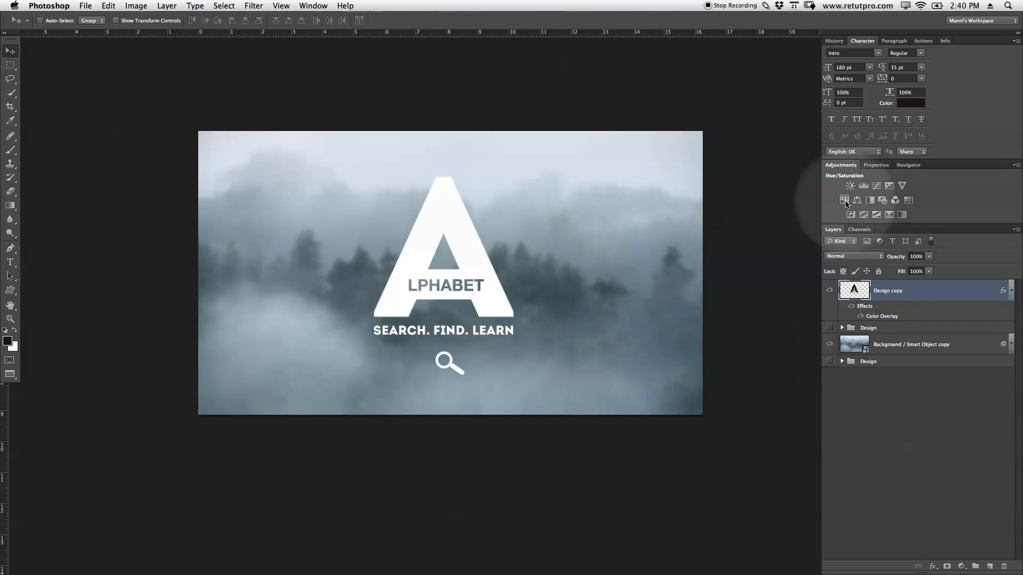
Add a Hue/Saturation adjustment at -100 saturation, turning the forest grey
left_click(851, 200)
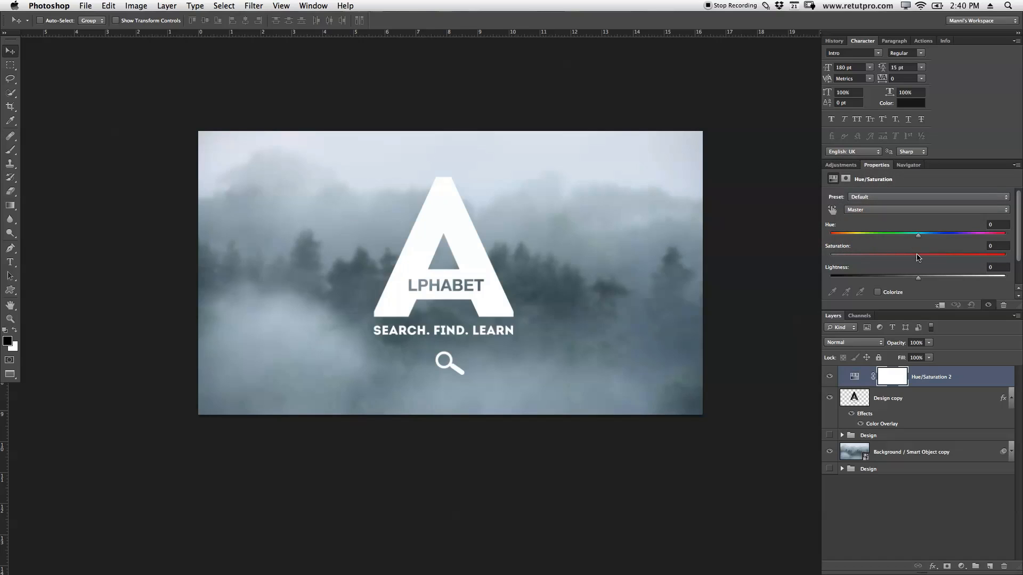
left_click_drag(918, 256, 889, 257)
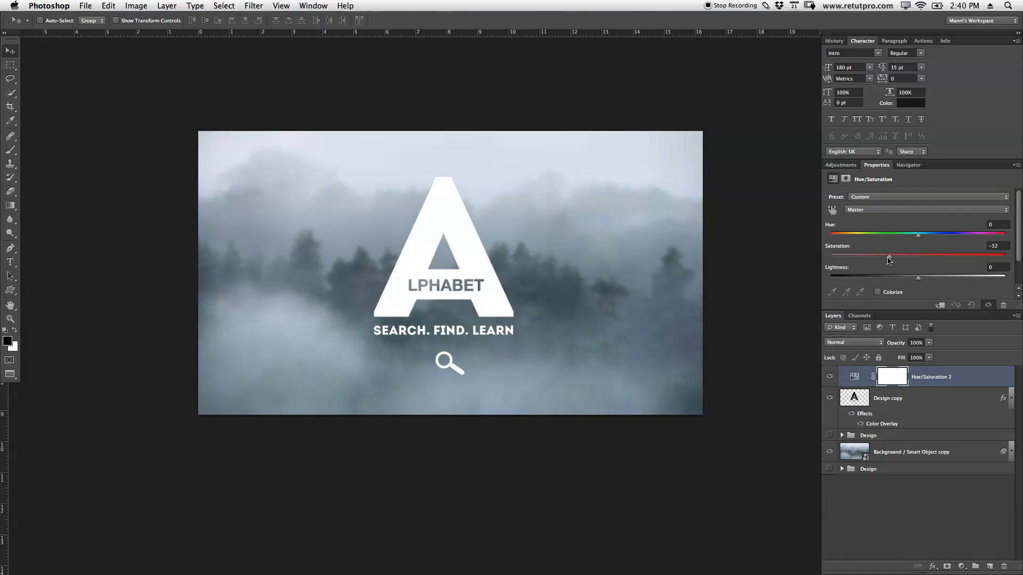
left_click_drag(918, 257, 830, 257)
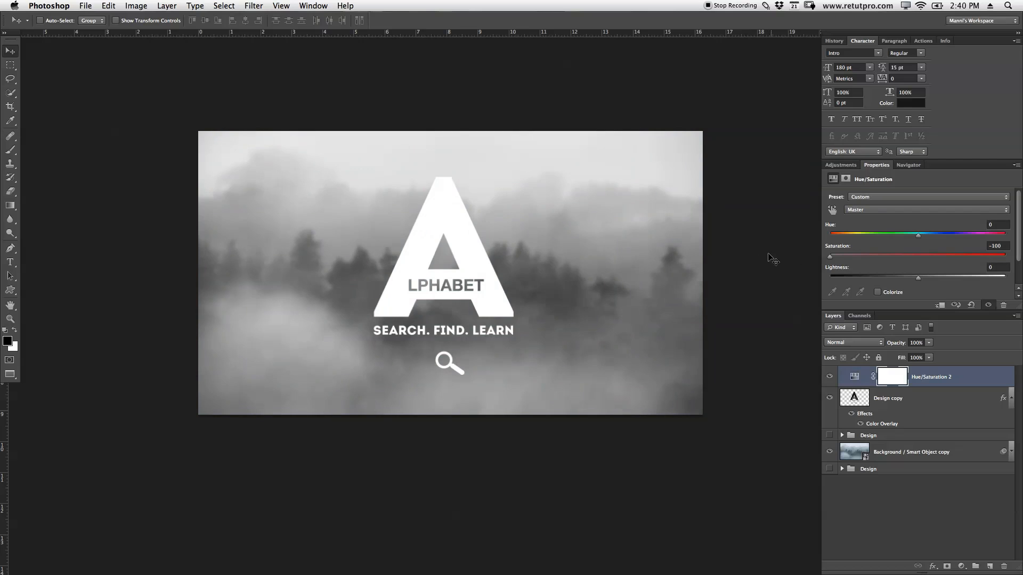
mouse_move(320, 210)
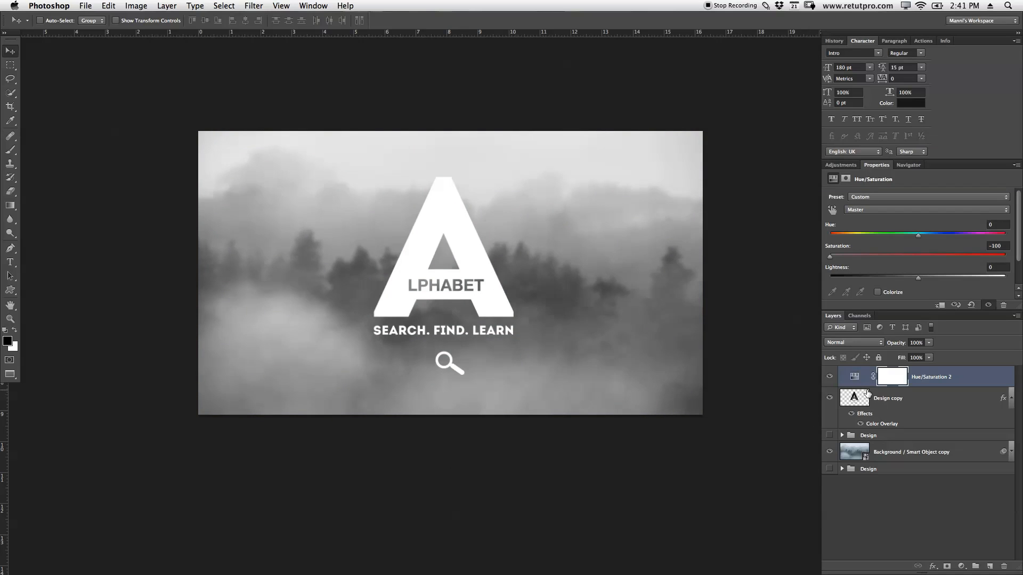
left_click(913, 452)
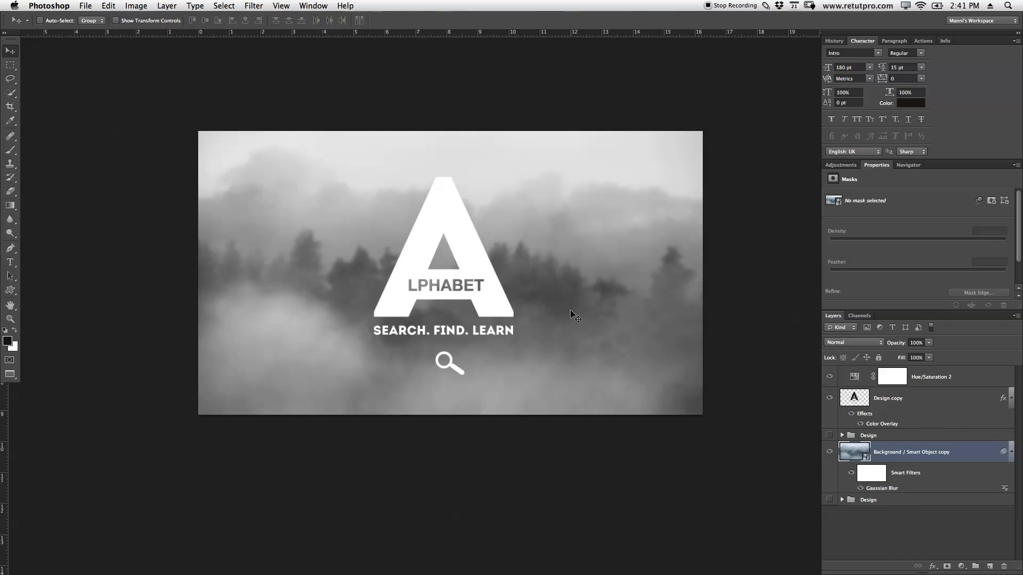
mouse_move(598, 324)
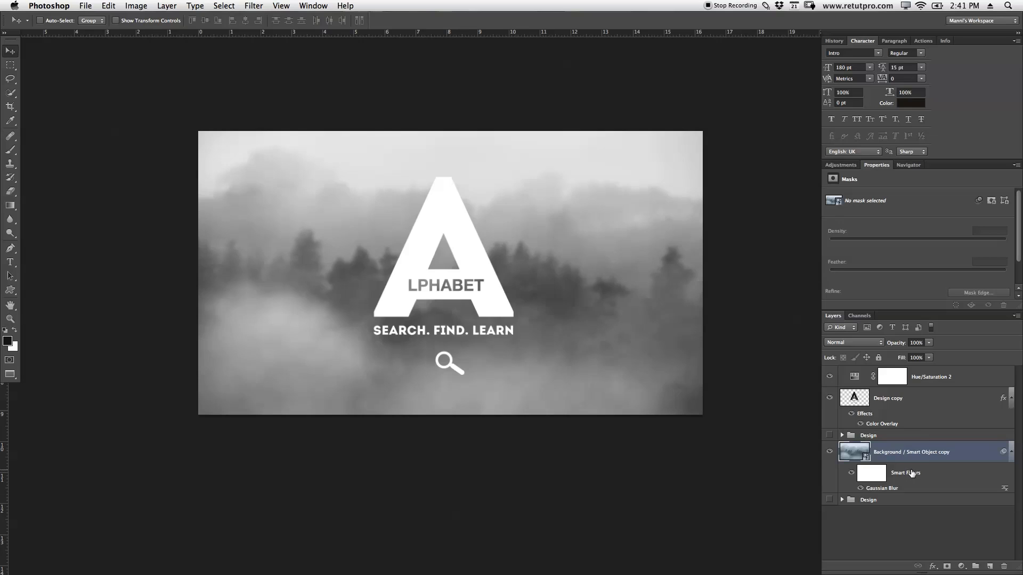
double_click(882, 488)
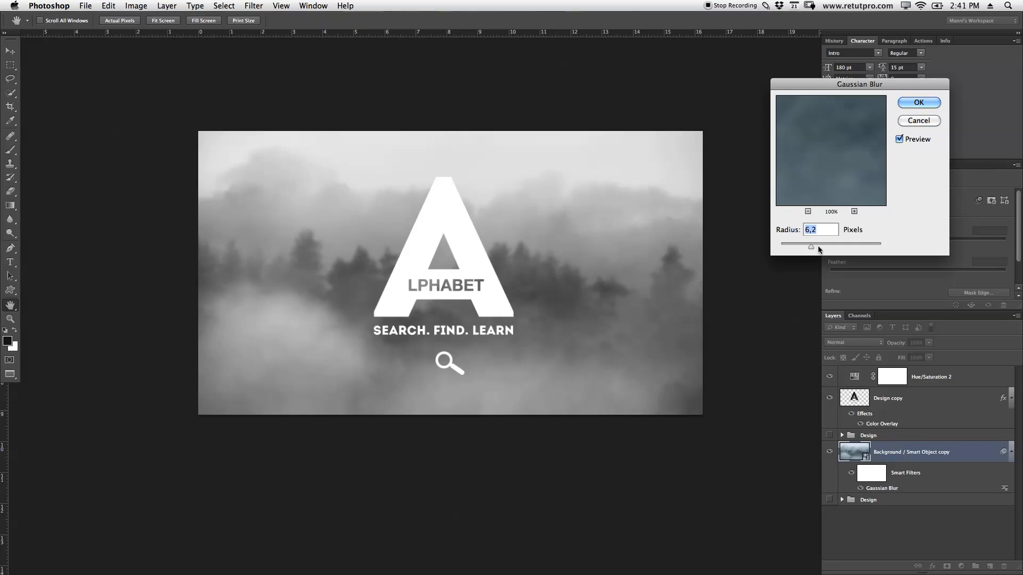
left_click_drag(811, 246, 842, 246)
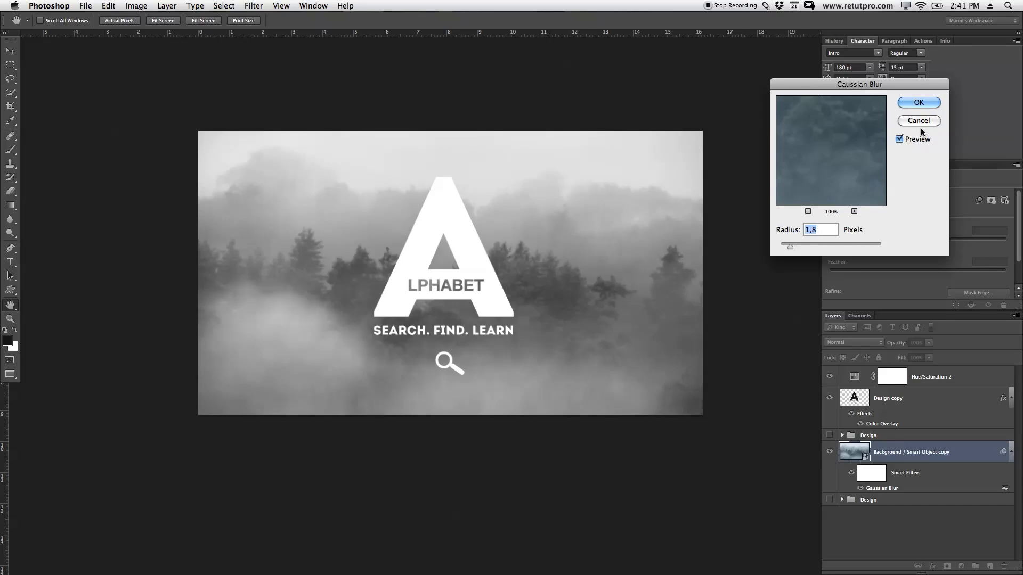
mouse_move(836, 155)
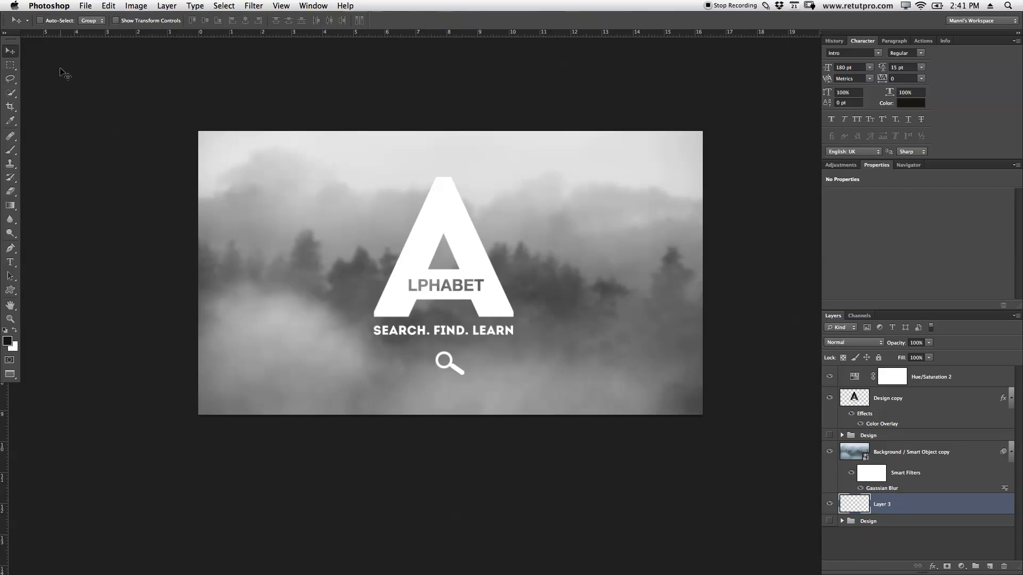
Marquee the whole canvas and fill Layer 3 with solid black
left_click_drag(198, 131, 701, 413)
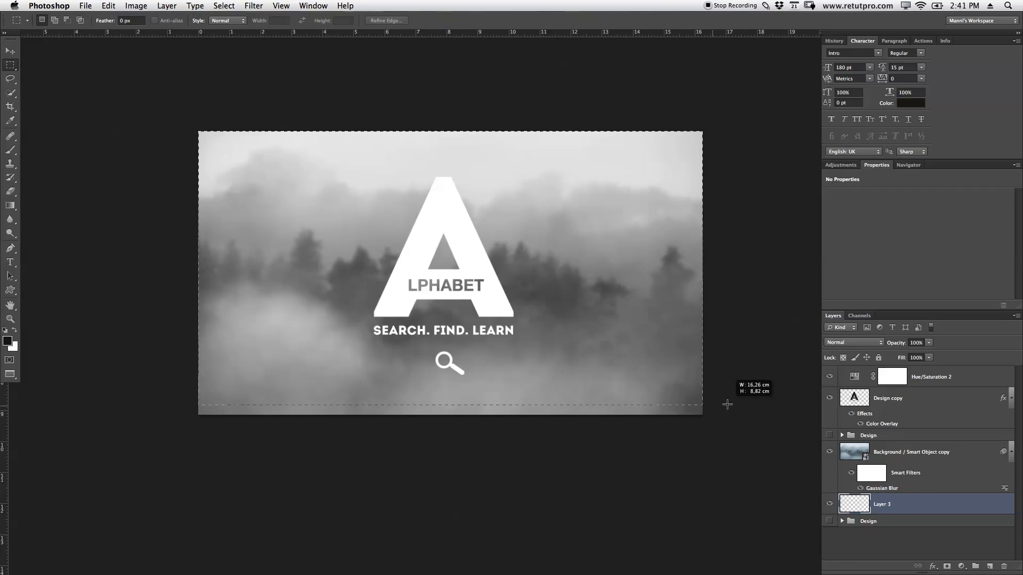
right_click(581, 301)
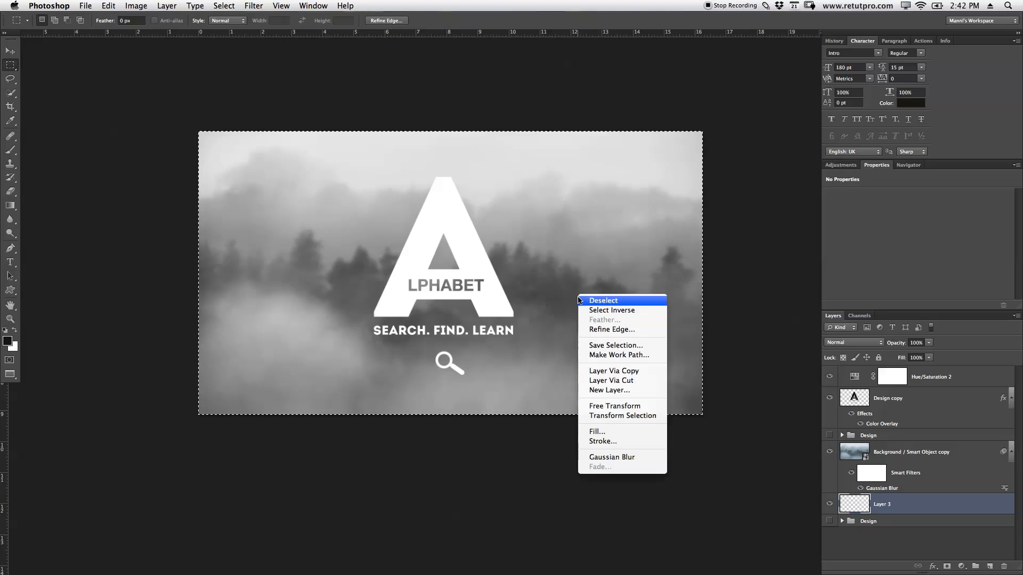
mouse_move(609, 437)
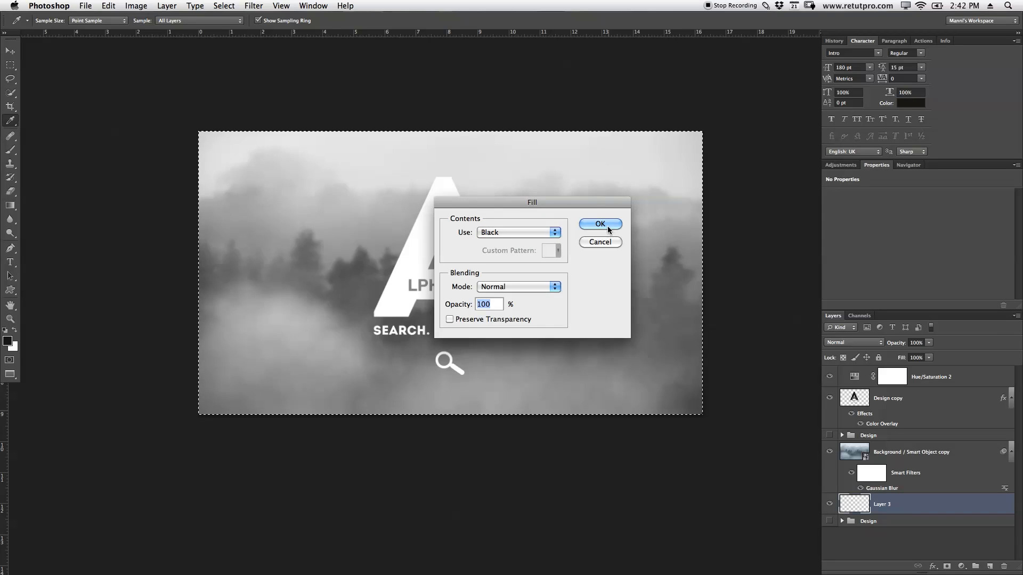
left_click(599, 224)
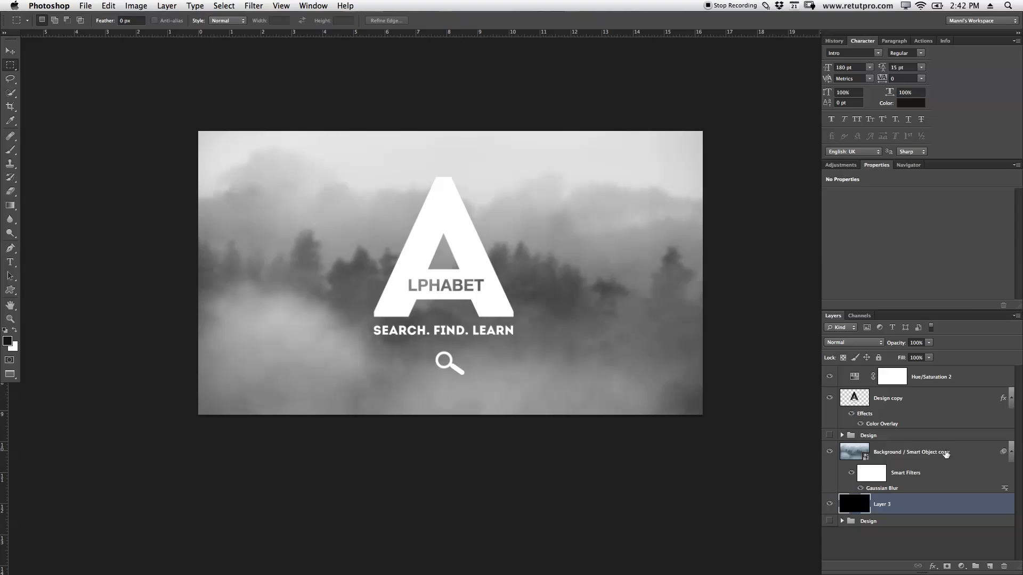
Lower the forest photo copy layer's opacity to 86%
left_click(912, 452)
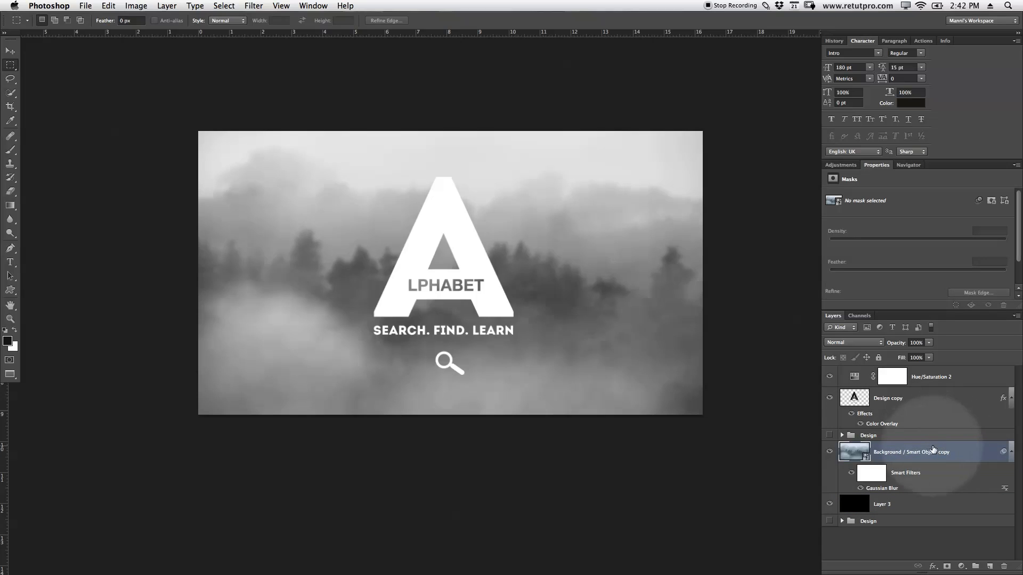
left_click(915, 342)
type("86")
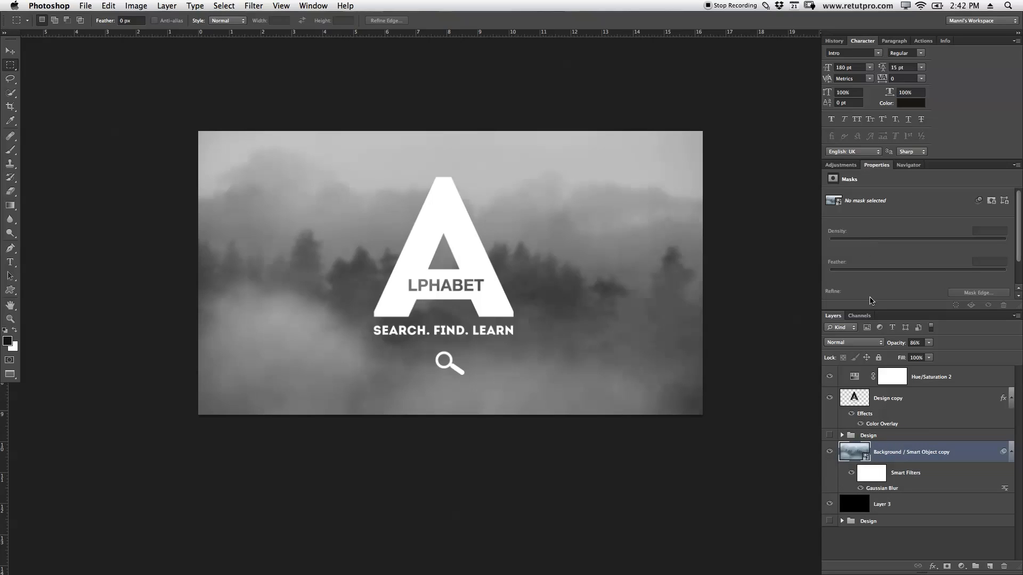
mouse_move(863, 270)
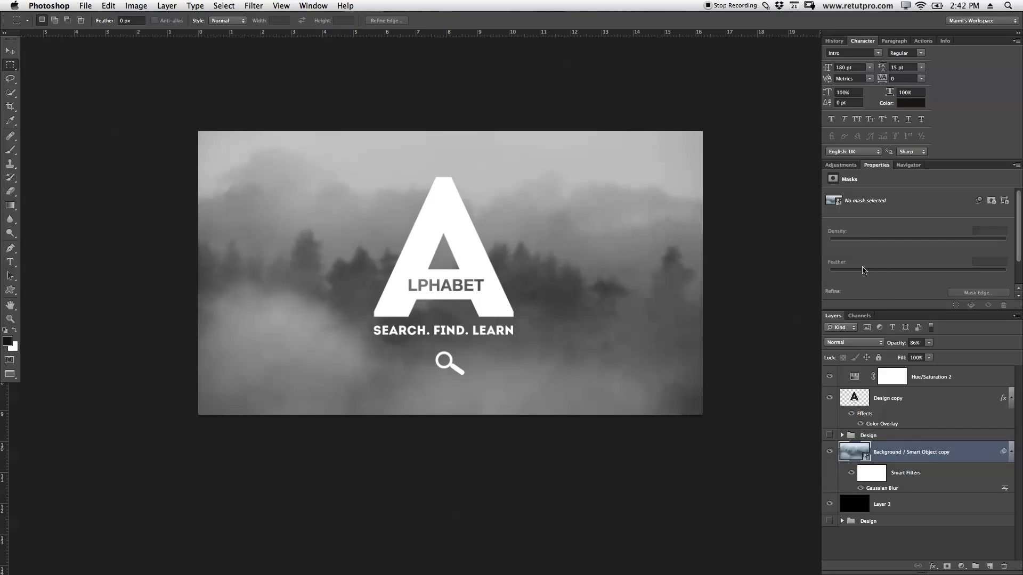
mouse_move(913, 482)
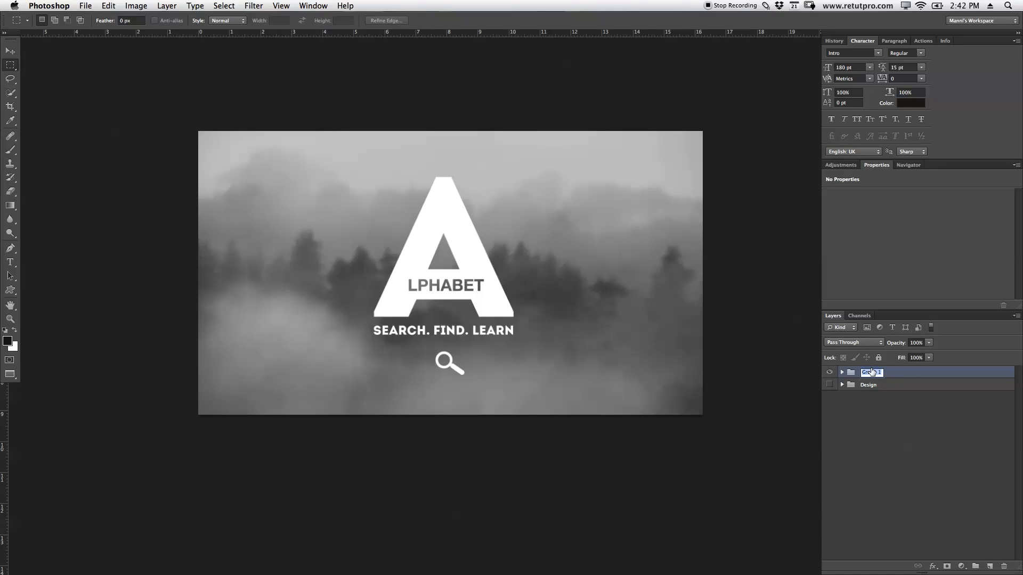
Name the new group 'Design 2'
type("Design 2")
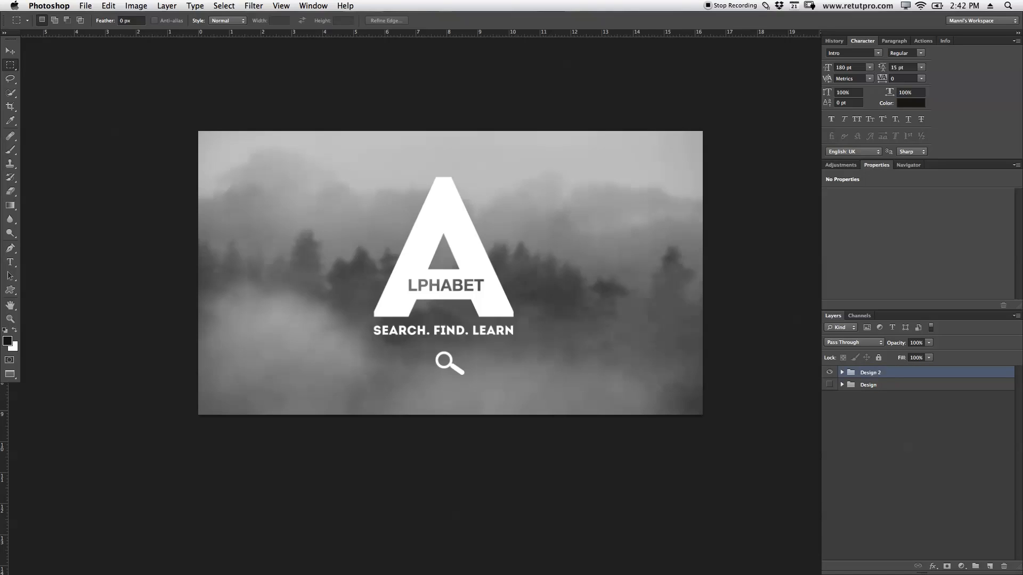